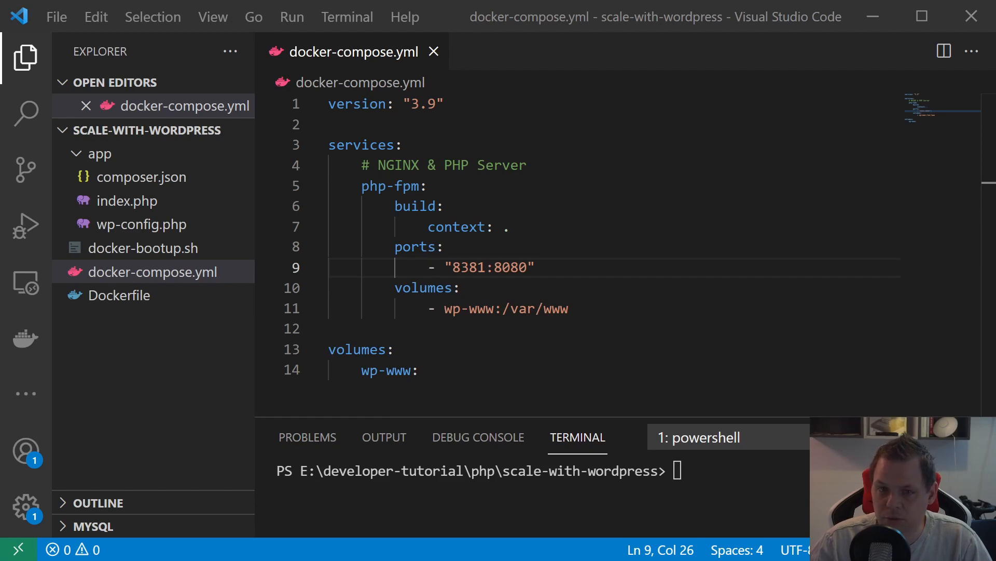
{"action": "mouse_move", "coordinate": [144, 247]}
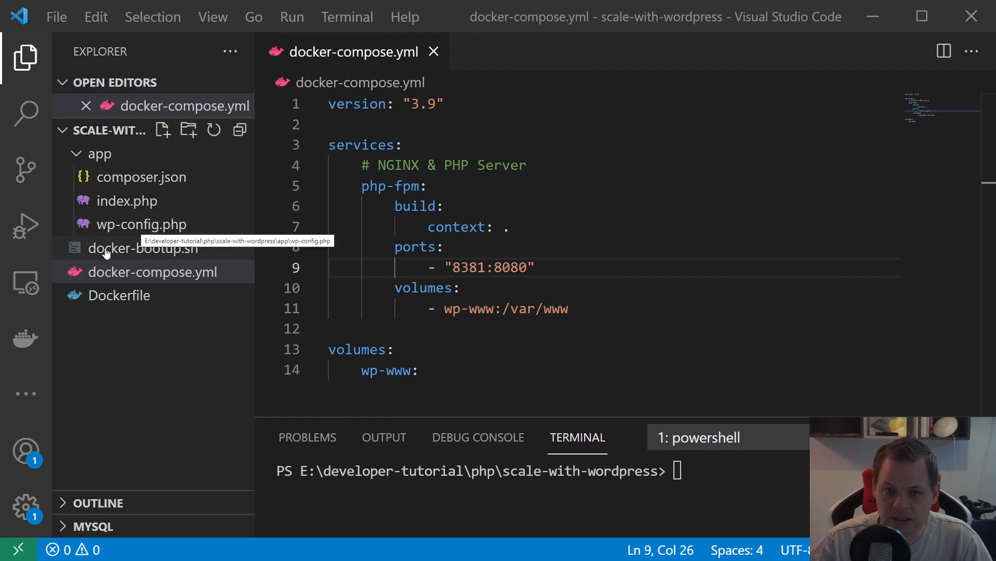
{"action": "mouse_move", "coordinate": [159, 164]}
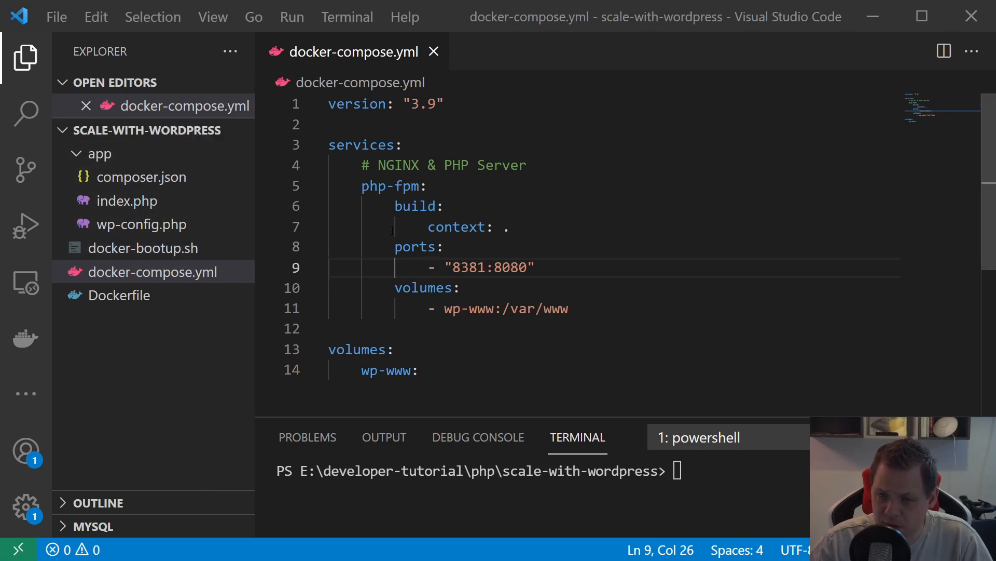
{"action": "mouse_move", "coordinate": [521, 242]}
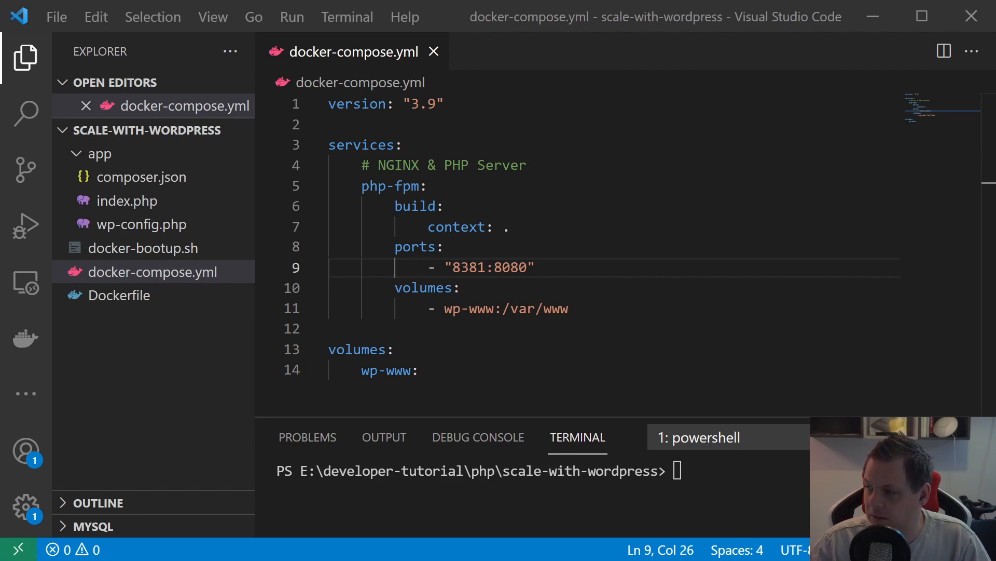
- Add an env_file entry '- ./.env-development' to the php-fpm service above its ports line
{"action": "left_click", "coordinate": [509, 227]}
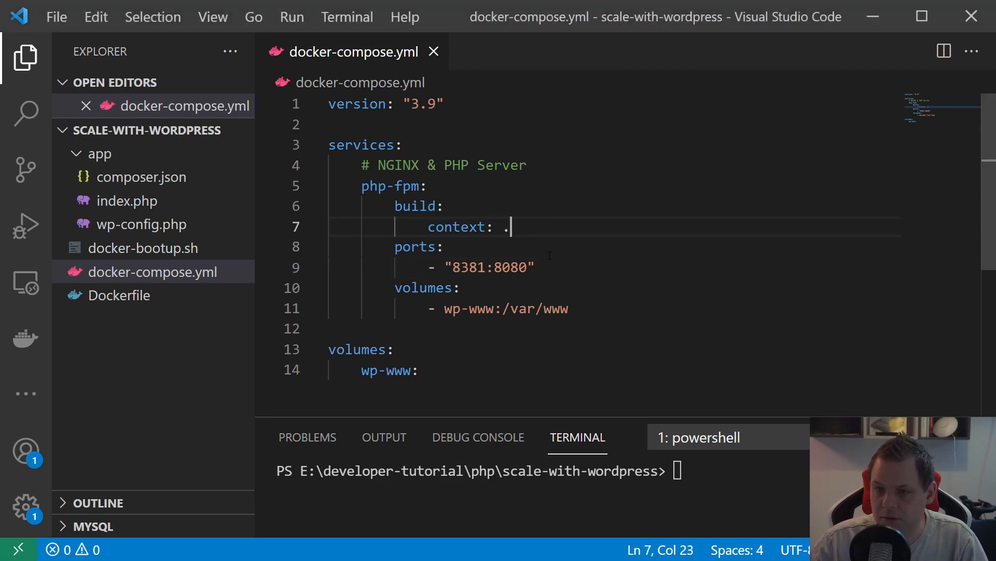
{"action": "left_click", "coordinate": [536, 266]}
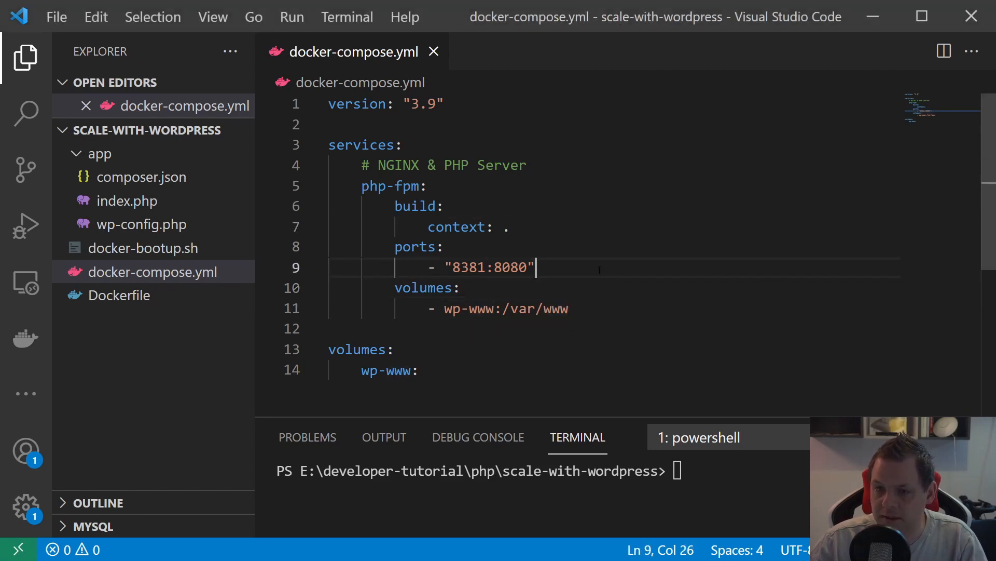
{"action": "left_click", "coordinate": [330, 267]}
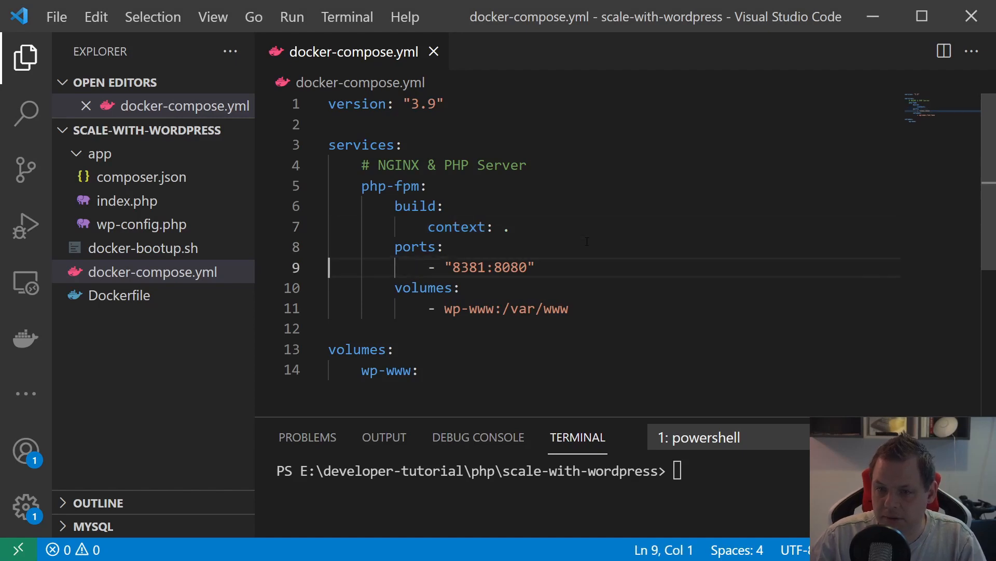
{"action": "key", "text": "Enter"}
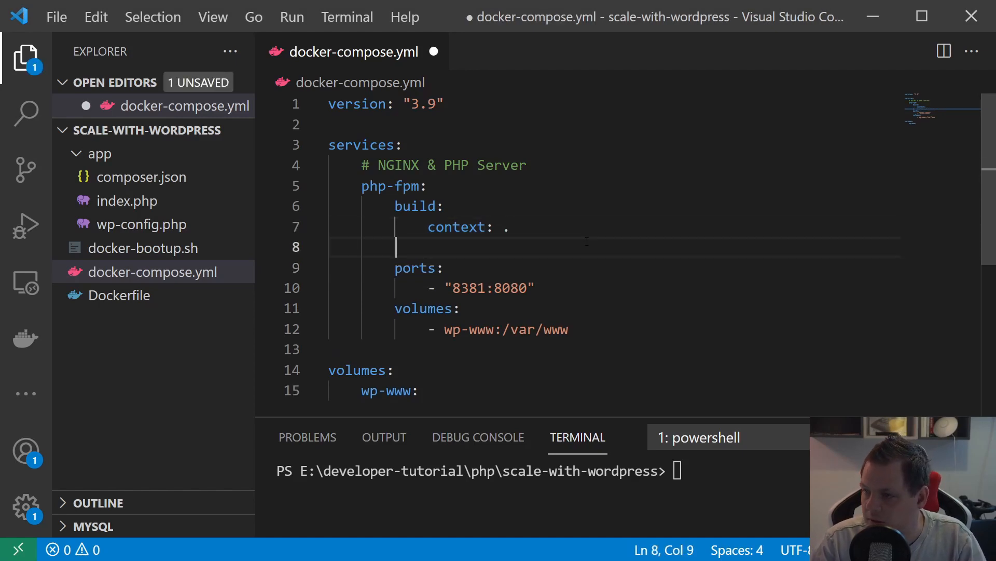
{"action": "type", "text": "env_file:"}
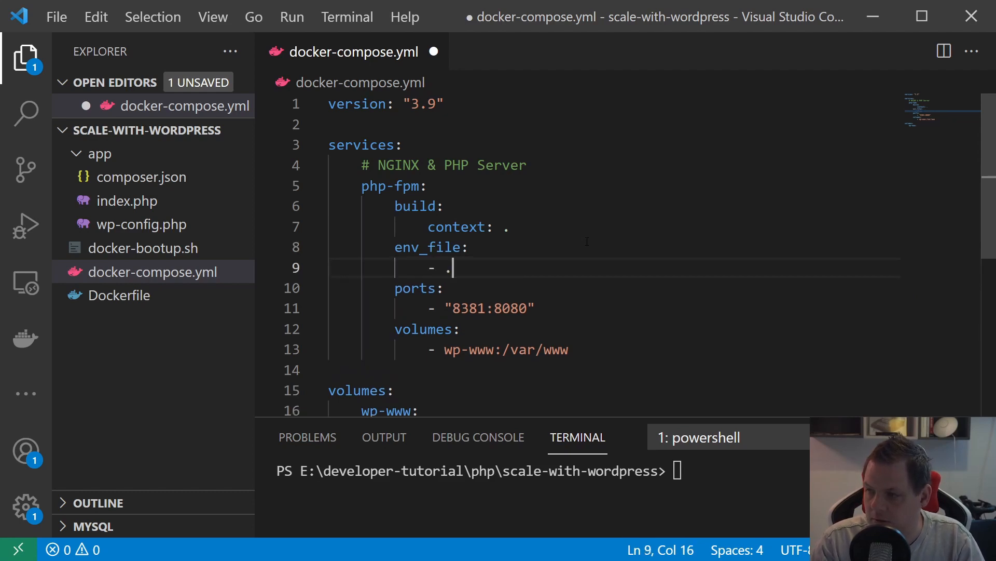
{"action": "type", "text": "/.env-development"}
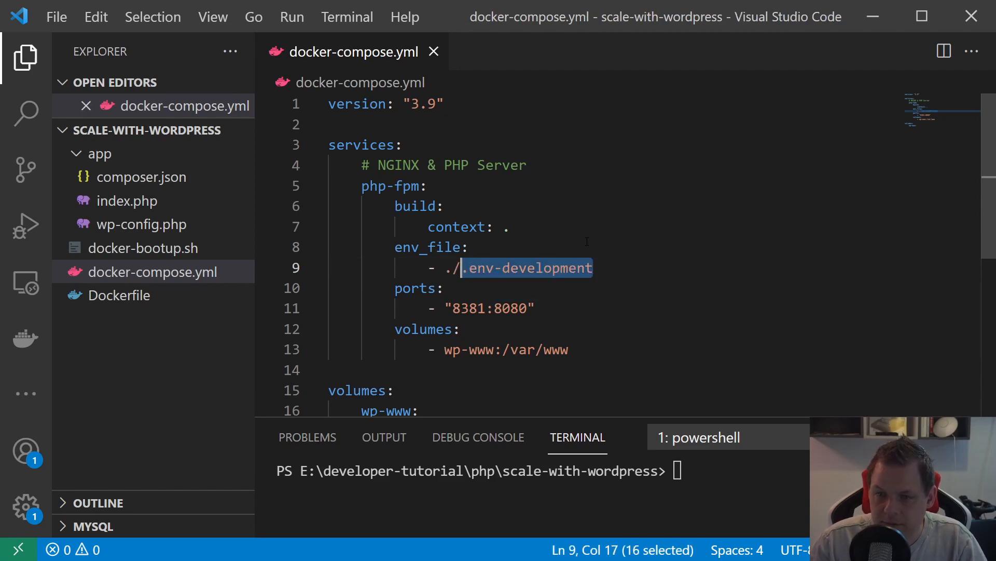
- Create an empty .env-development file in the project root and close docker-compose.yml
{"action": "right_click", "coordinate": [147, 130]}
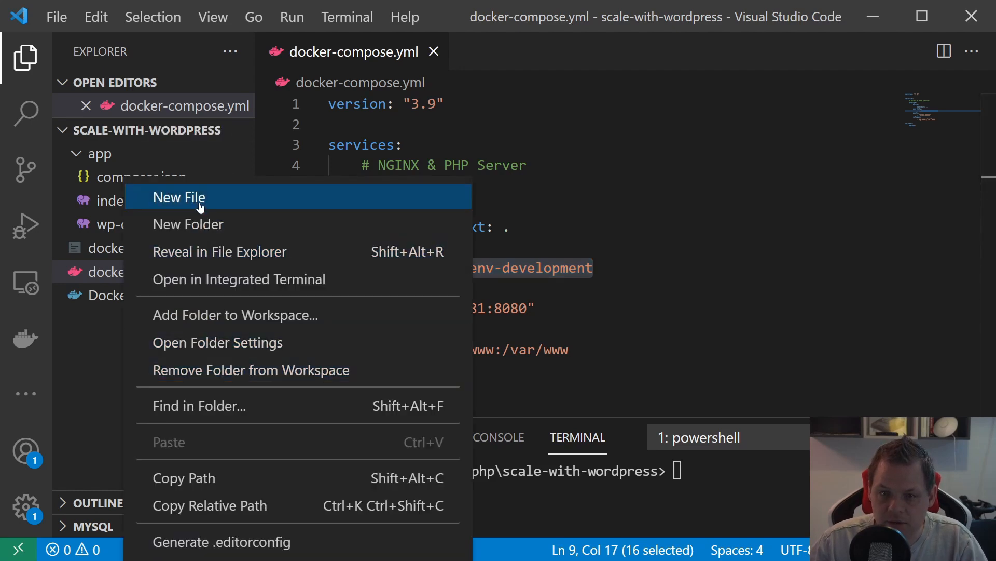
{"action": "left_click", "coordinate": [179, 197]}
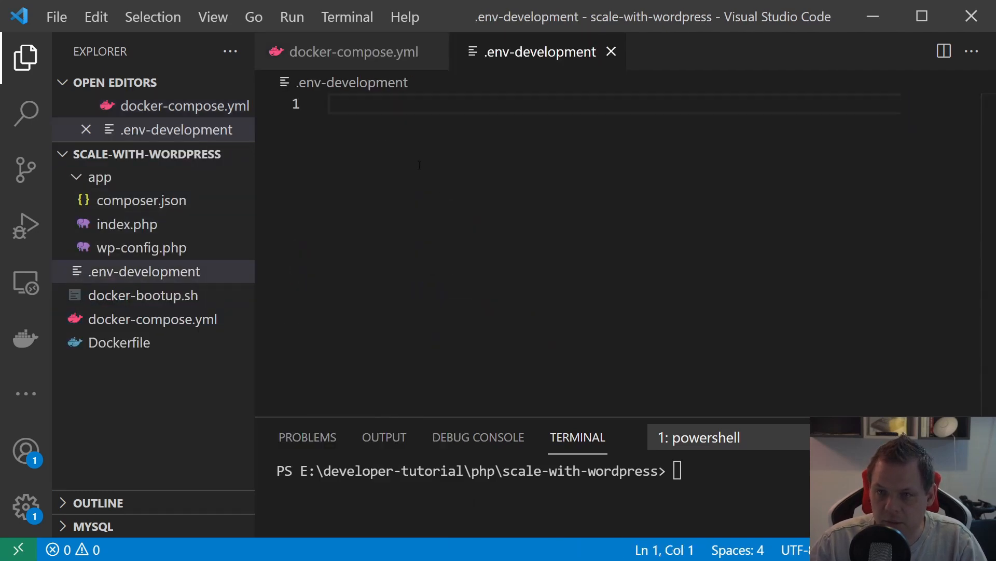
{"action": "left_click", "coordinate": [352, 52]}
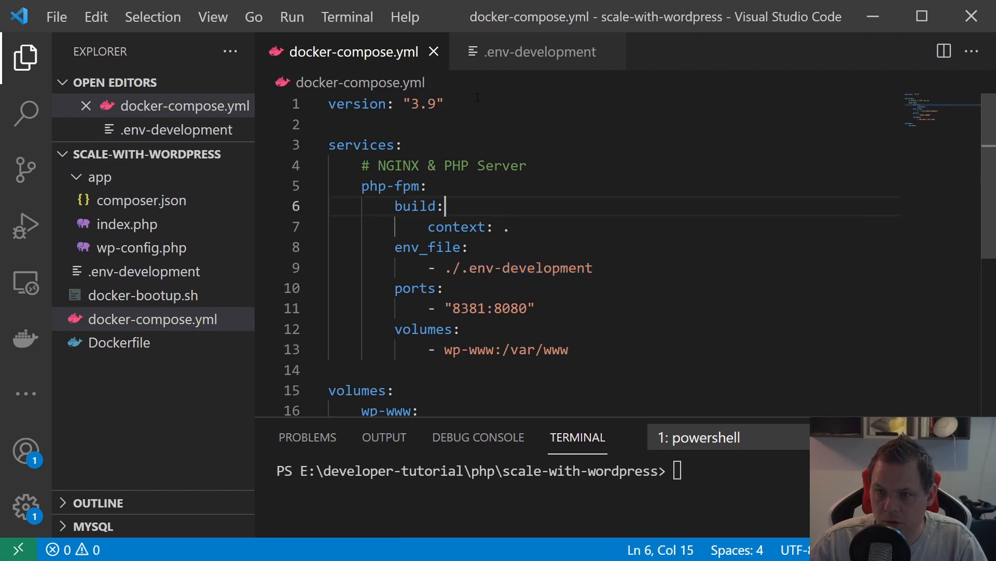
{"action": "mouse_move", "coordinate": [434, 52]}
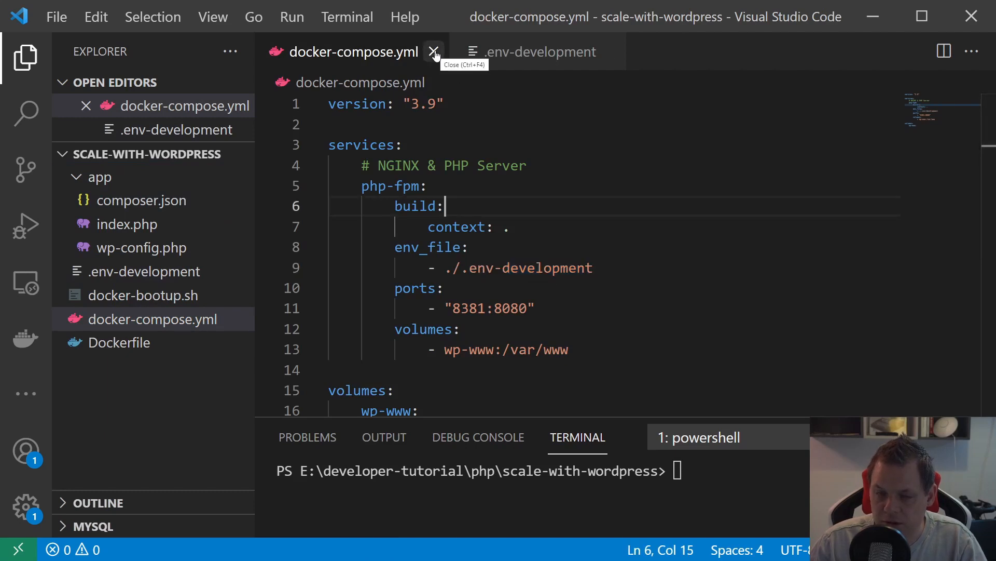
{"action": "left_click", "coordinate": [434, 52]}
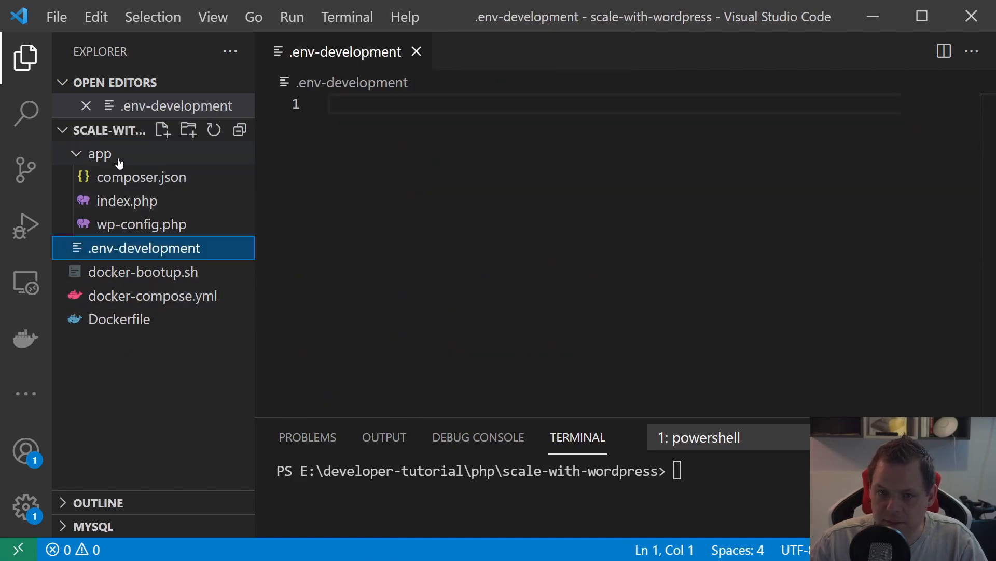
- Create app/config/application.php beginning with '<?php' and save it
{"action": "left_click", "coordinate": [163, 130]}
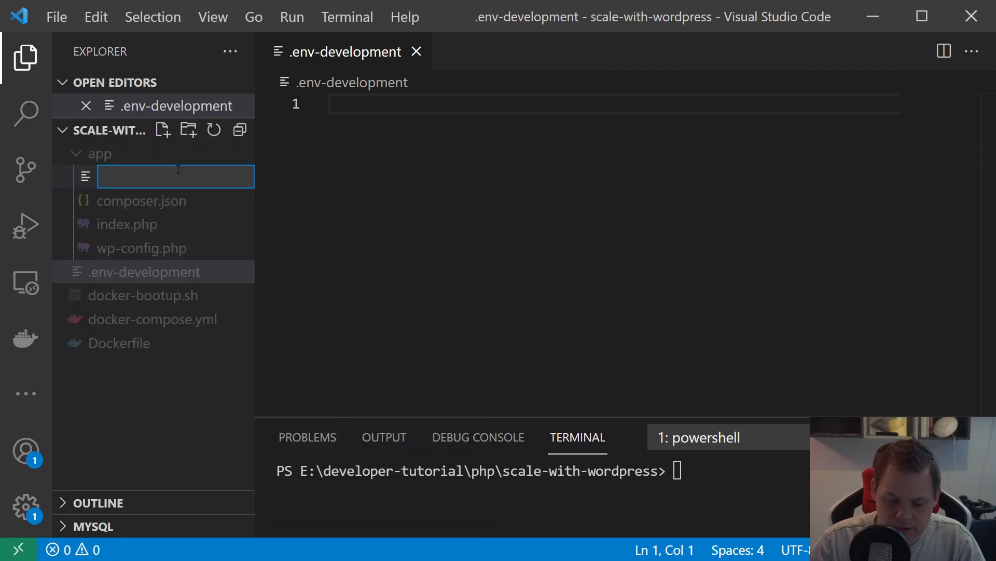
{"action": "type", "text": "config/applicat"}
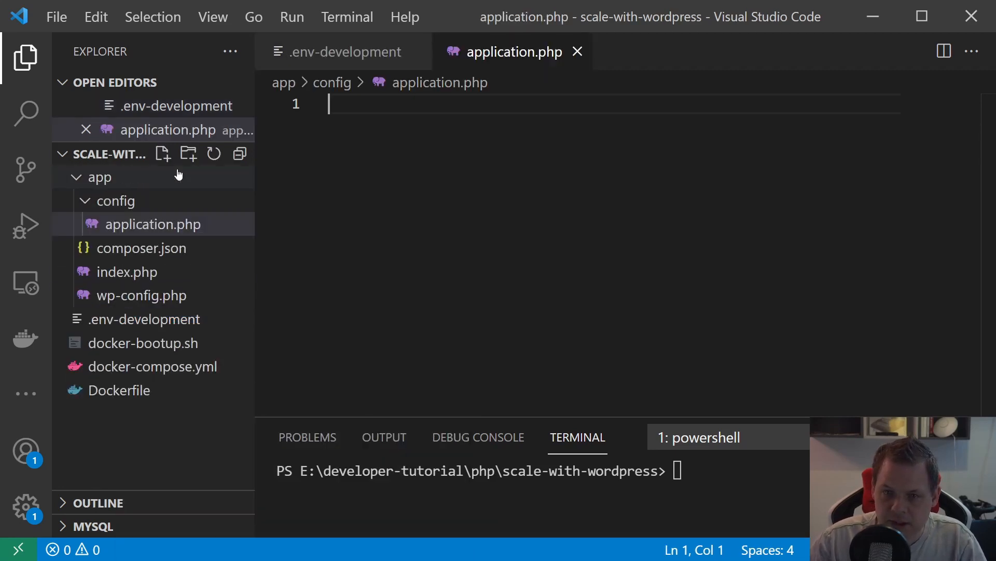
{"action": "type", "text": "<?"}
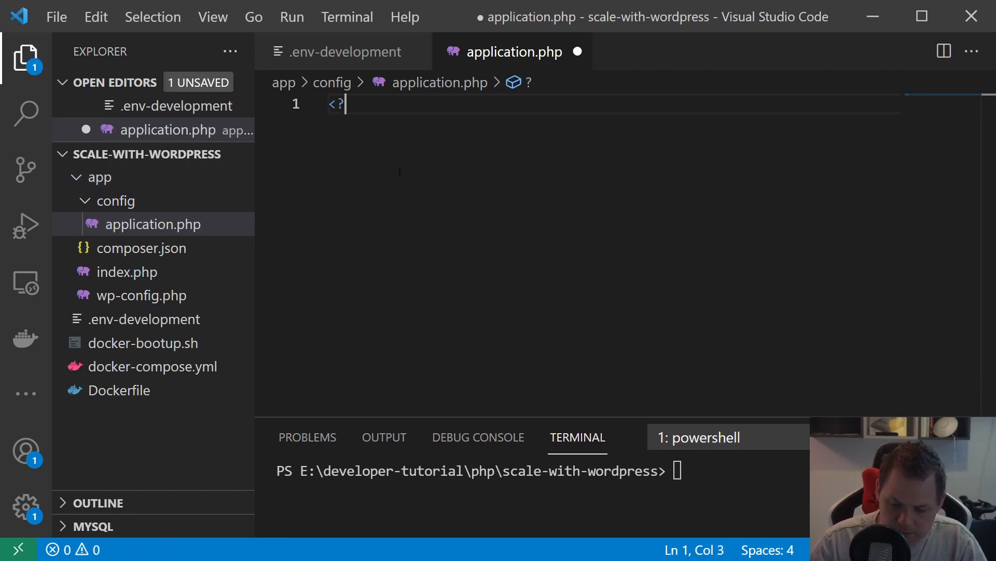
{"action": "type", "text": "php"}
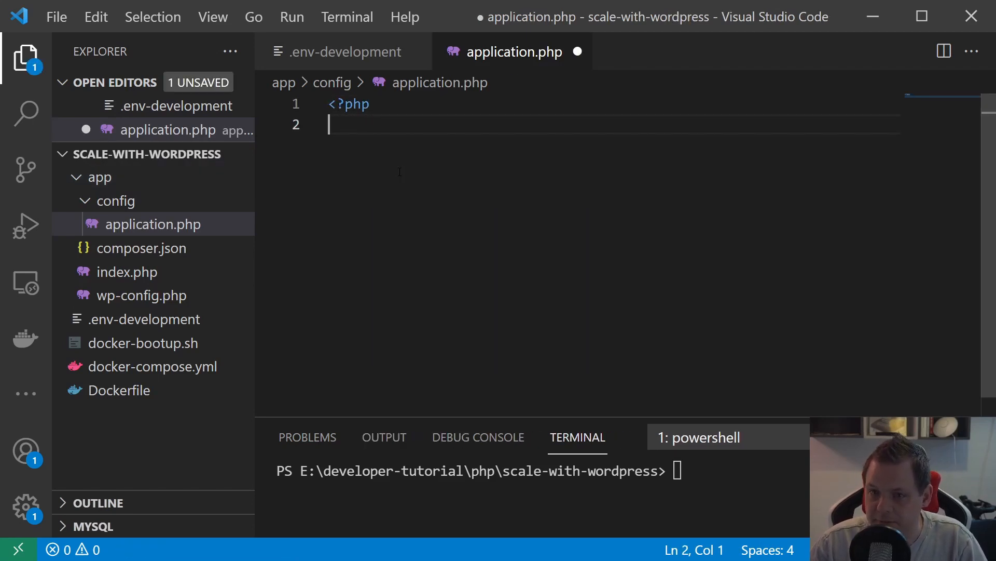
{"action": "key", "text": "ctrl+s"}
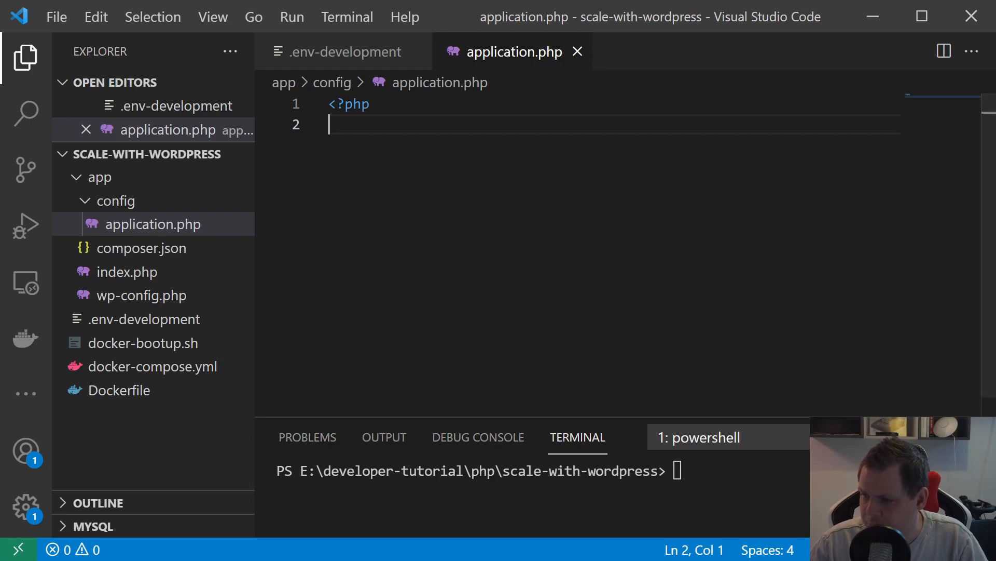
{"action": "mouse_move", "coordinate": [344, 52]}
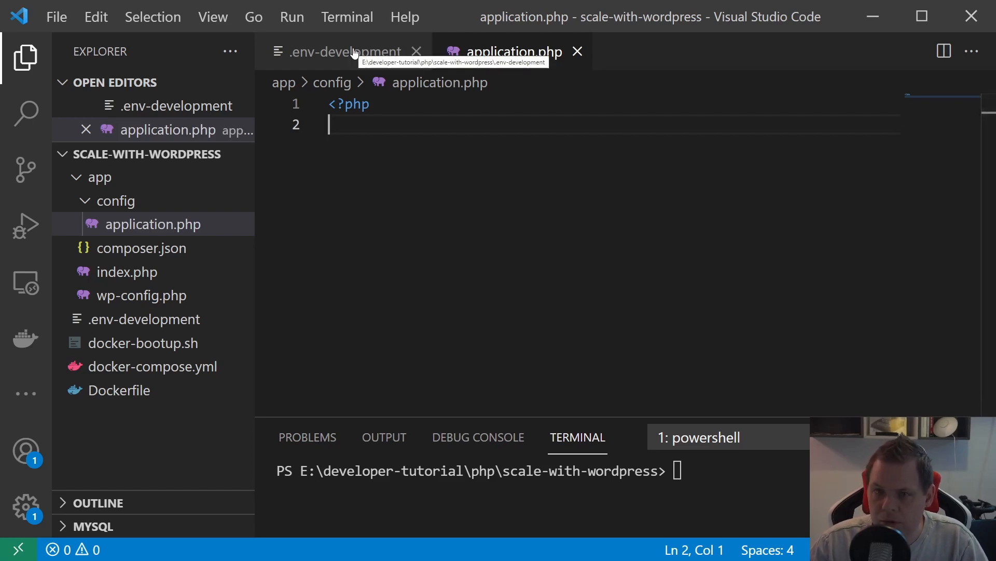
- In .env-development set HTTP_HOST=localhost:8381, WP_SSL=0, DB_NAME=wordpress and DB_USER
{"action": "left_click", "coordinate": [343, 52]}
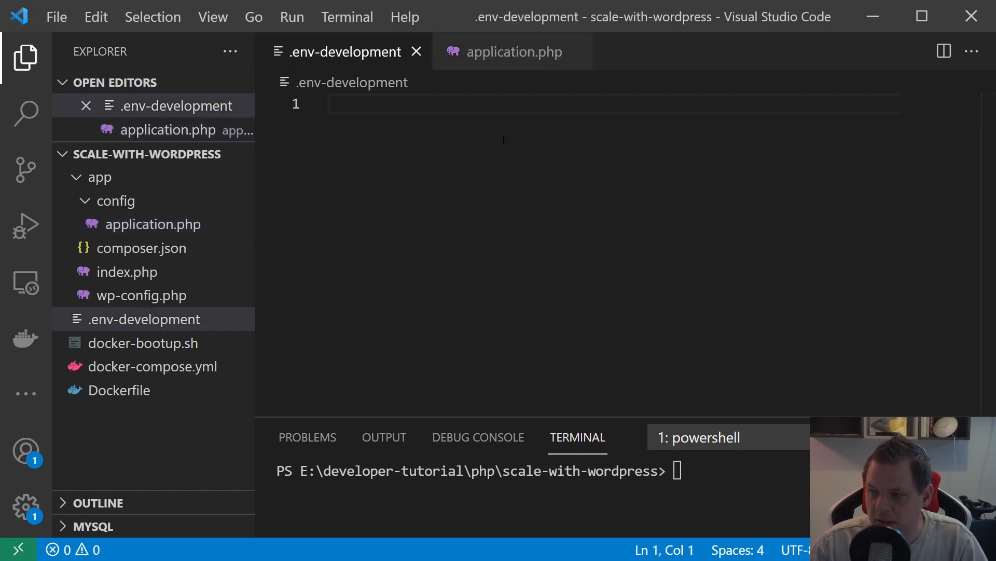
{"action": "type", "text": "HTTP_"}
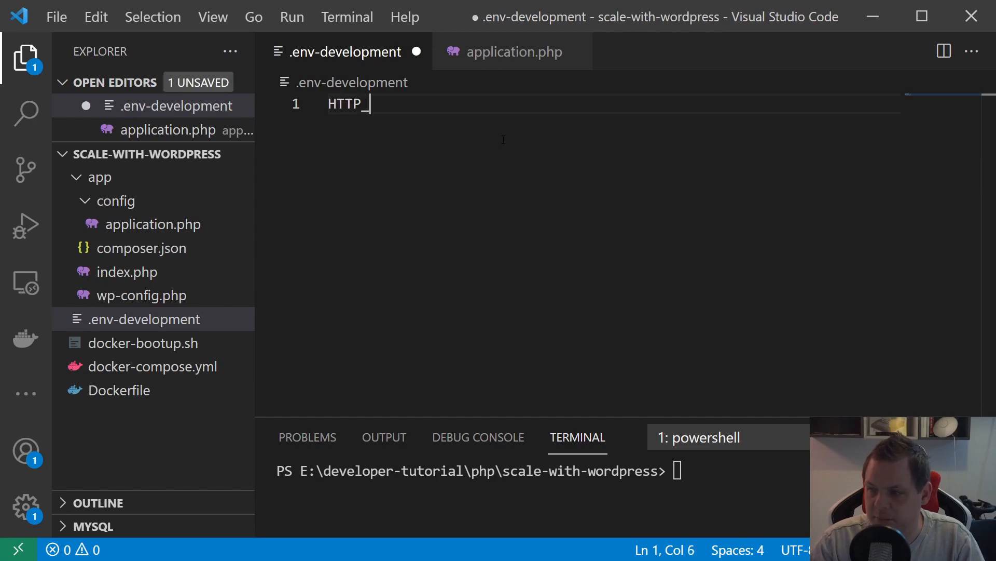
{"action": "type", "text": "HOST=local"}
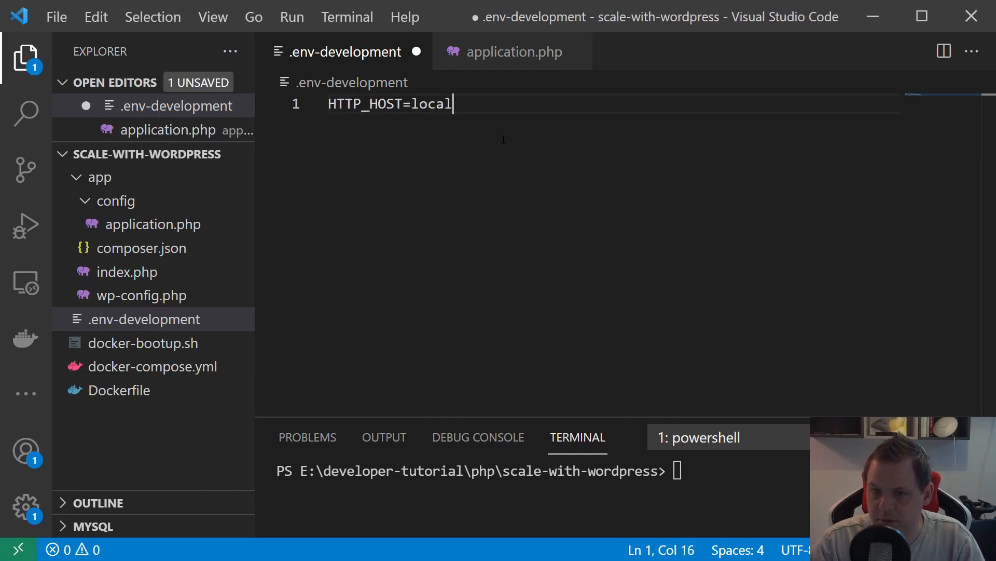
{"action": "type", "text": "host:8381"}
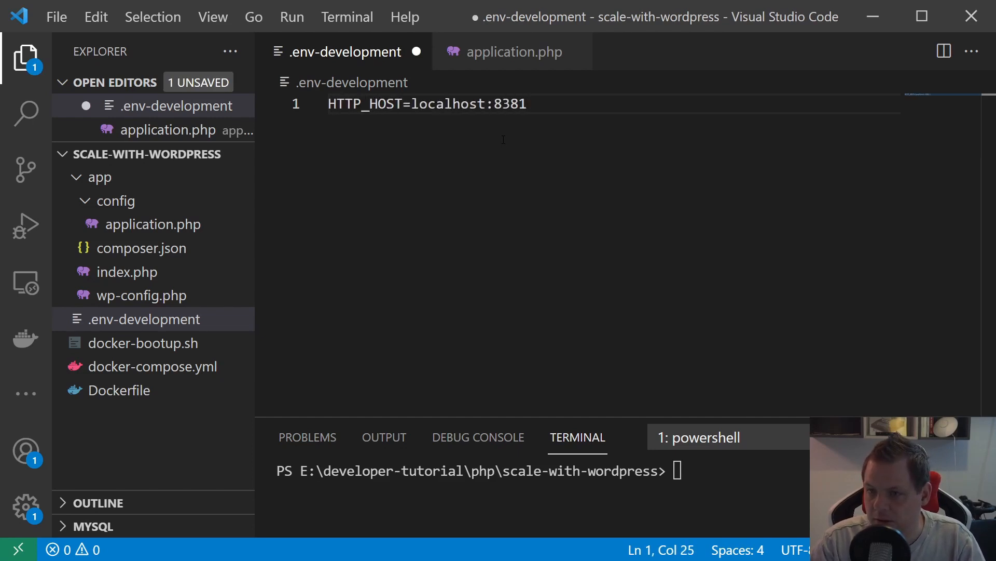
{"action": "type", "text": "WP_SS"}
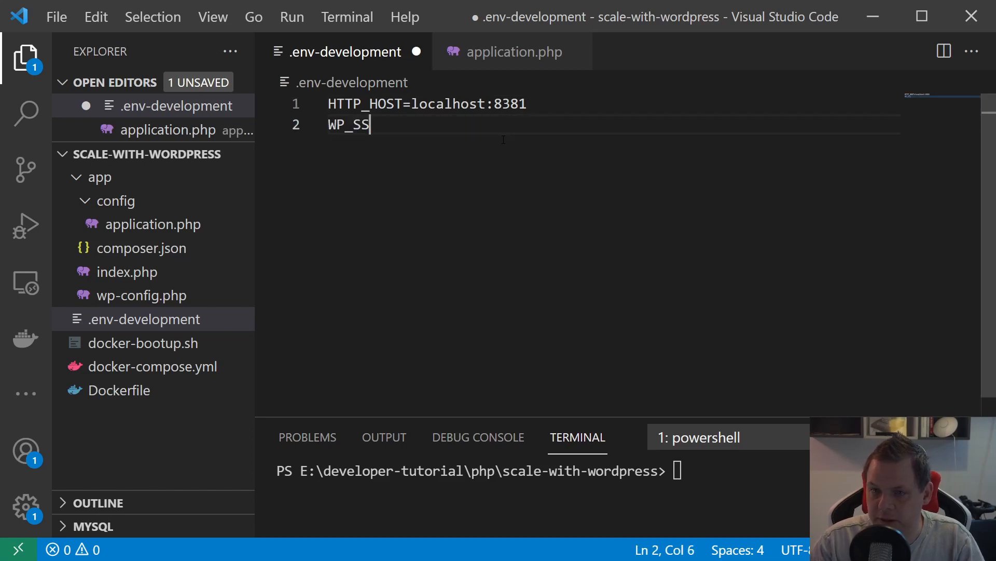
{"action": "type", "text": "L=0"}
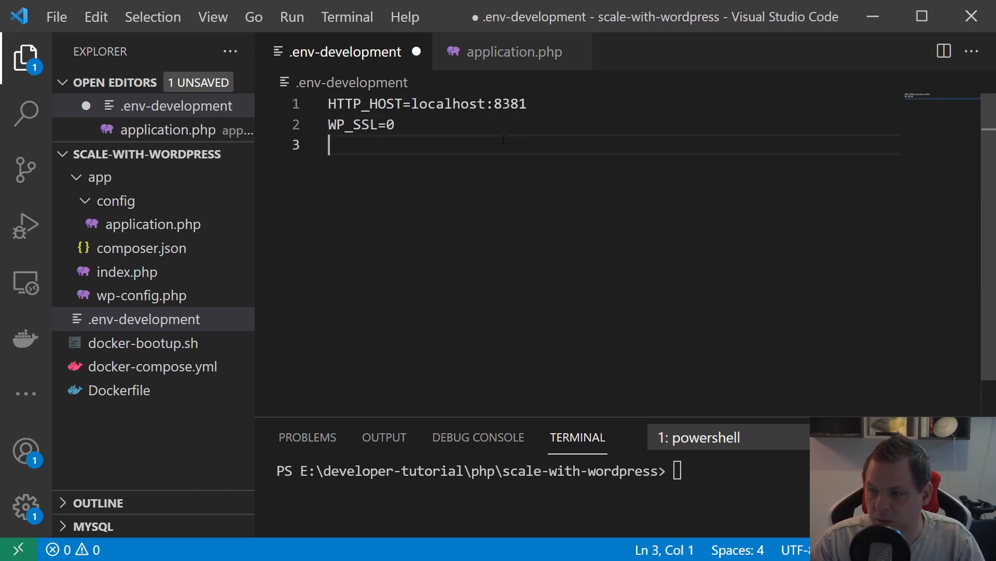
{"action": "type", "text": "DB_NAM"}
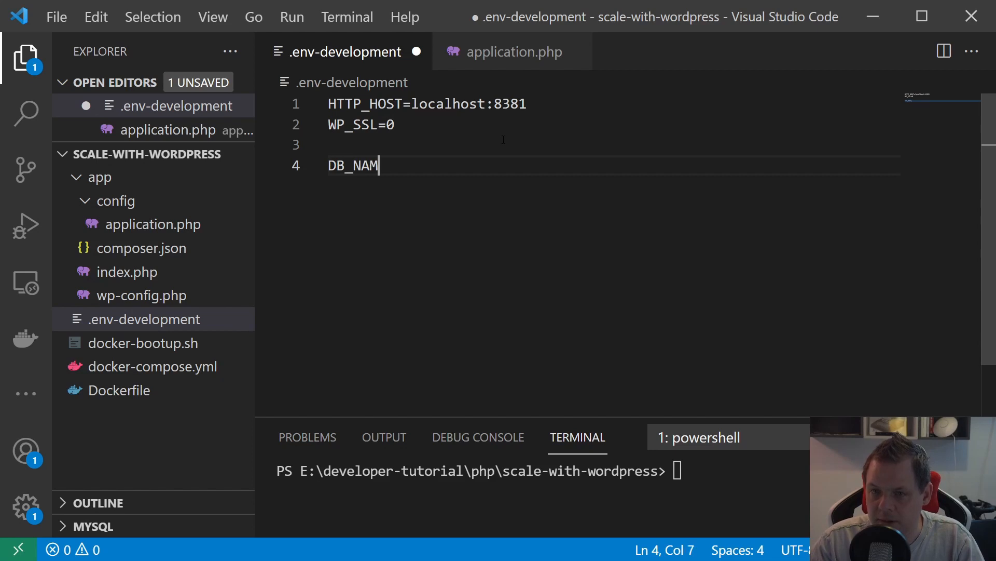
{"action": "type", "text": "E=wordpress"}
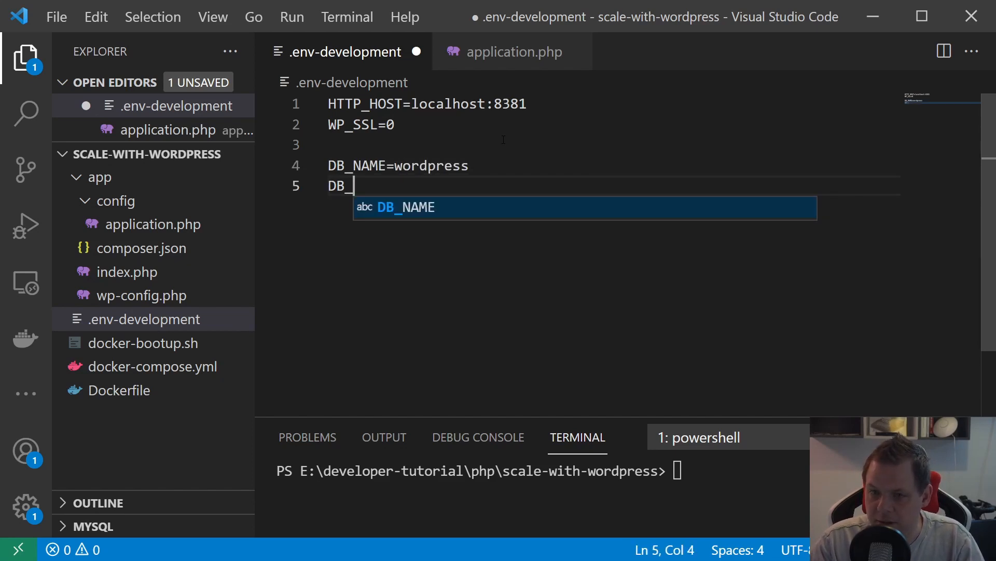
{"action": "type", "text": "USER=root"}
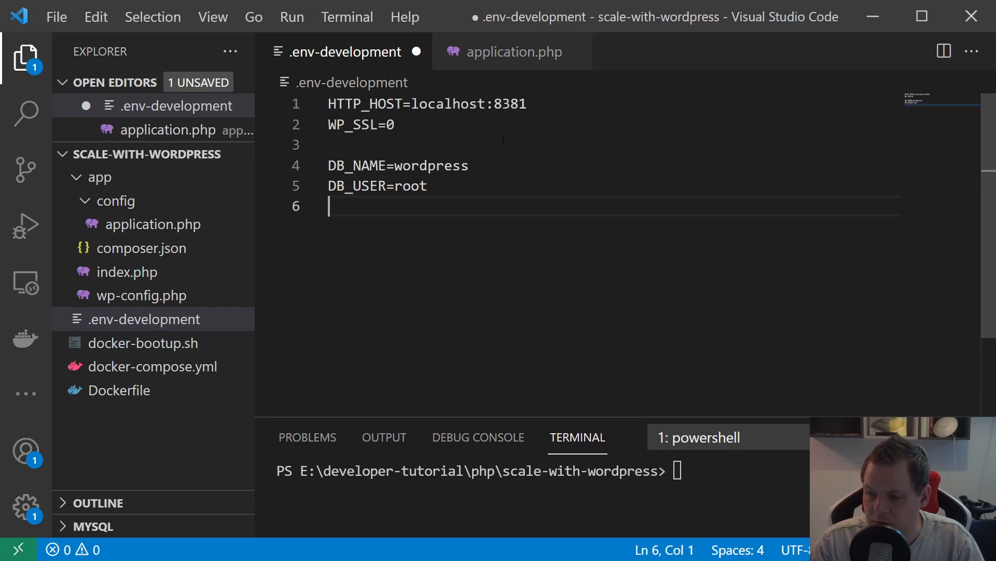
{"action": "type", "text": "DB_PASS"}
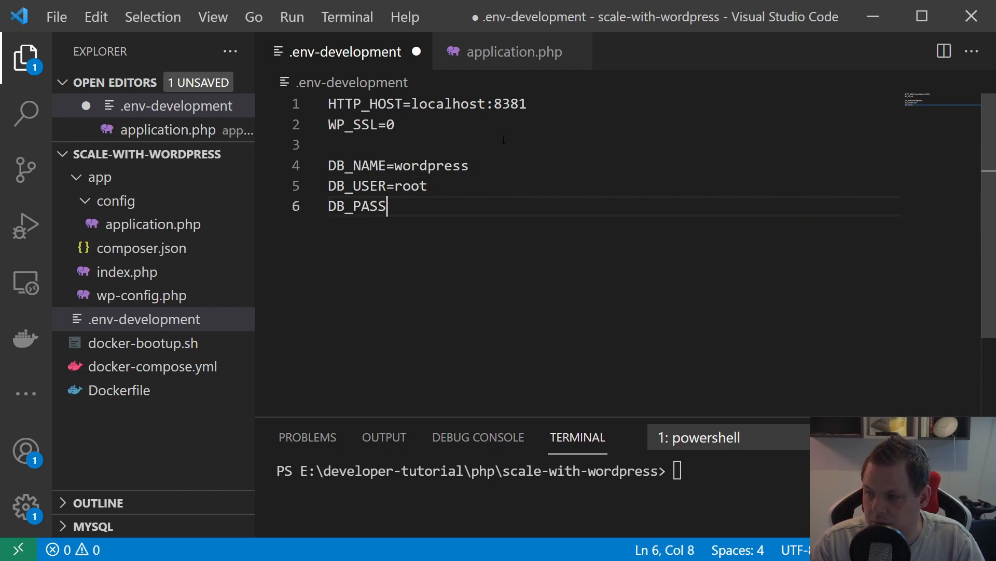
{"action": "type", "text": "WORD="}
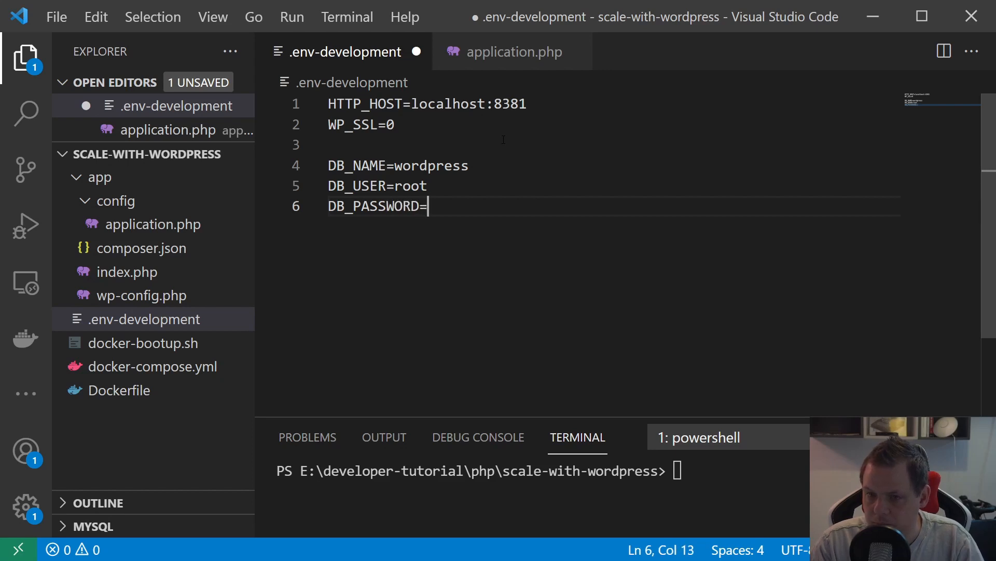
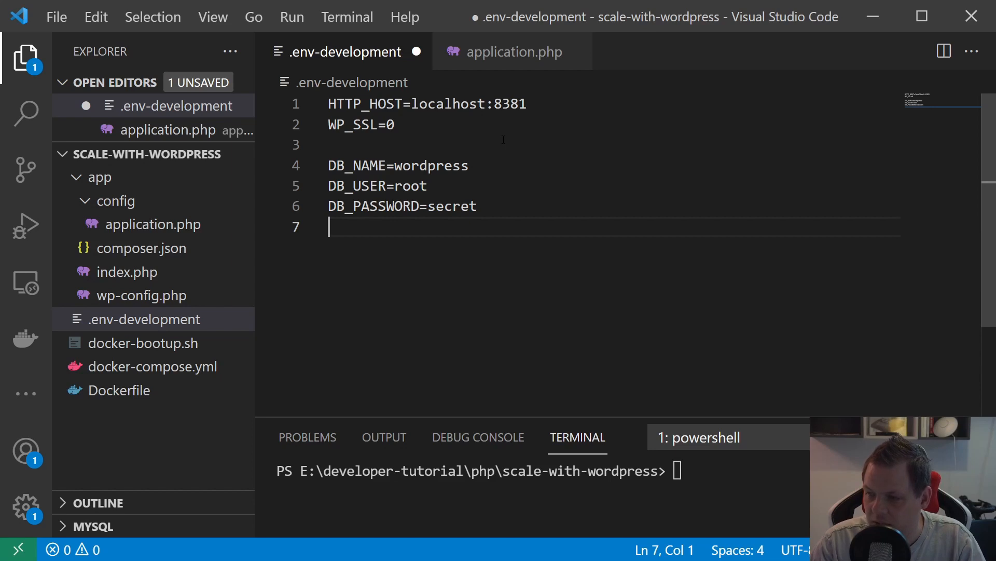
{"action": "type", "text": "DB_HOST="}
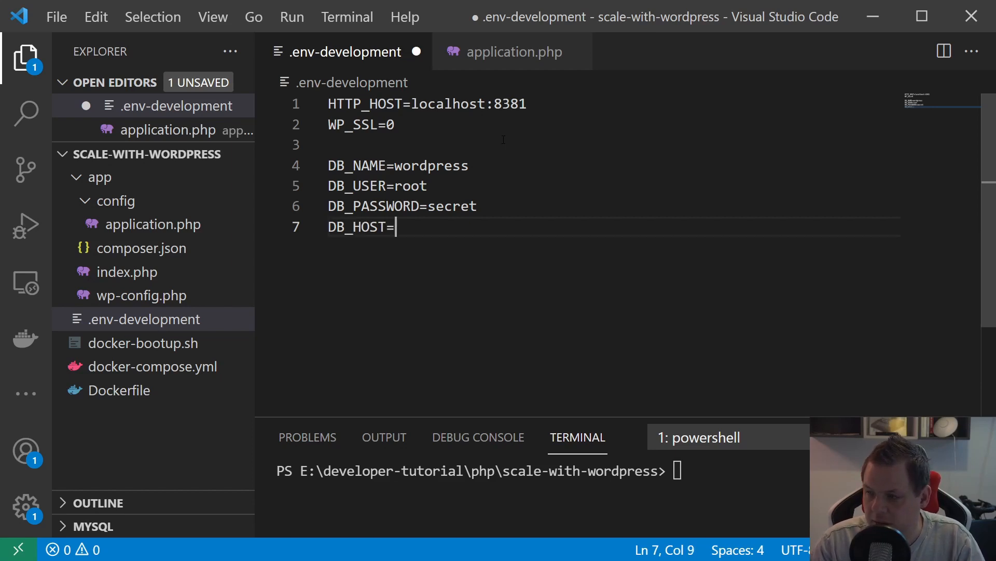
{"action": "type", "text": "mysql"}
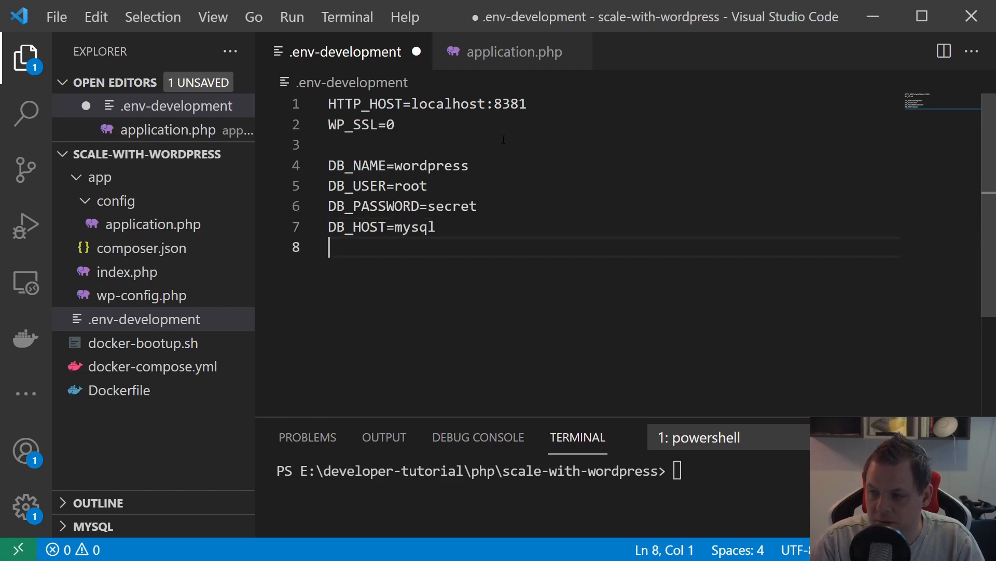
{"action": "type", "text": "DB_"}
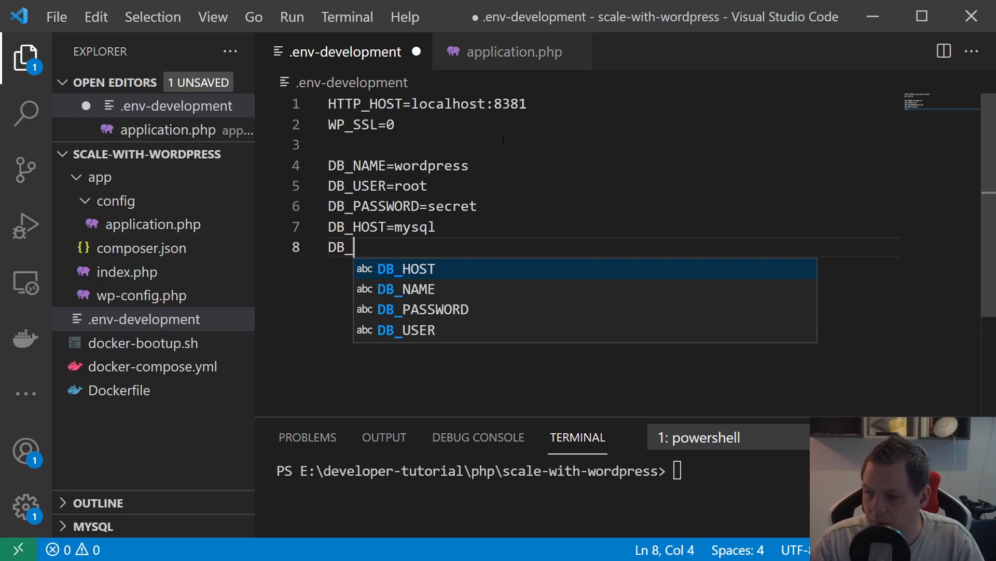
{"action": "type", "text": "CHA"}
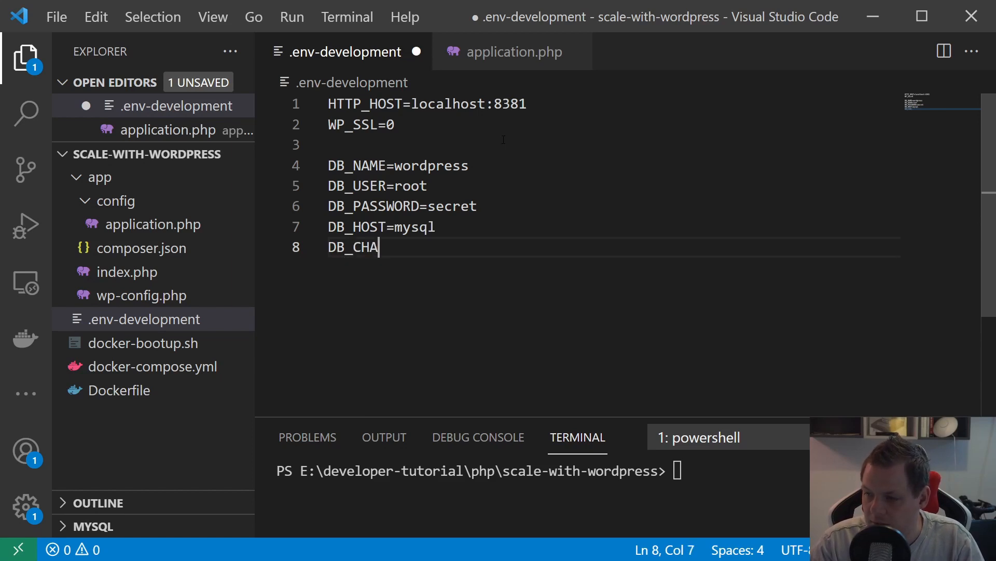
{"action": "type", "text": "RSET=utf9"}
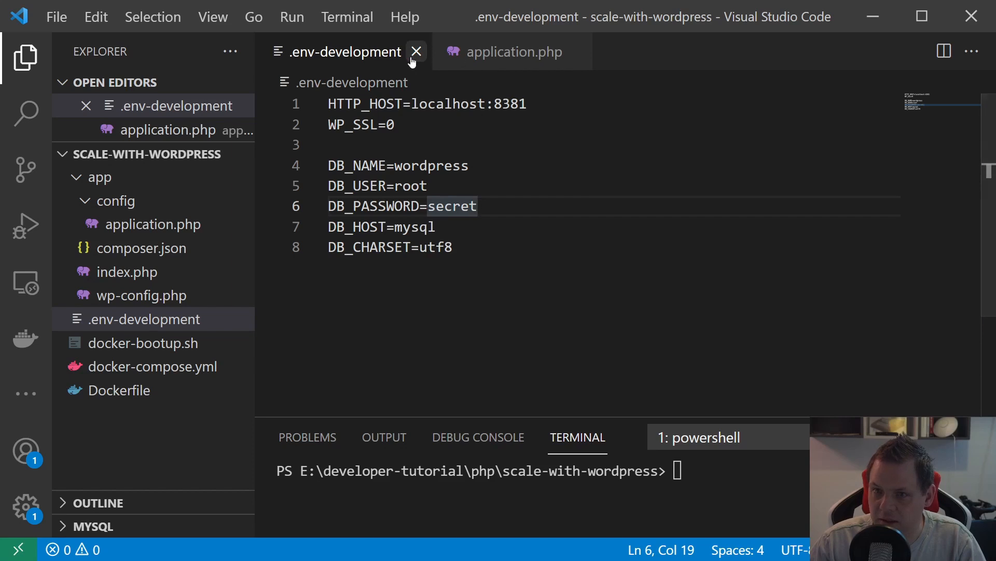
- Close .env-development and define $host = $_SERVER['HTTP_HOST']; in application.php
{"action": "left_click", "coordinate": [418, 52]}
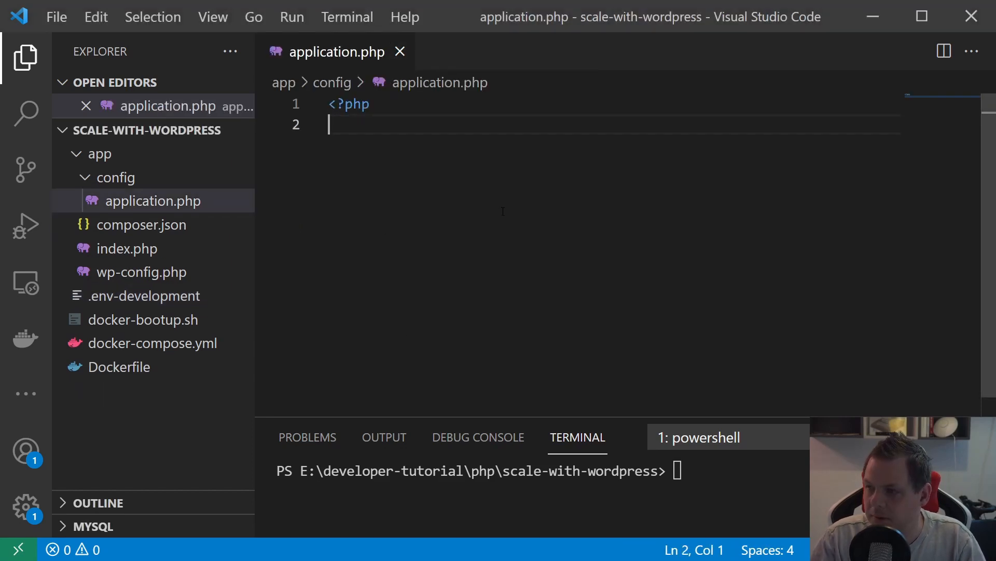
{"action": "type", "text": "$host"}
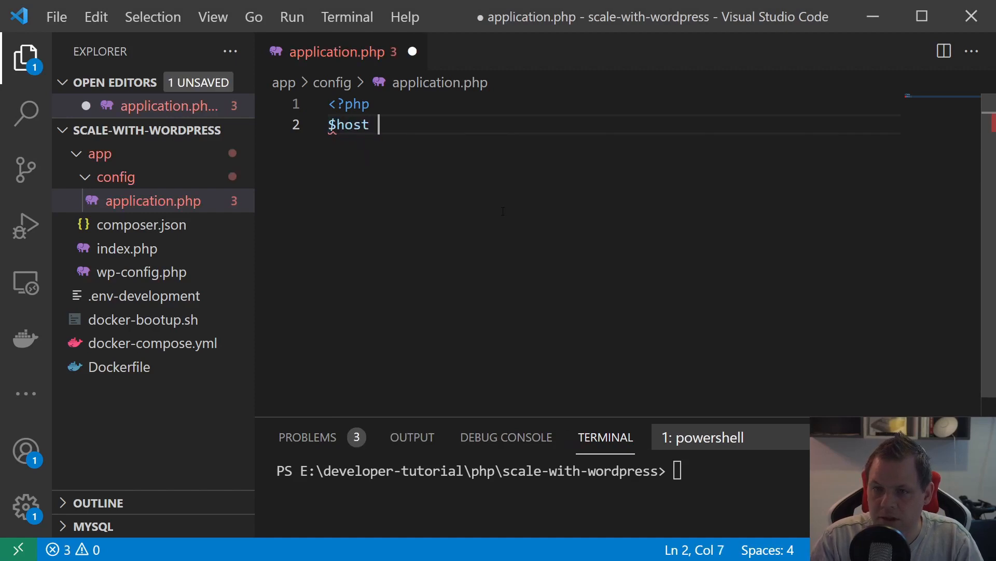
{"action": "type", "text": "= $_SERVER["}
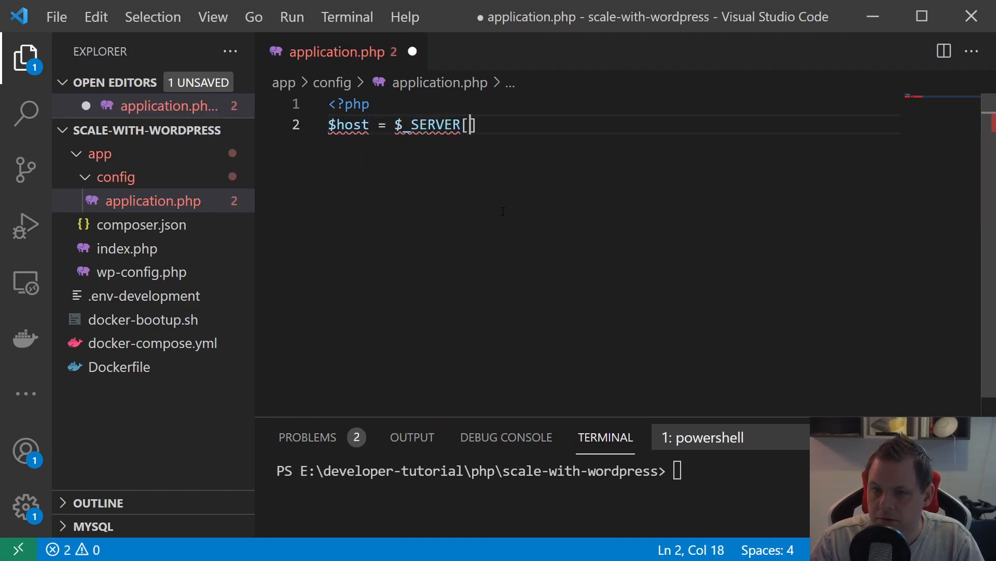
{"action": "type", "text": "'HTT"}
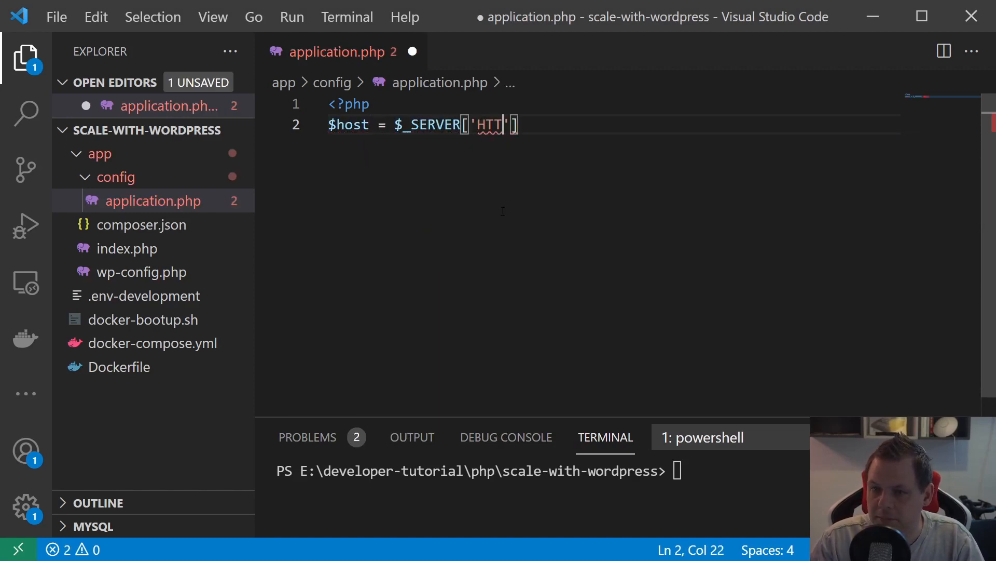
{"action": "type", "text": "P_HOST"}
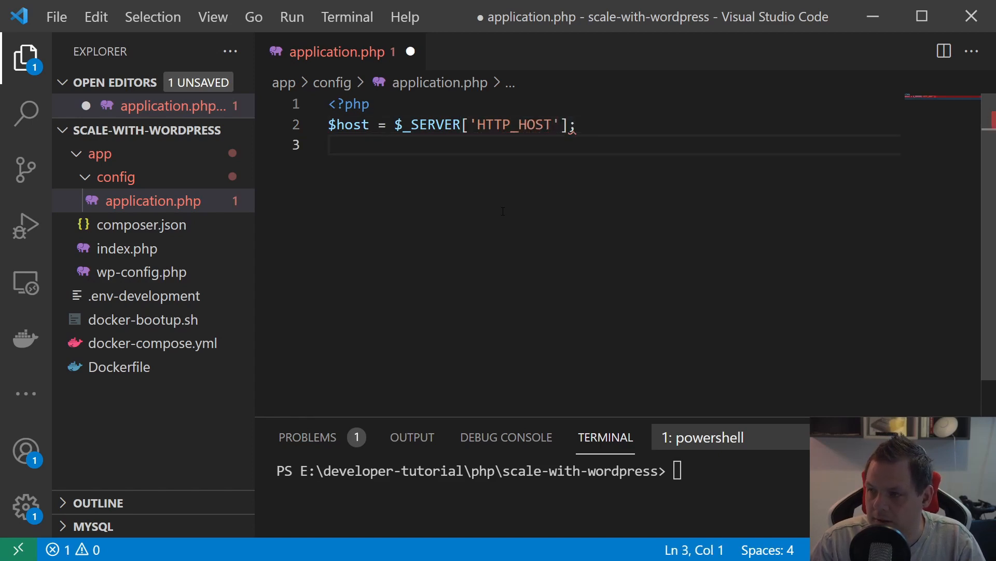
- Start the $protocol assignment with an isset($_SERVER['HTTPS']) check
{"action": "type", "text": "$"}
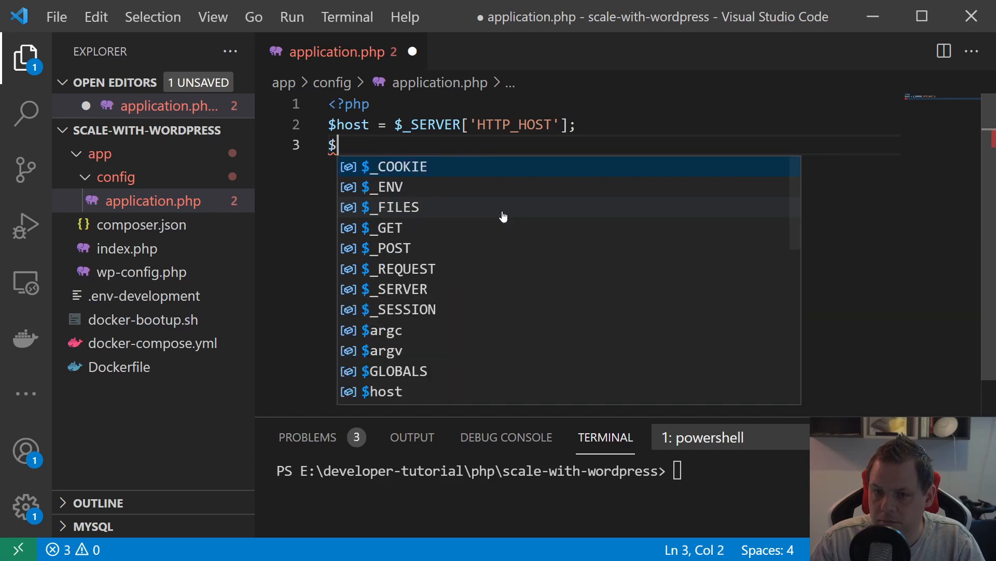
{"action": "type", "text": "protocol ="}
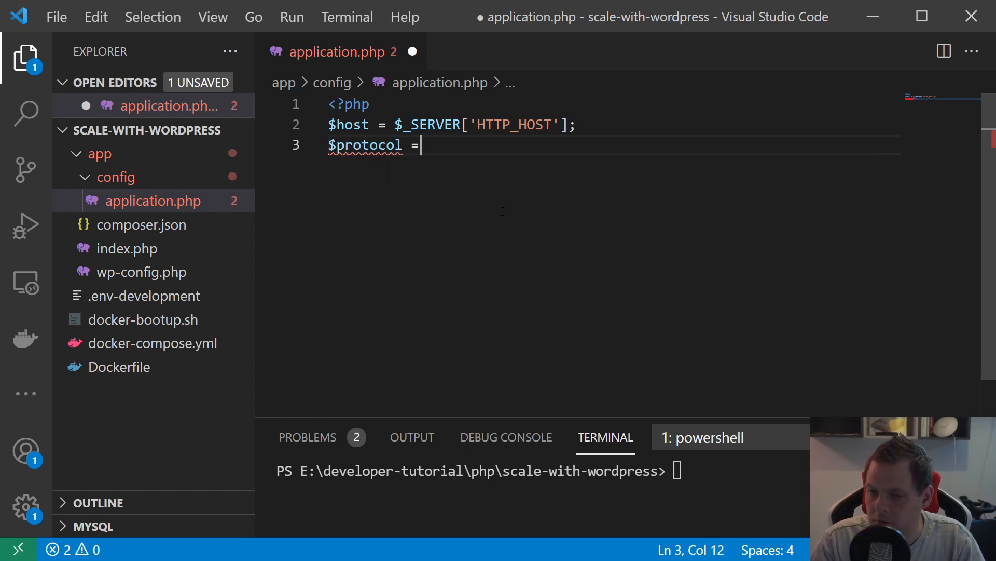
{"action": "type", "text": "$_SERVER['PRO'"}
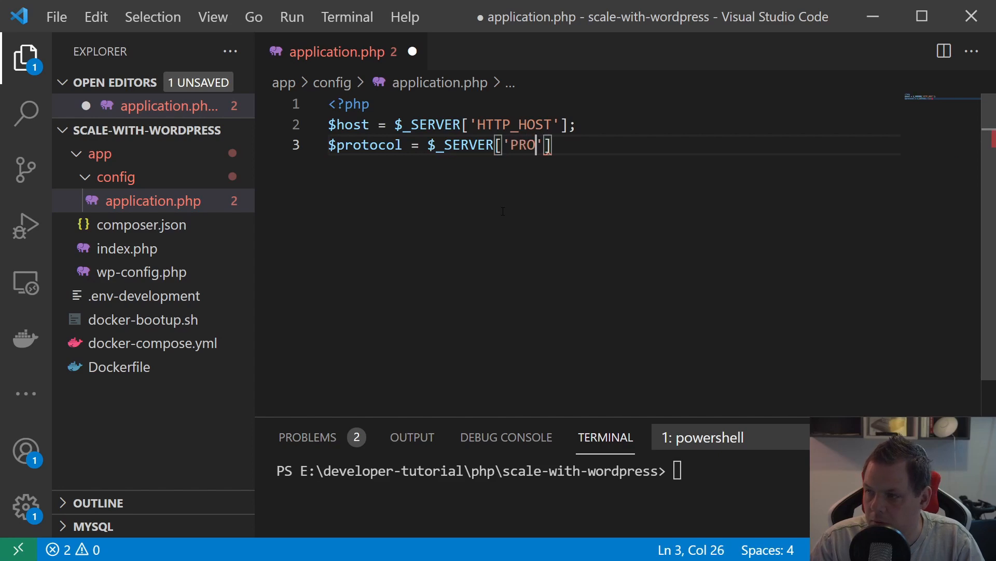
{"action": "type", "text": "TOCOL"}
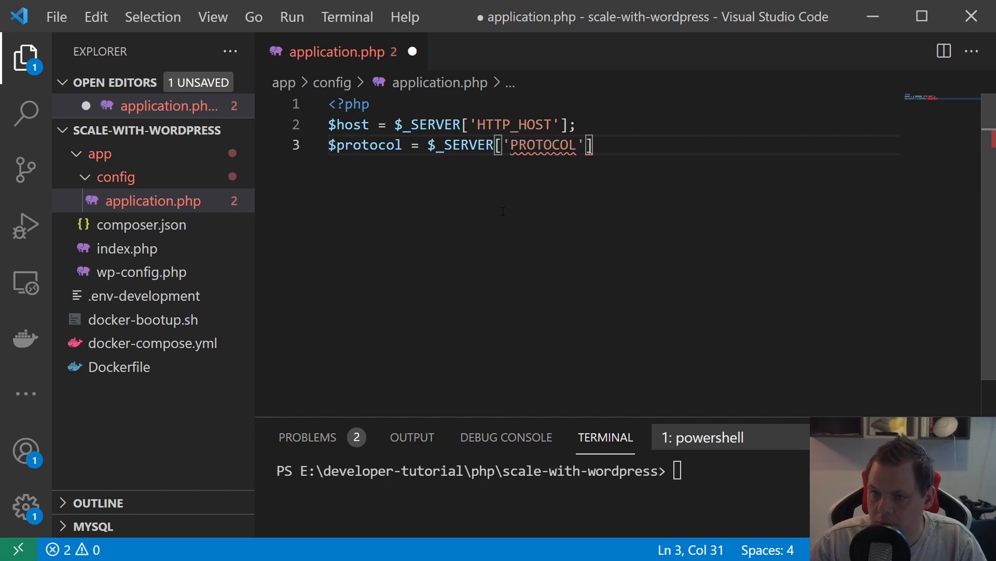
{"action": "key", "text": "Backspace"}
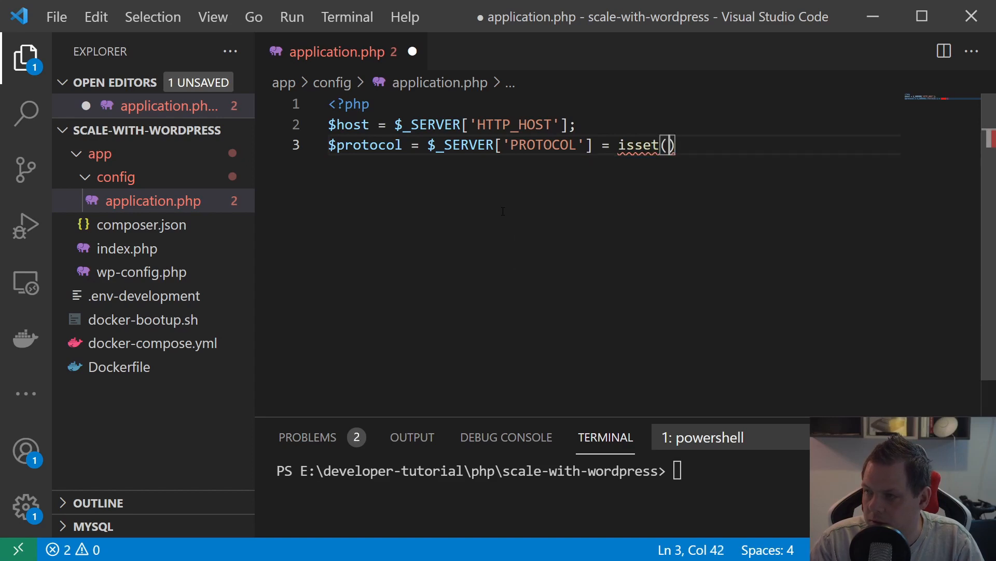
{"action": "type", "text": "$_SERVER[]"}
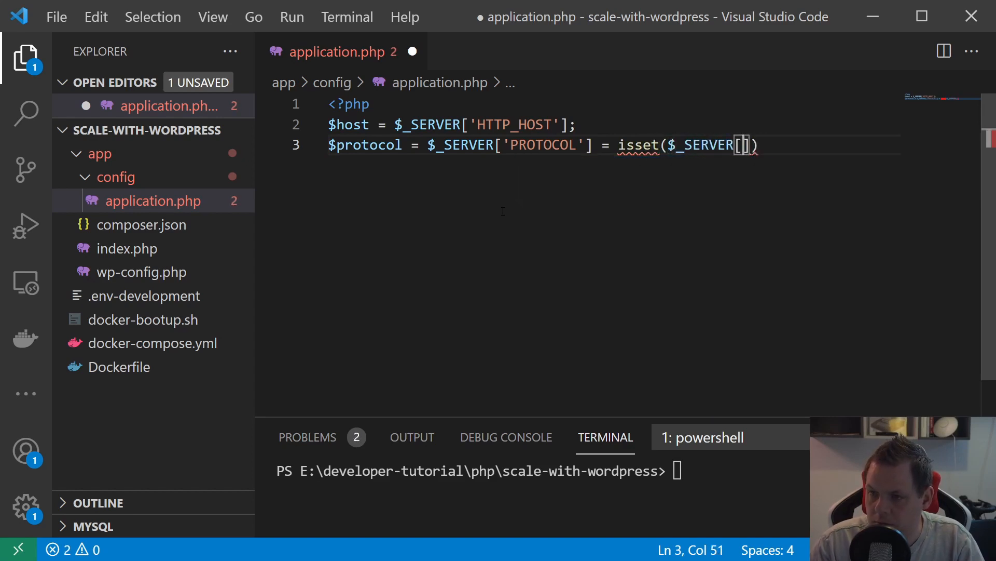
{"action": "type", "text": "'HTTPS'"}
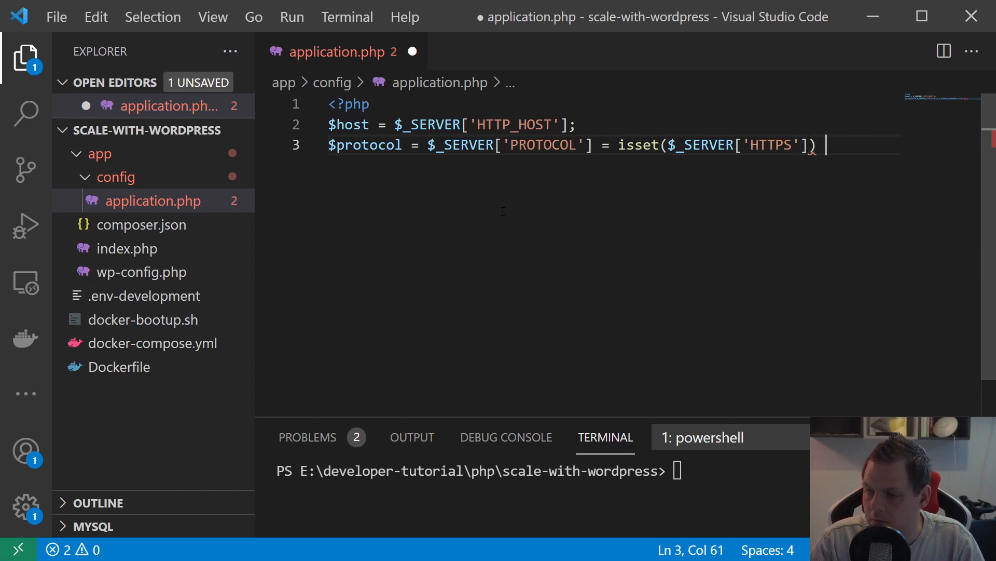
- Extend the $protocol line with && !empty($_SERVER['HTTPS']) and begin its ternary value
{"action": "type", "text": "&& $"}
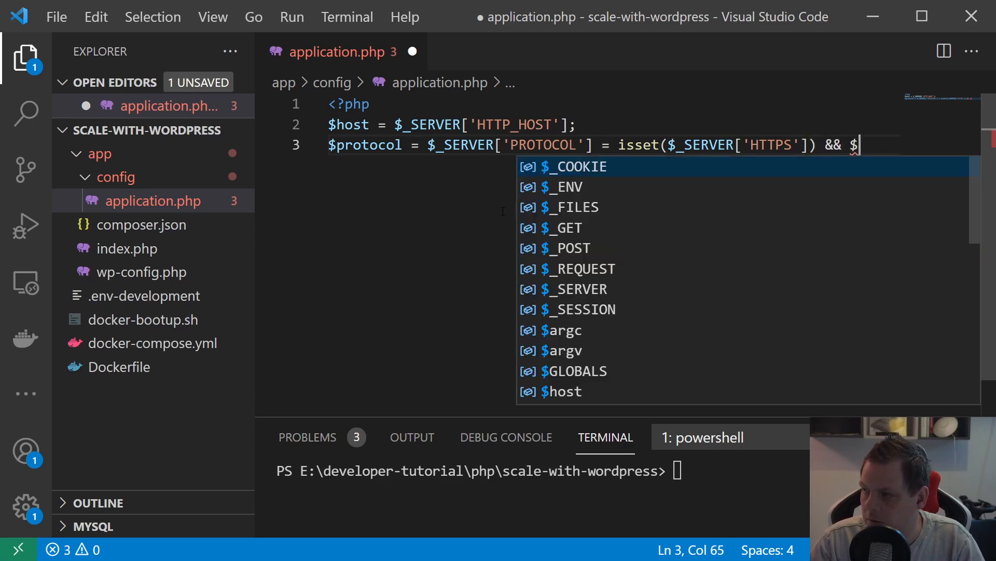
{"action": "type", "text": "!"}
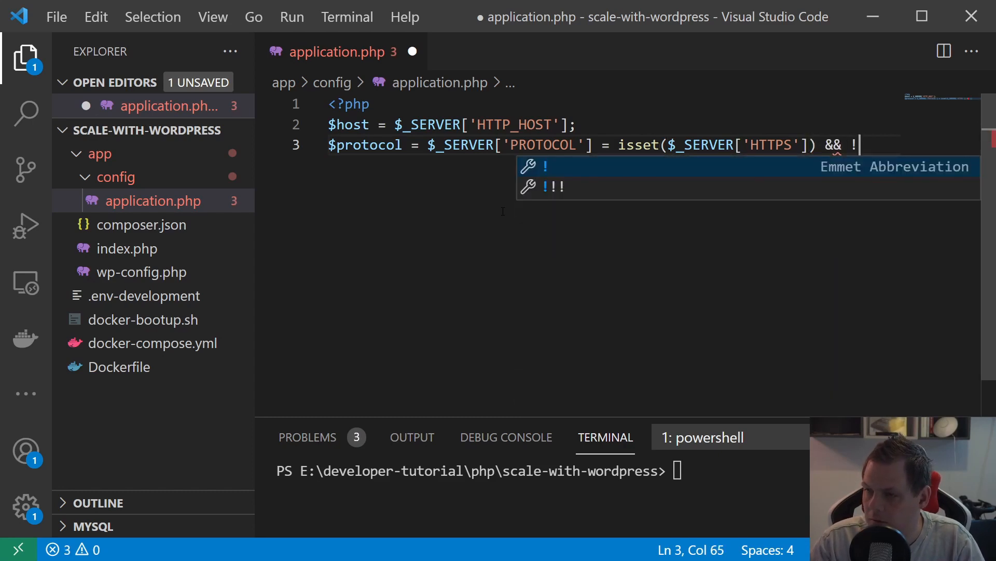
{"action": "type", "text": "empty"}
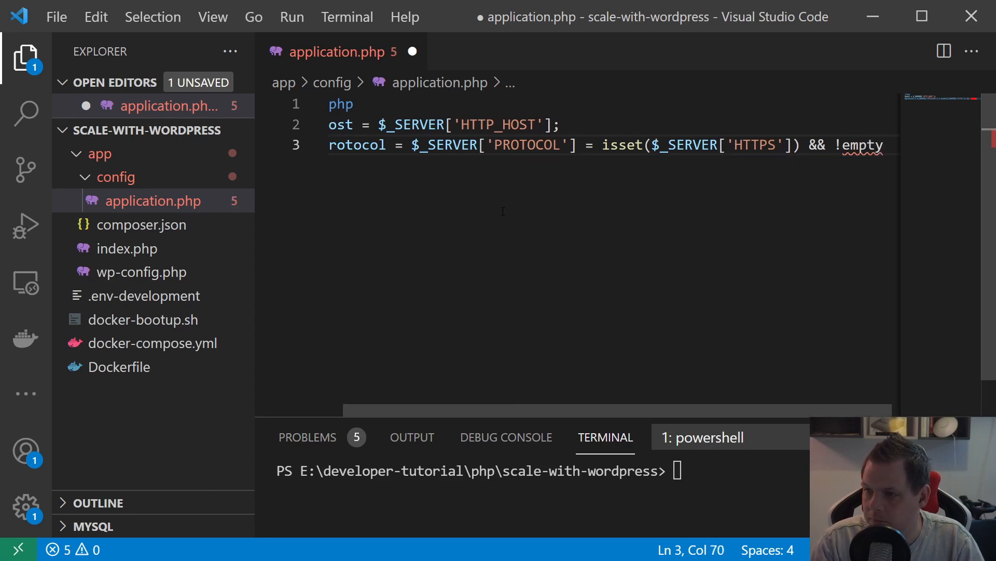
{"action": "type", "text": "$S_S"}
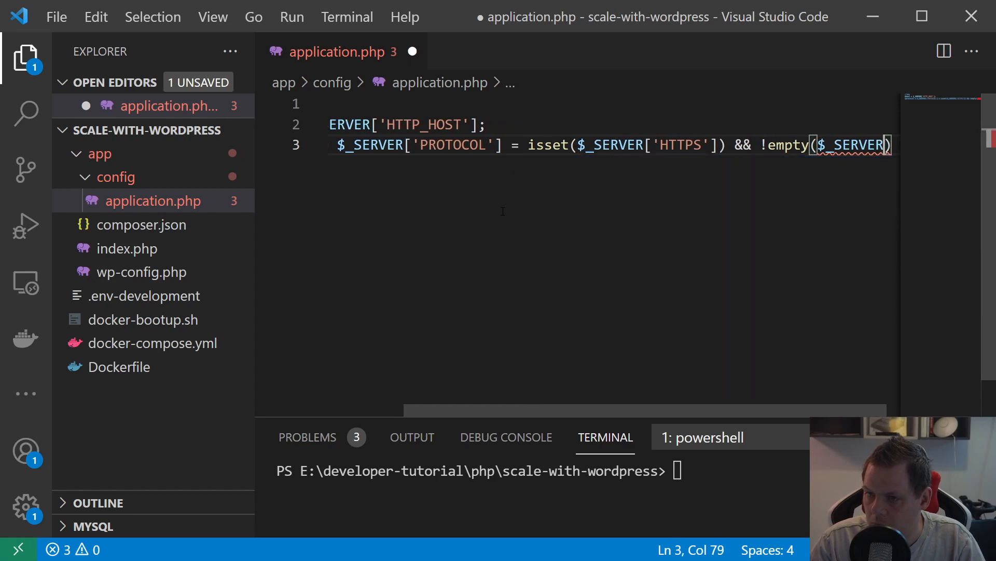
{"action": "type", "text": "['HOST'"}
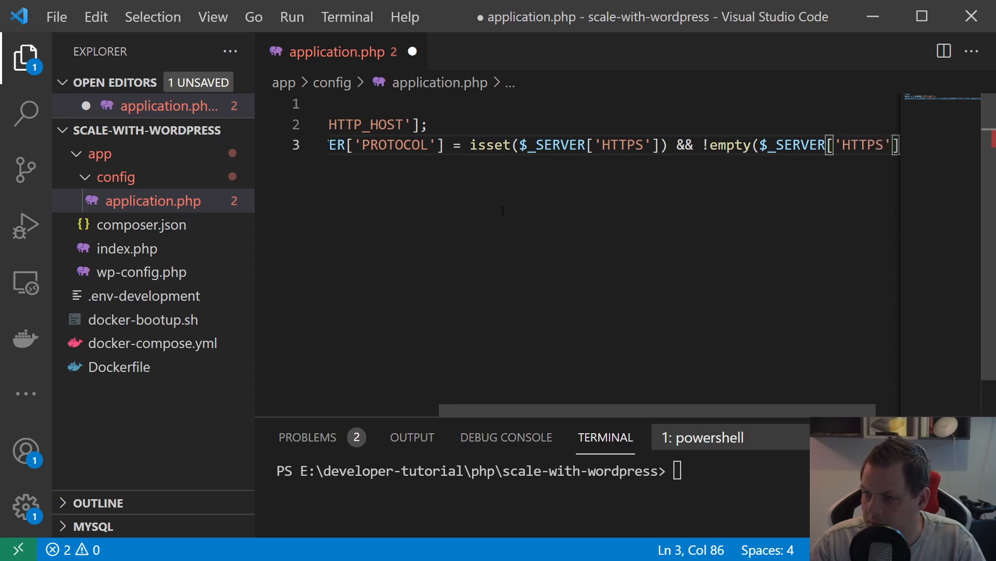
{"action": "type", "text": "?"}
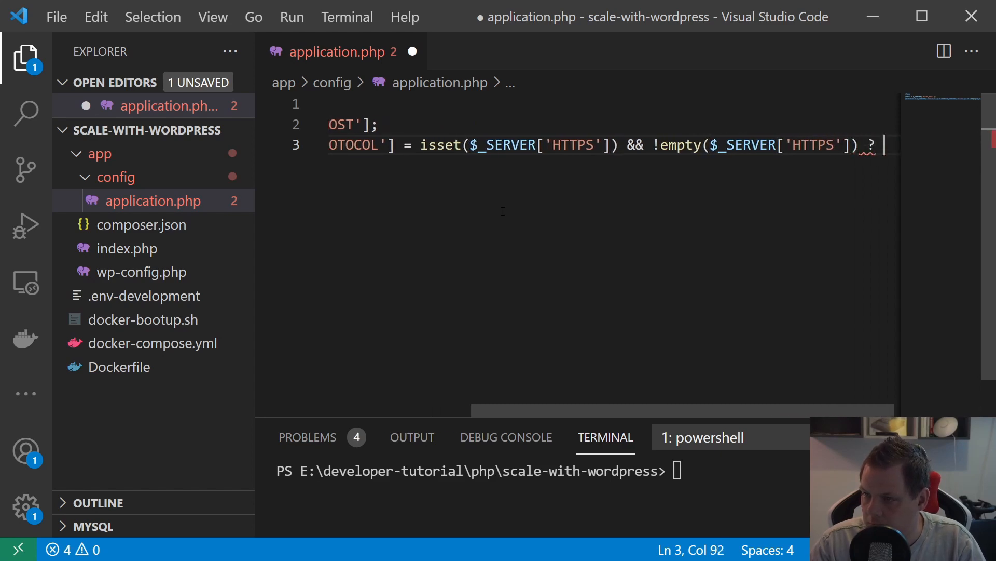
{"action": "type", "text": "'"}
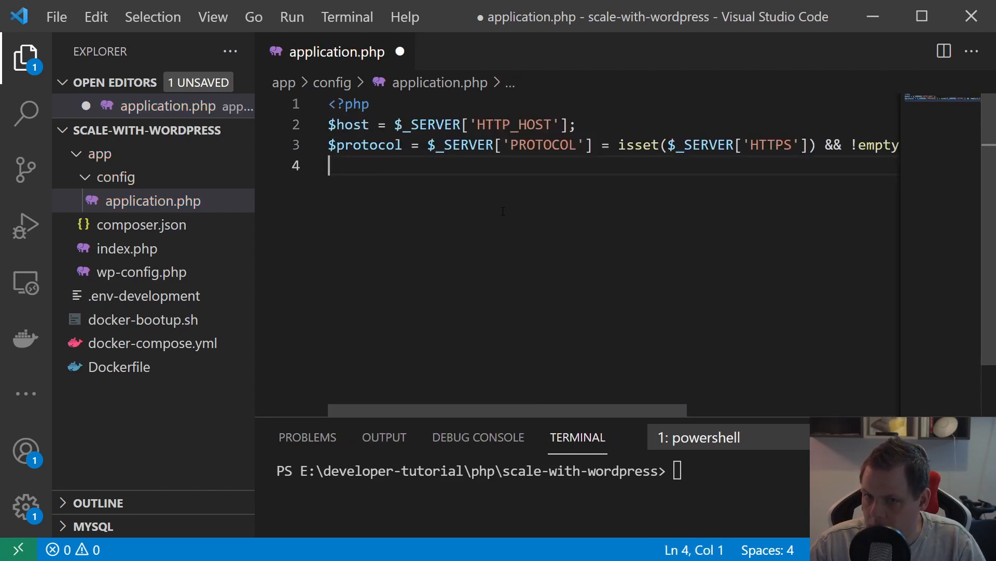
{"action": "key", "text": "ctrl+s"}
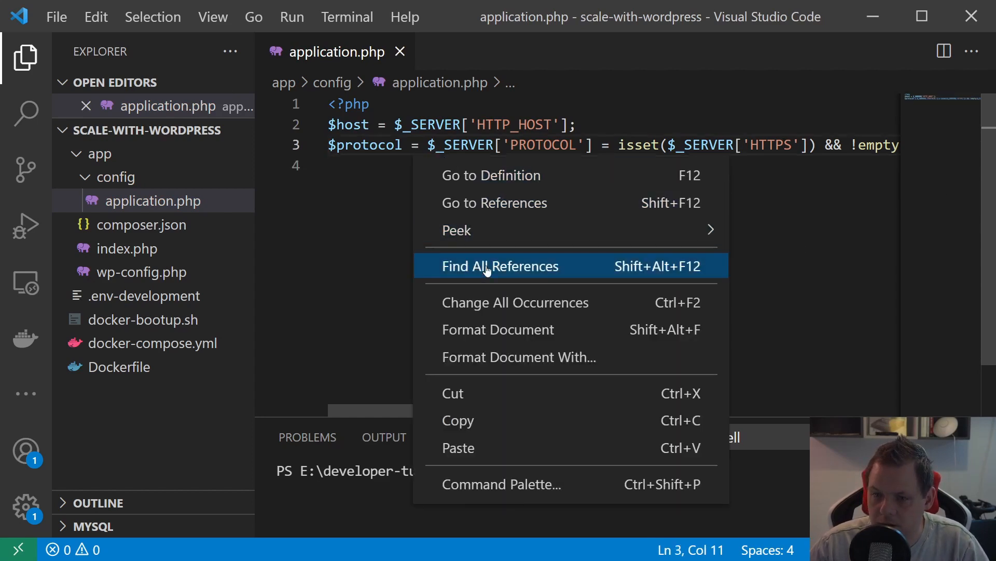
{"action": "mouse_move", "coordinate": [500, 329]}
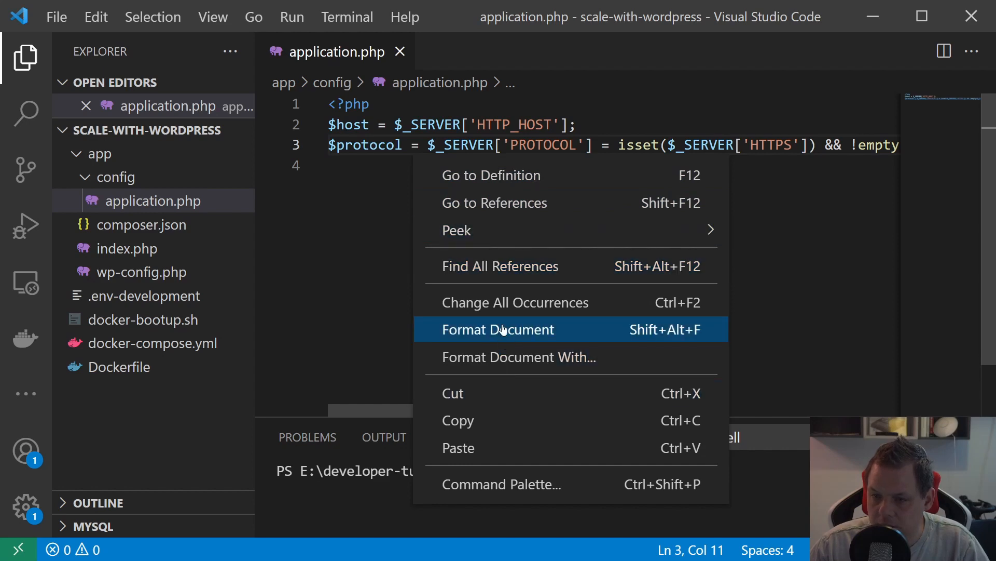
{"action": "mouse_move", "coordinate": [388, 206]}
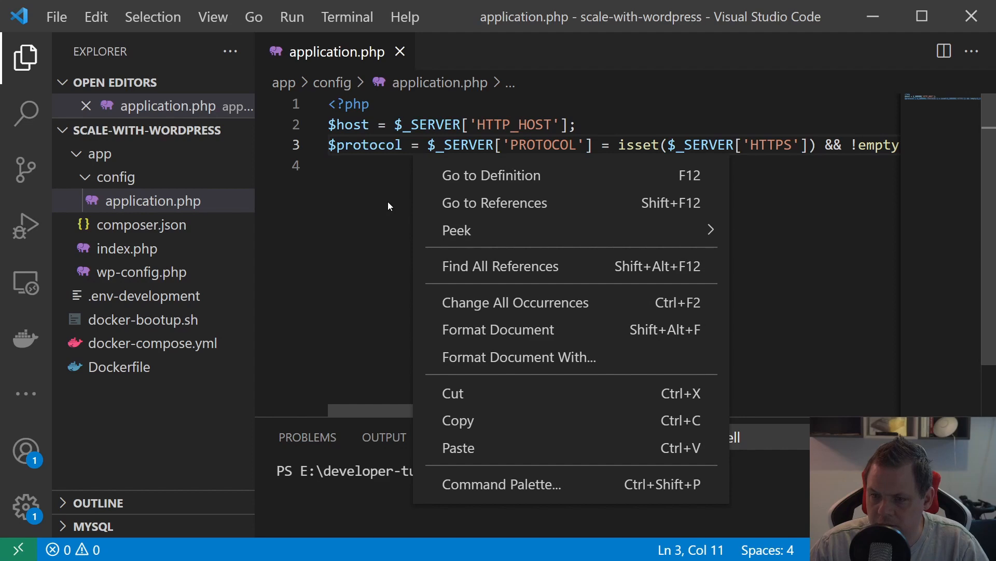
{"action": "left_click", "coordinate": [389, 203]}
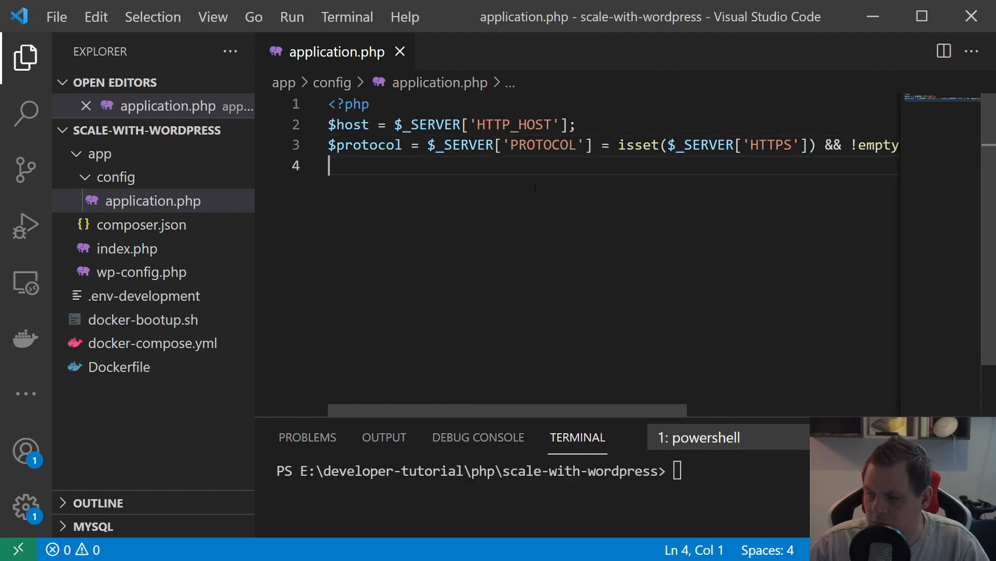
- Open an if (getenv('WP_SSL')) { block below the protocol line
{"action": "type", "text": "if ("}
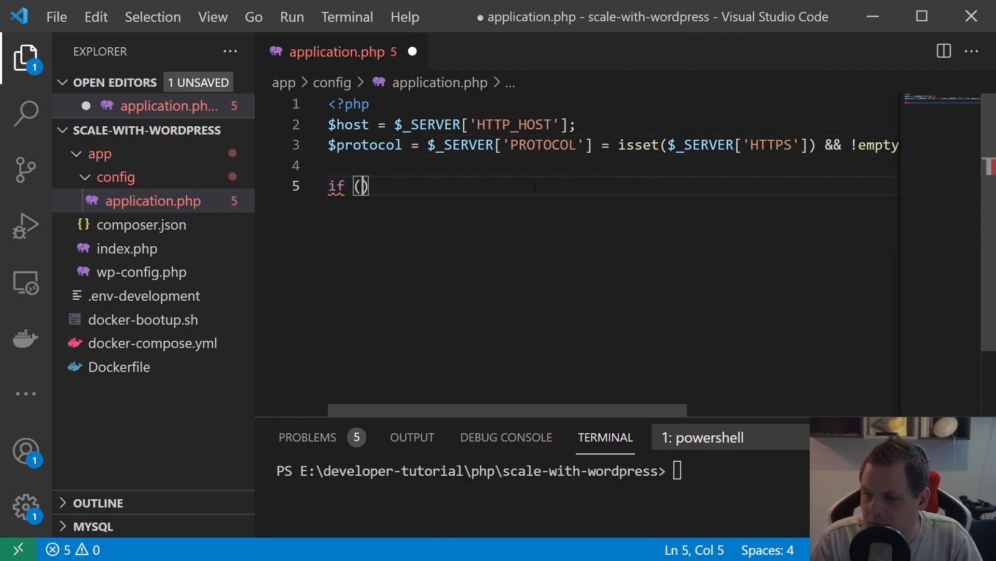
{"action": "type", "text": "getenv("}
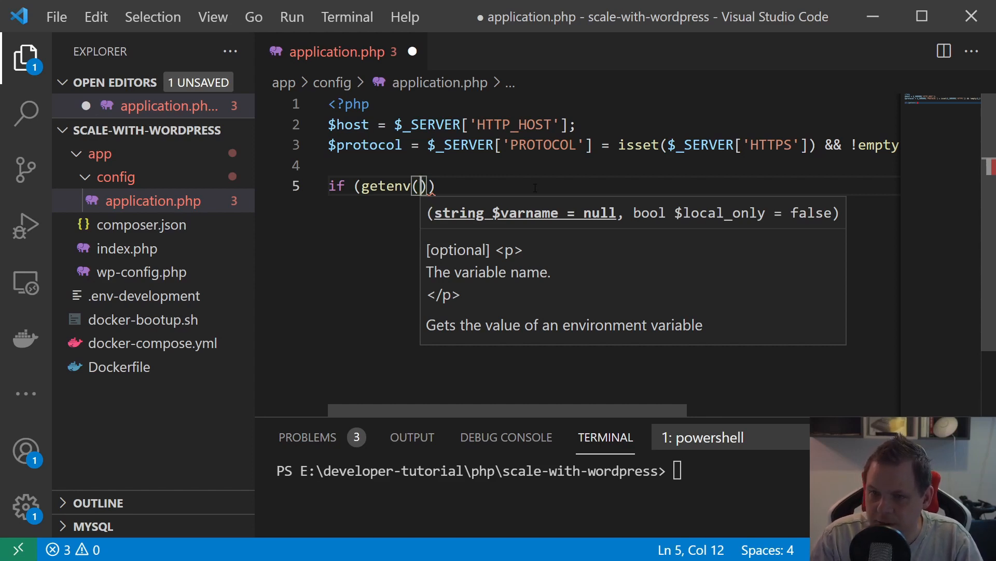
{"action": "type", "text": "'WP_'"}
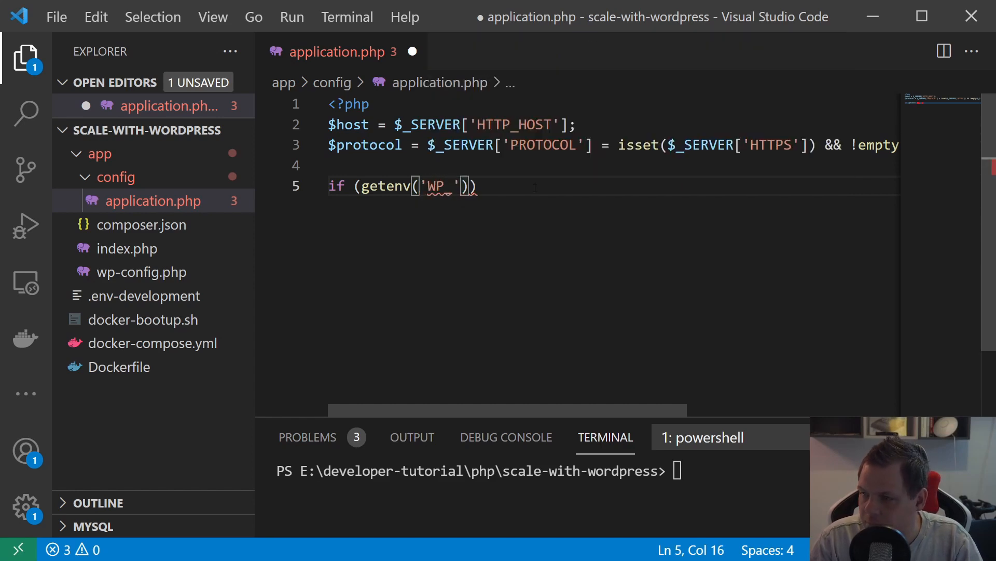
{"action": "type", "text": "SSL"}
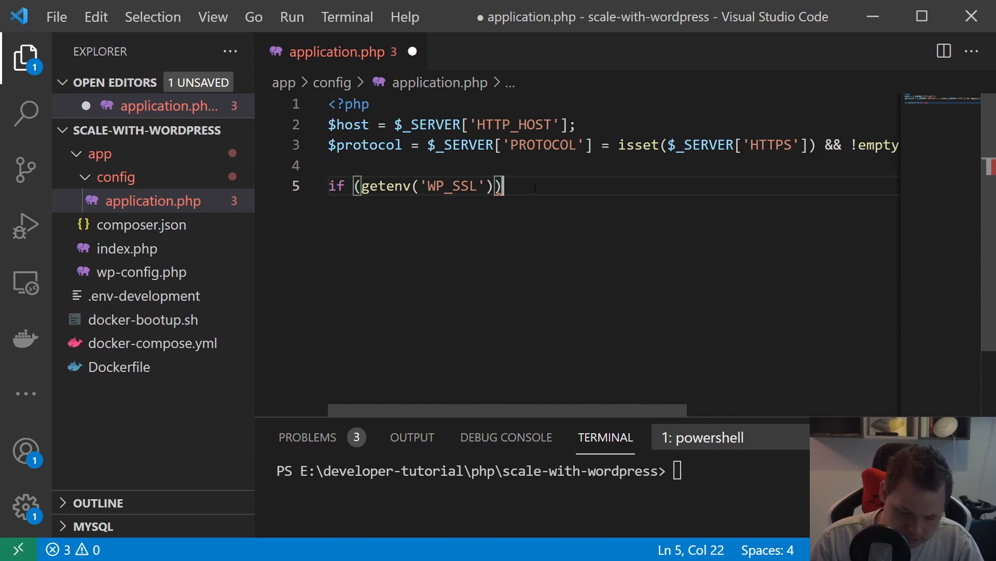
{"action": "type", "text": "{"}
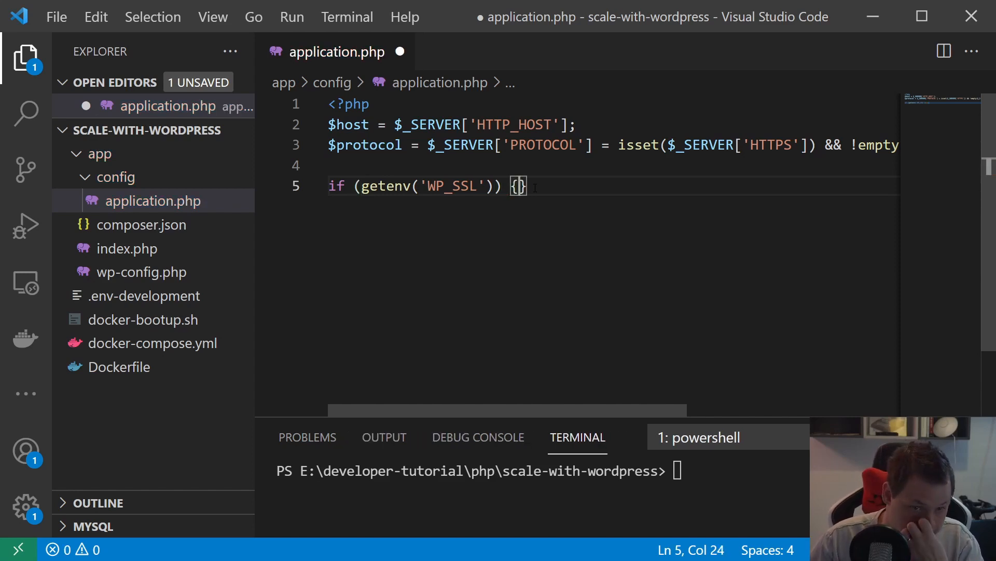
{"action": "key", "text": "Enter"}
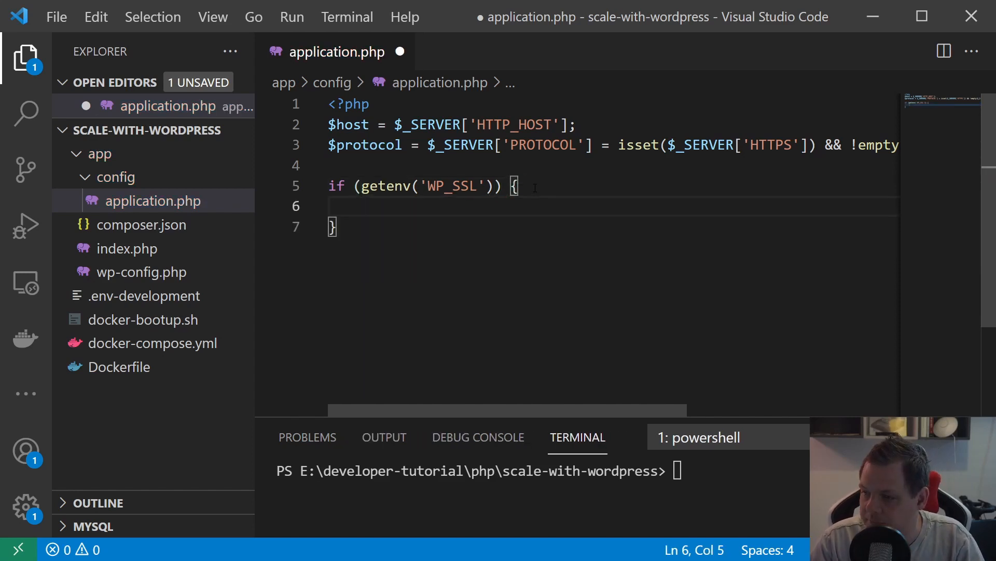
- Inside the block set $_SERVER['HTTPS'] = 1 and $protocol = 'https', then save
{"action": "type", "text": "$_SERVER"}
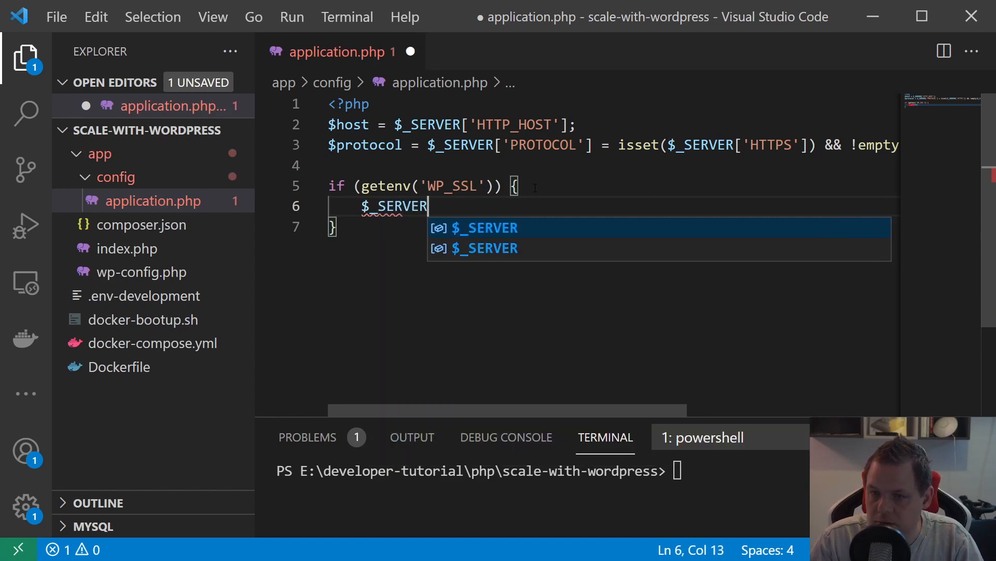
{"action": "type", "text": "['HTTP']"}
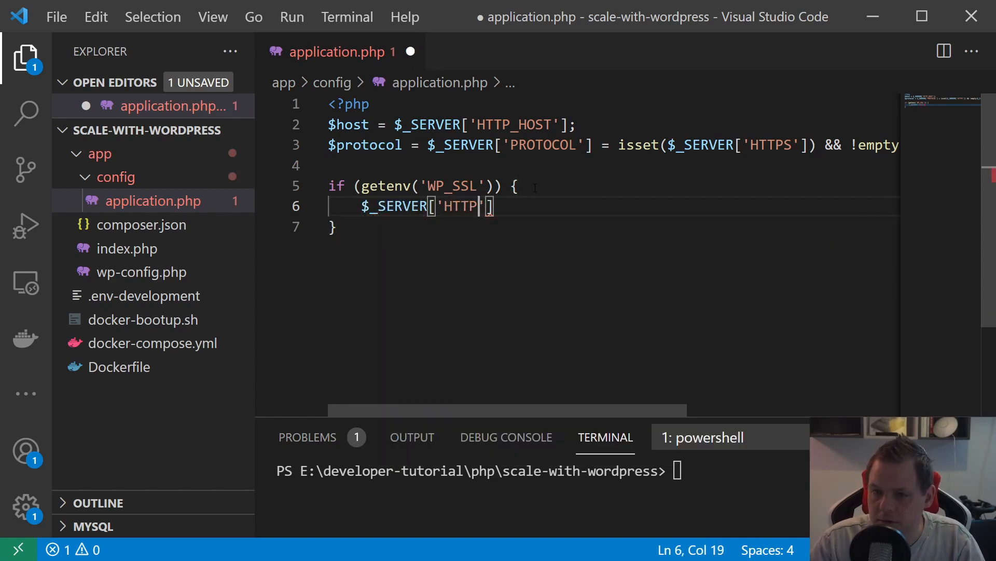
{"action": "type", "text": "S'] ="}
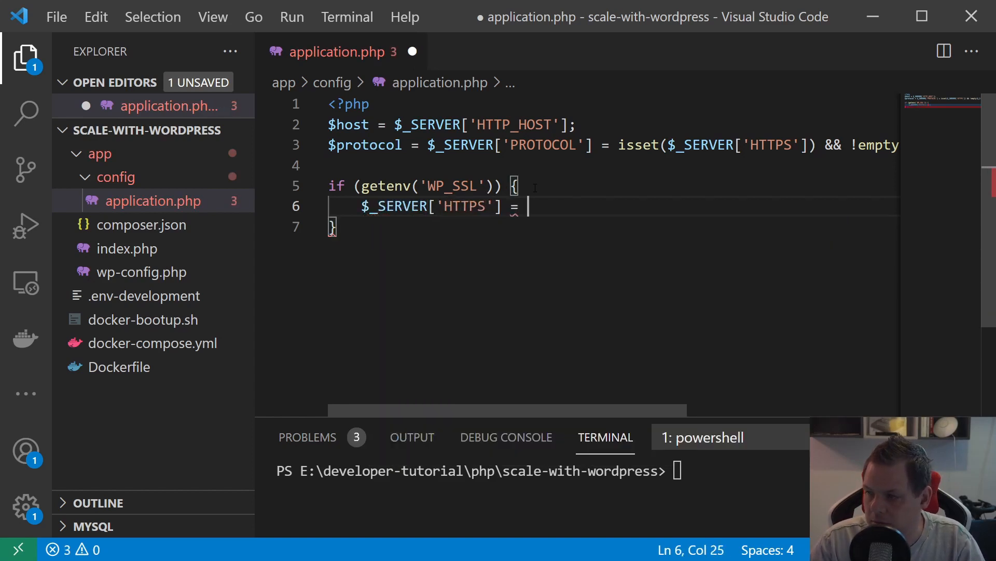
{"action": "type", "text": "0;"}
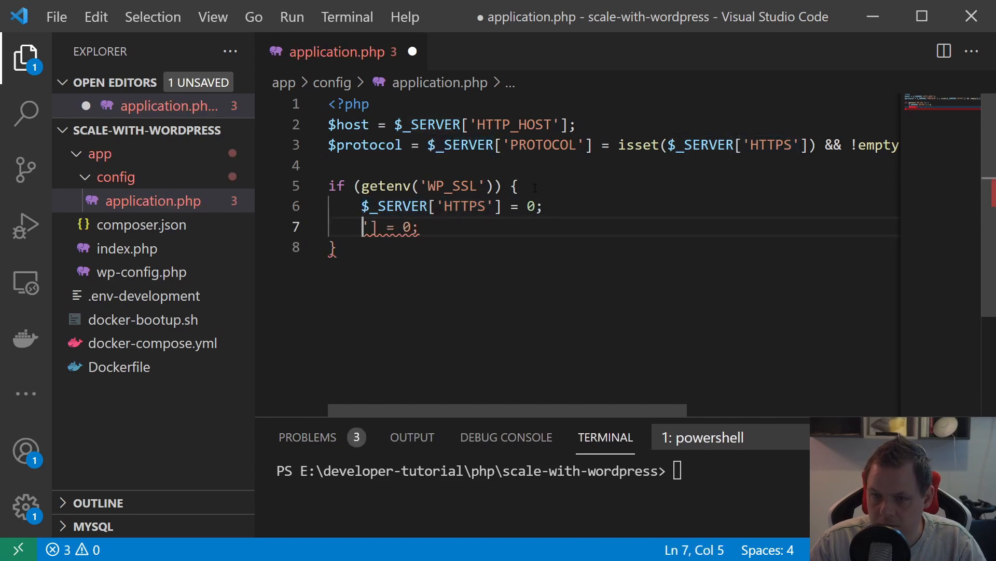
{"action": "type", "text": "$"}
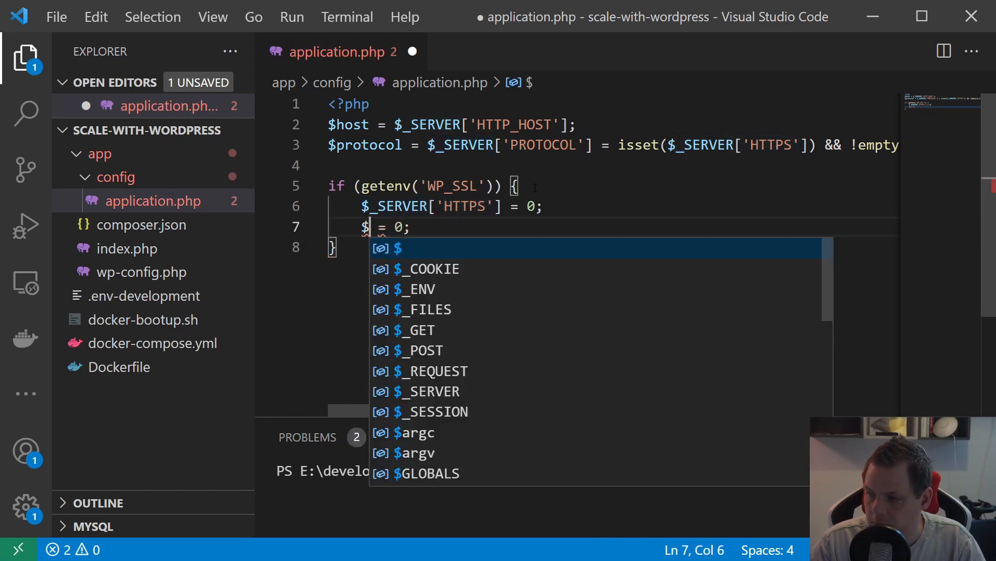
{"action": "type", "text": "ht"}
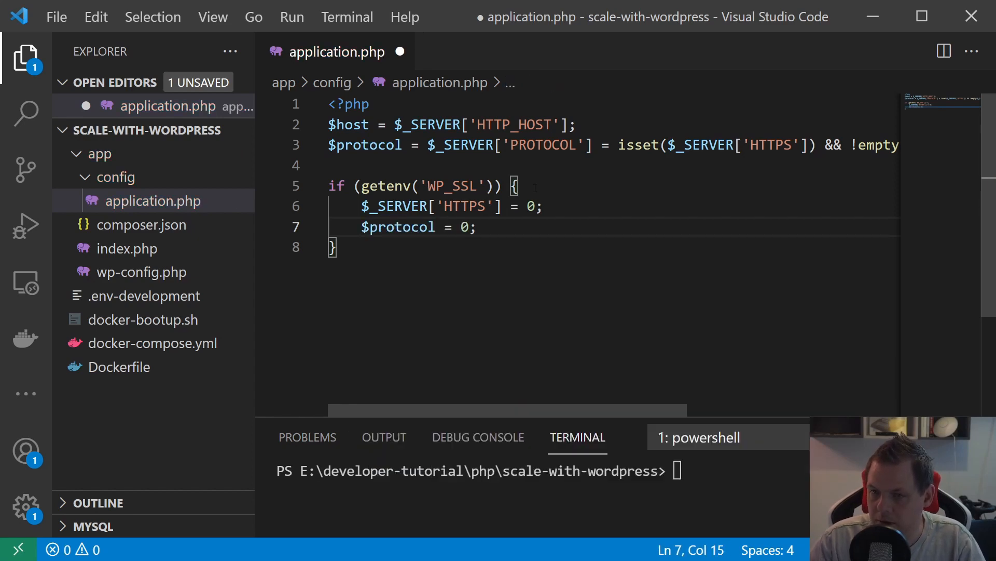
{"action": "type", "text": "'https'"}
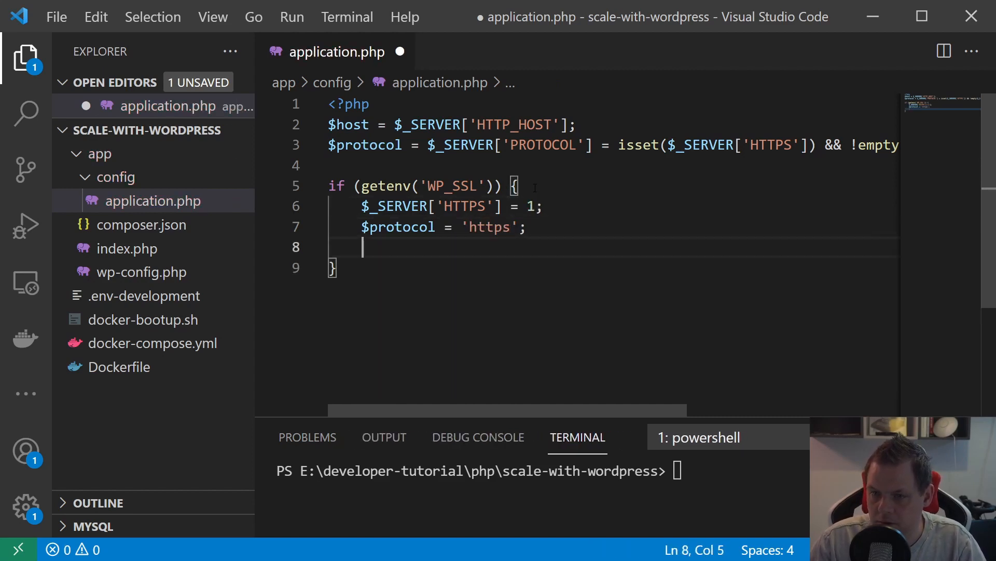
{"action": "key", "text": "ctrl+s"}
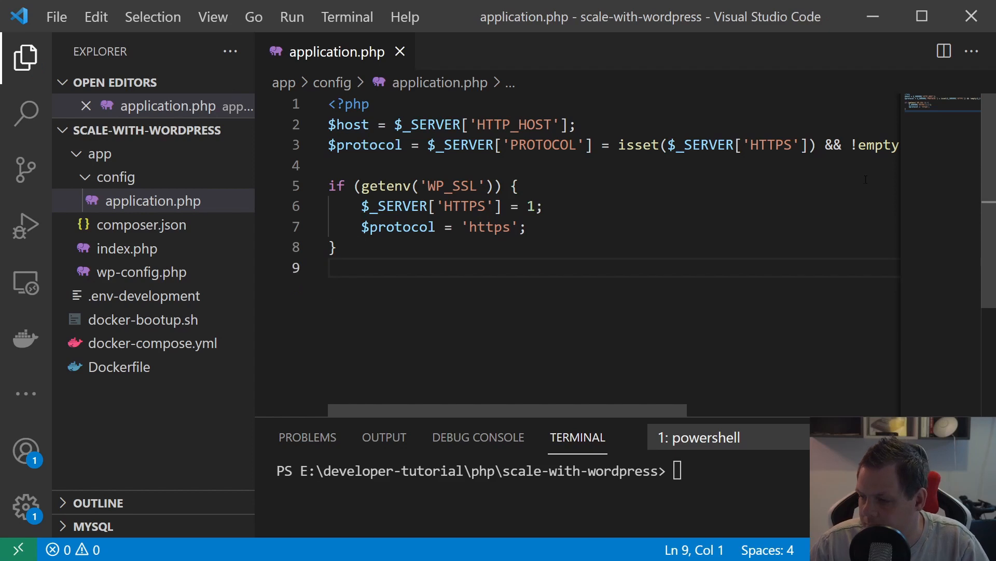
{"action": "key", "text": "Enter"}
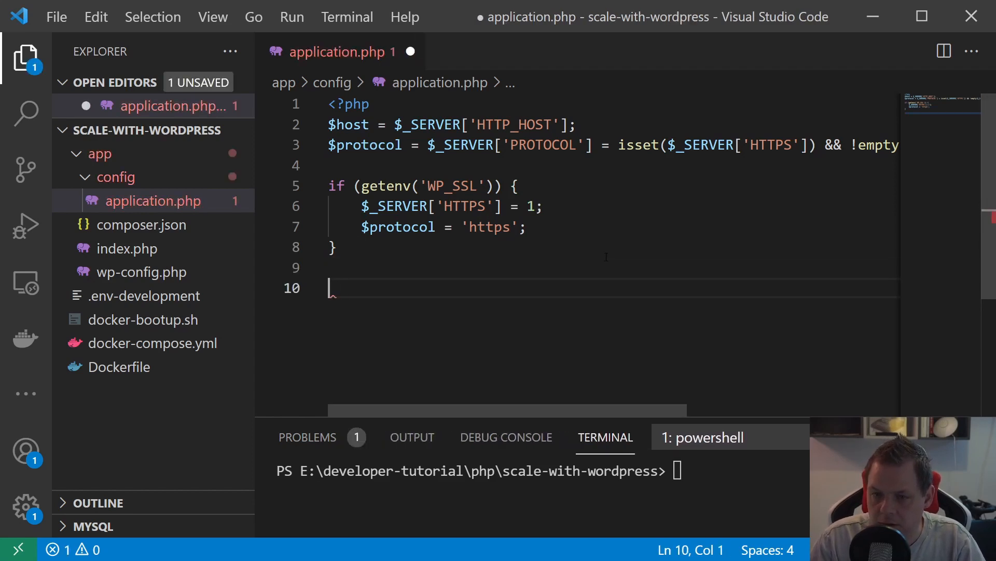
- Set $url = "$protocol://$host" and define WP_HOME as $url and WP_SITEURL as "$url/wp", saved
{"action": "type", "text": "$url = \""}
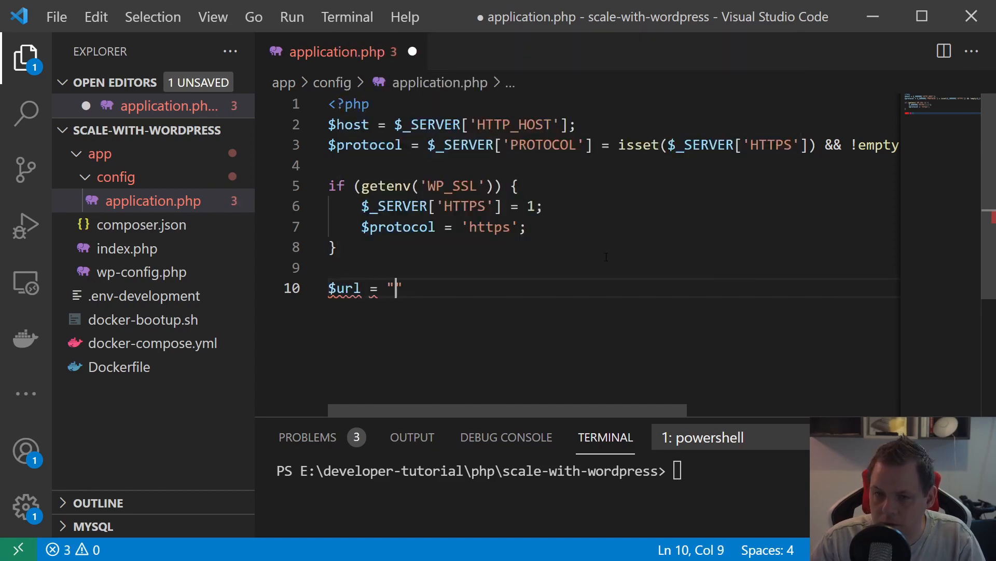
{"action": "type", "text": "$p"}
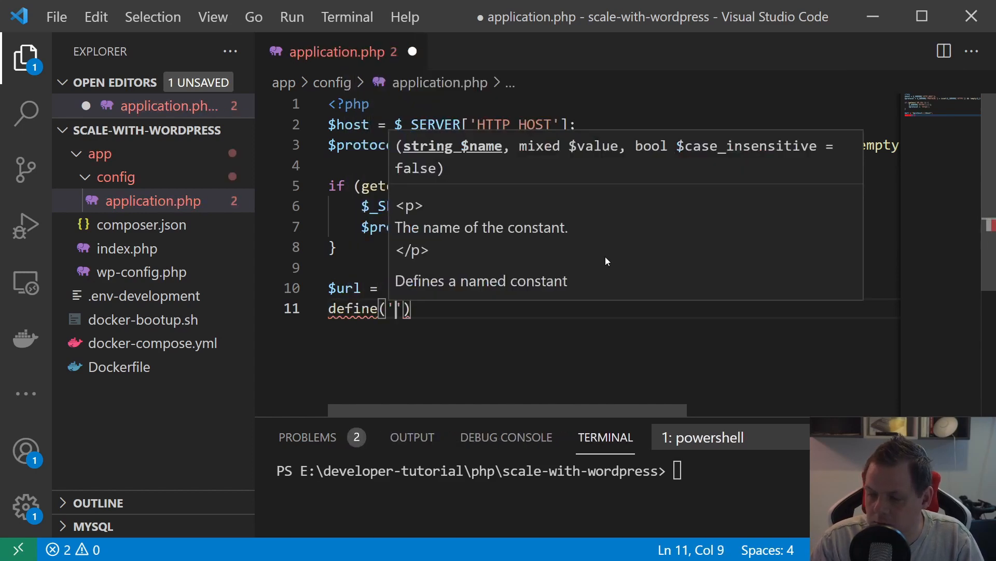
{"action": "type", "text": "WP_HOME"}
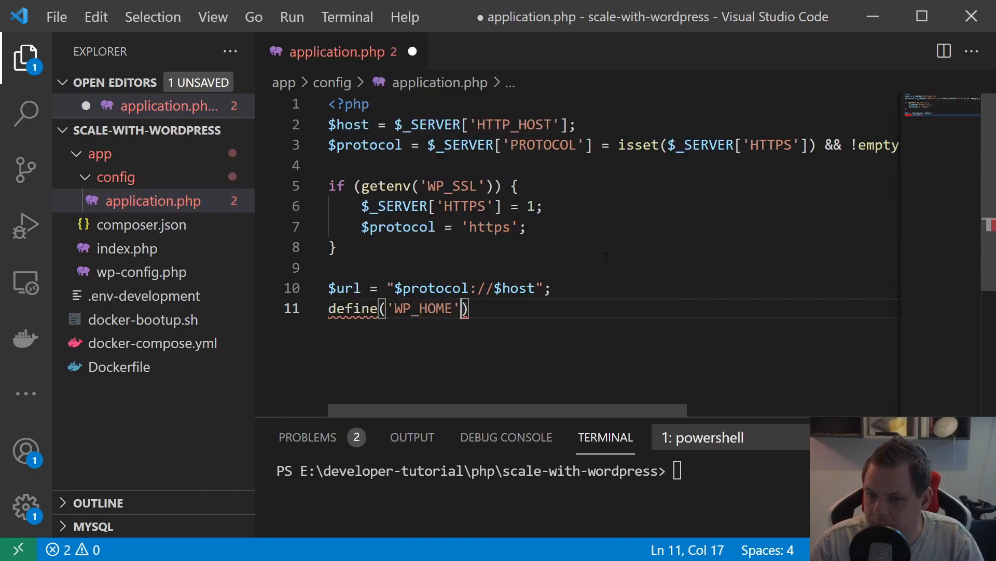
{"action": "type", "text": ", $url"}
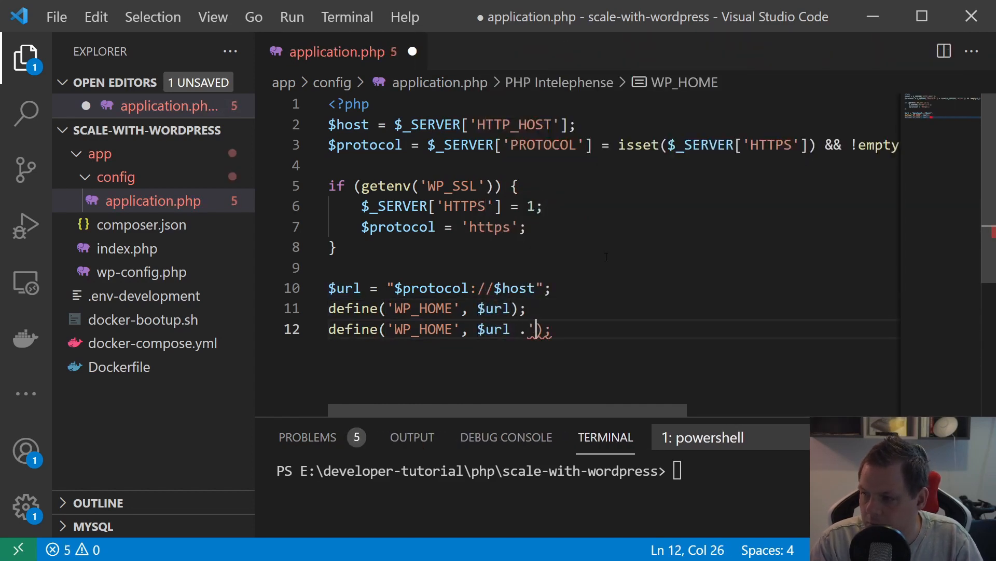
{"action": "type", "text": "/wp\""}
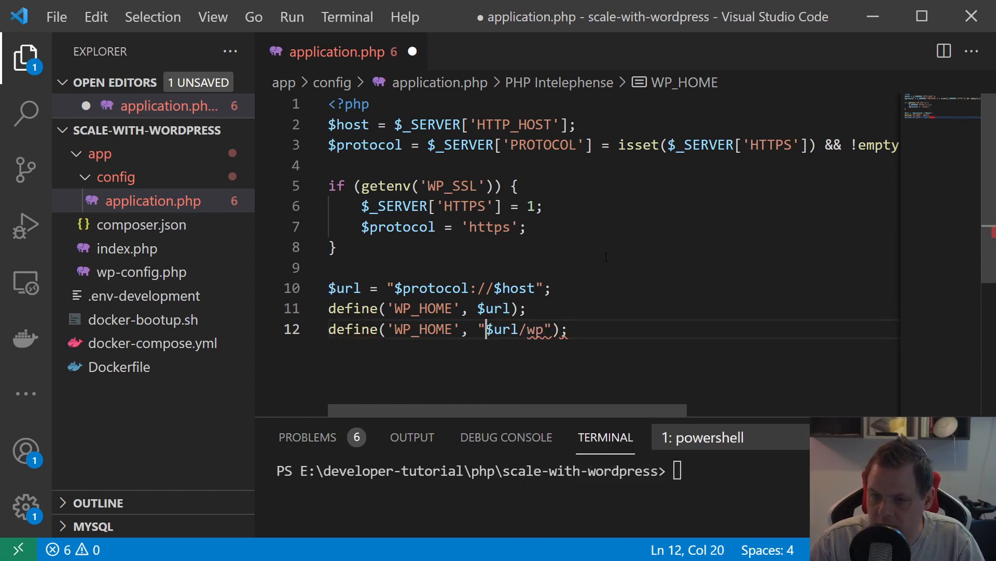
{"action": "key", "text": "BackSpace"}
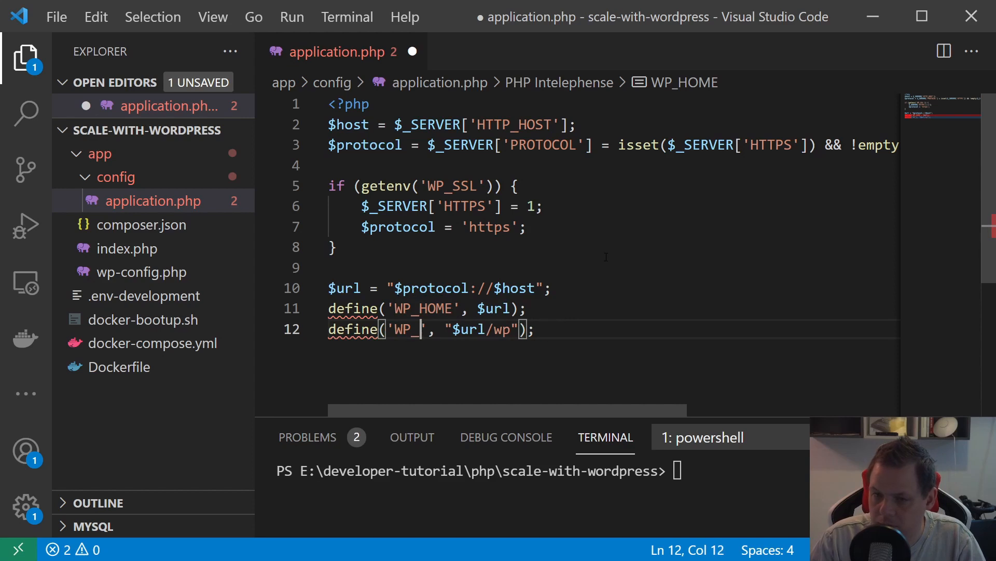
{"action": "type", "text": "SITEURL"}
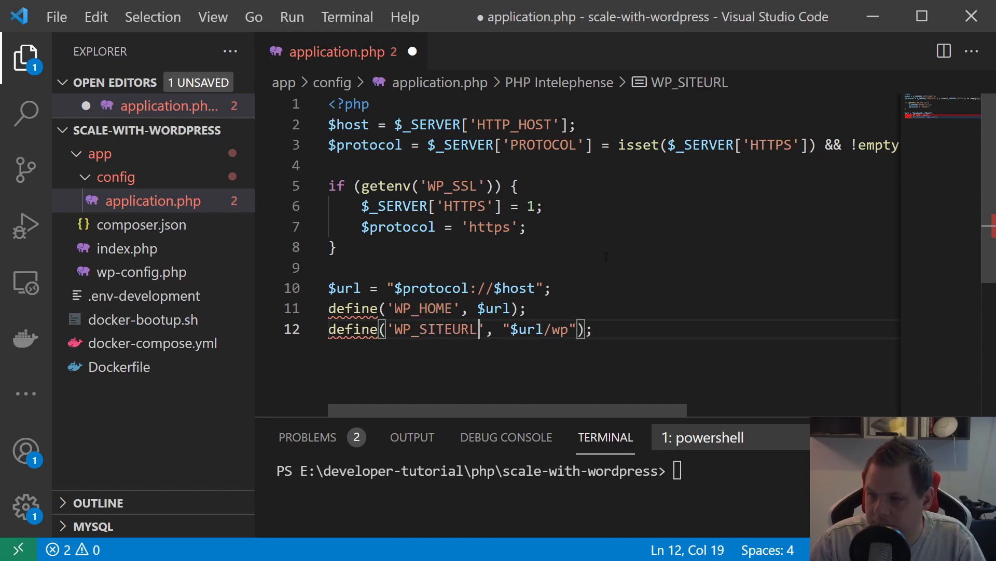
{"action": "key", "text": "ctrl+s"}
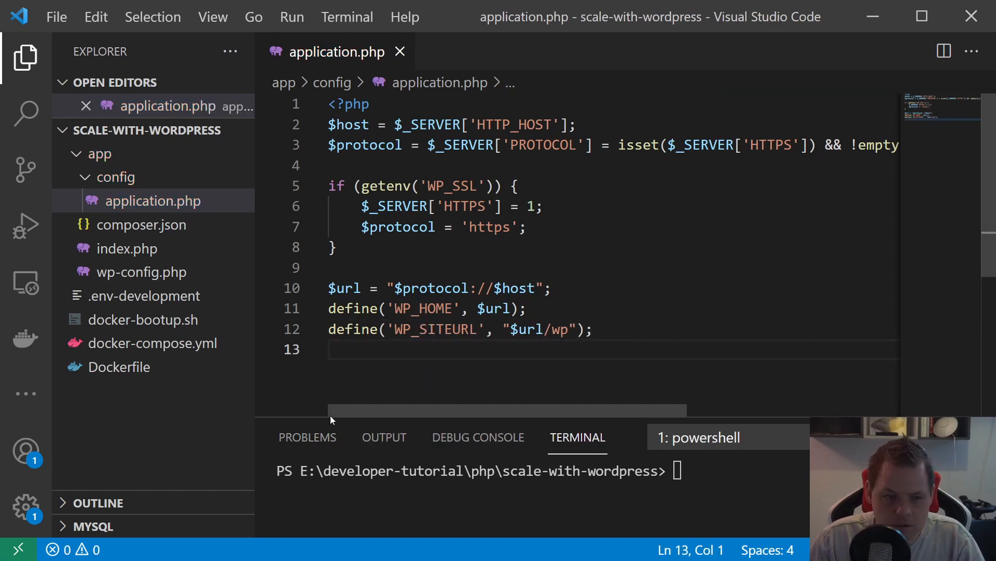
- Define WP_CONTENT_DIR as '/var/www/wp/wp-content' with a closing semicolon
{"action": "key", "text": "enter"}
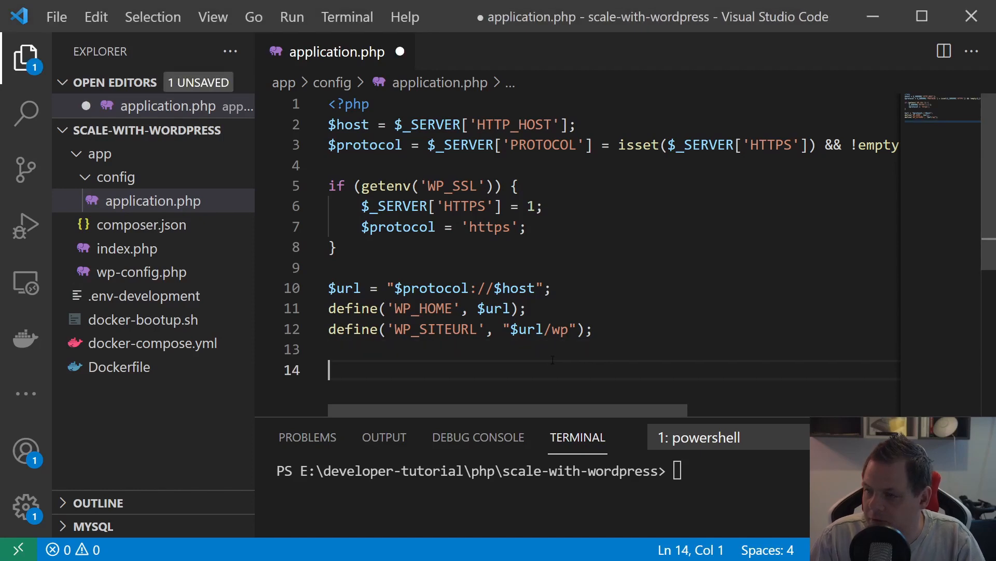
{"action": "type", "text": "define("}
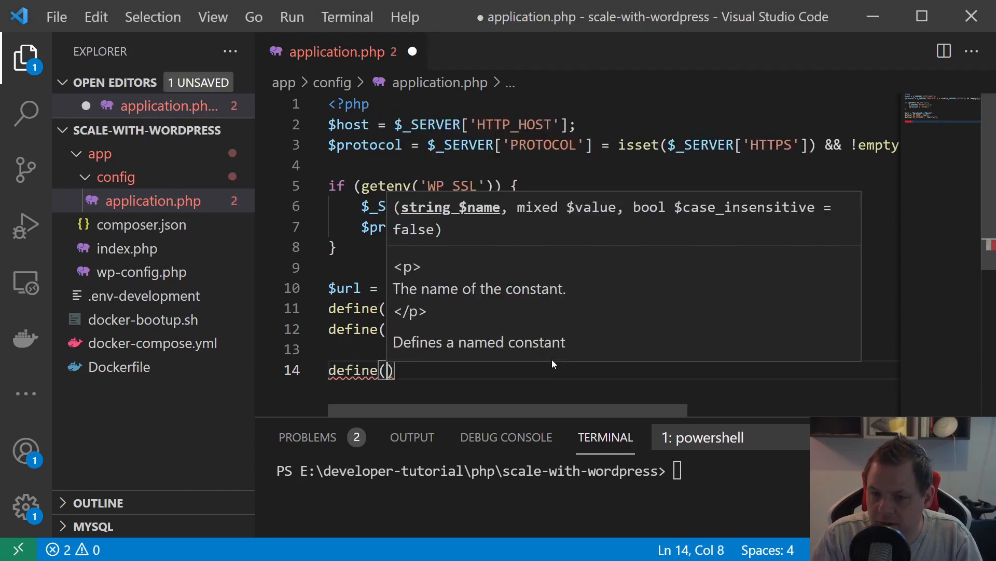
{"action": "type", "text": "'WP_CONTENT '"}
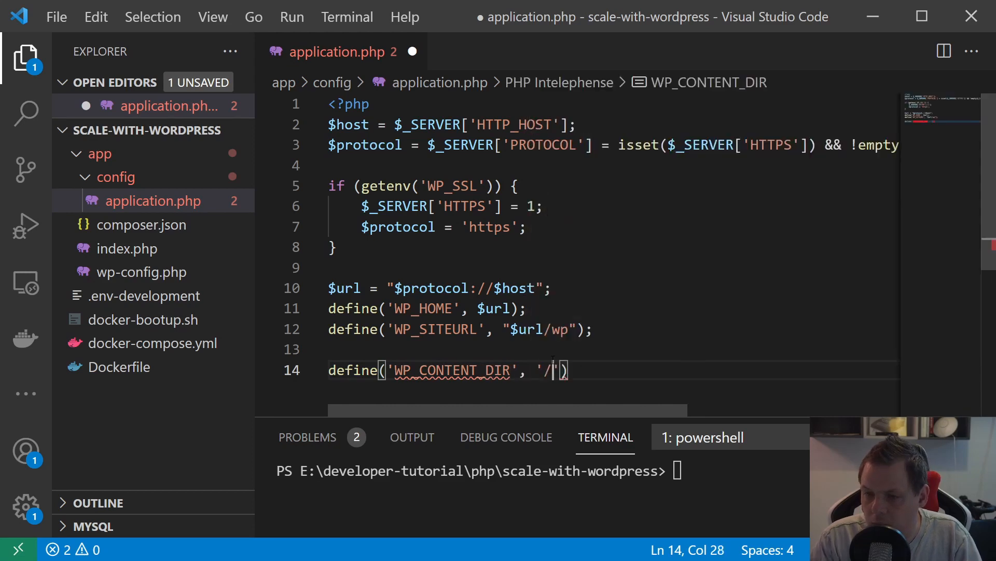
{"action": "type", "text": "var"}
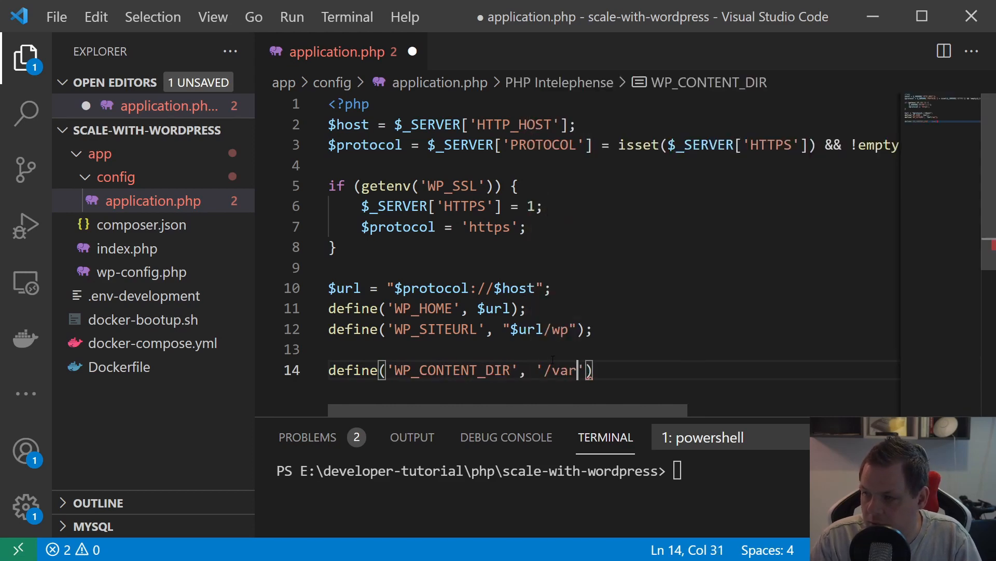
{"action": "type", "text": "/www/"}
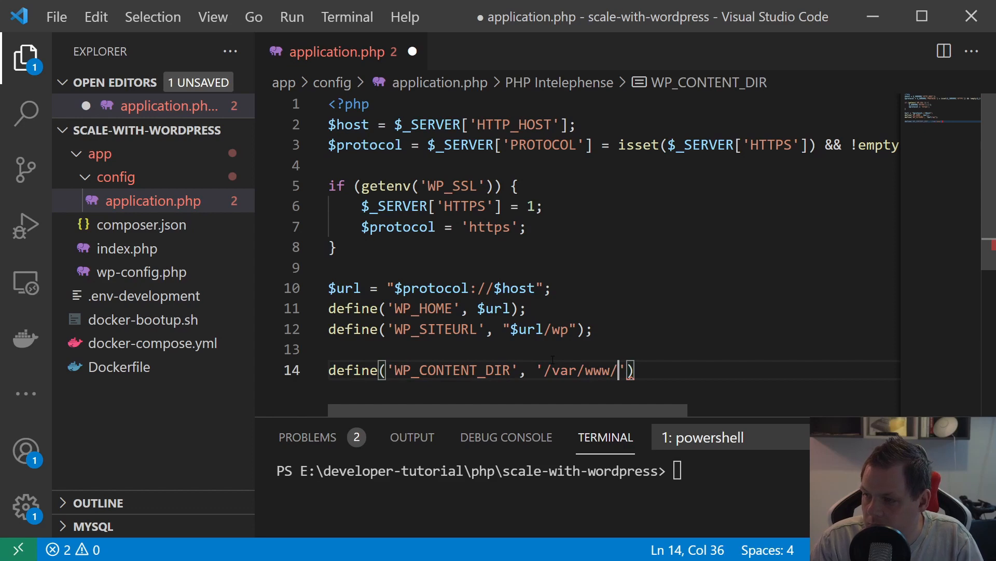
{"action": "type", "text": "wp/w"}
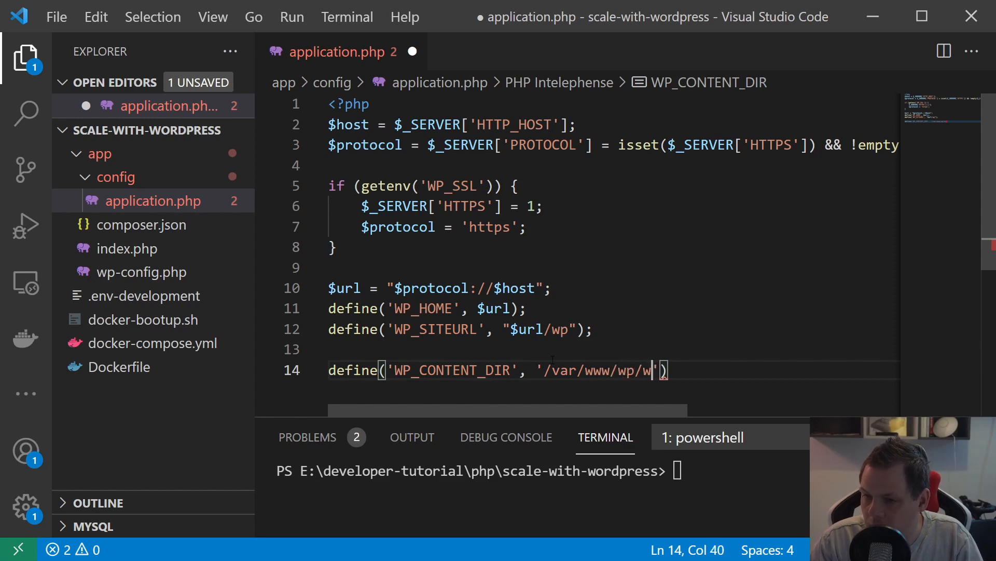
{"action": "type", "text": "p-content"}
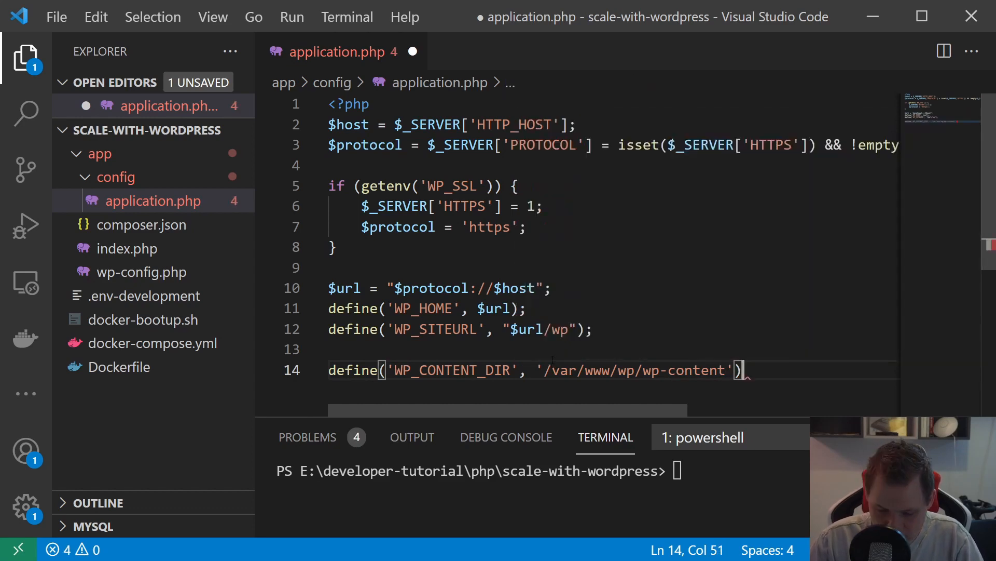
{"action": "type", "text": ";"}
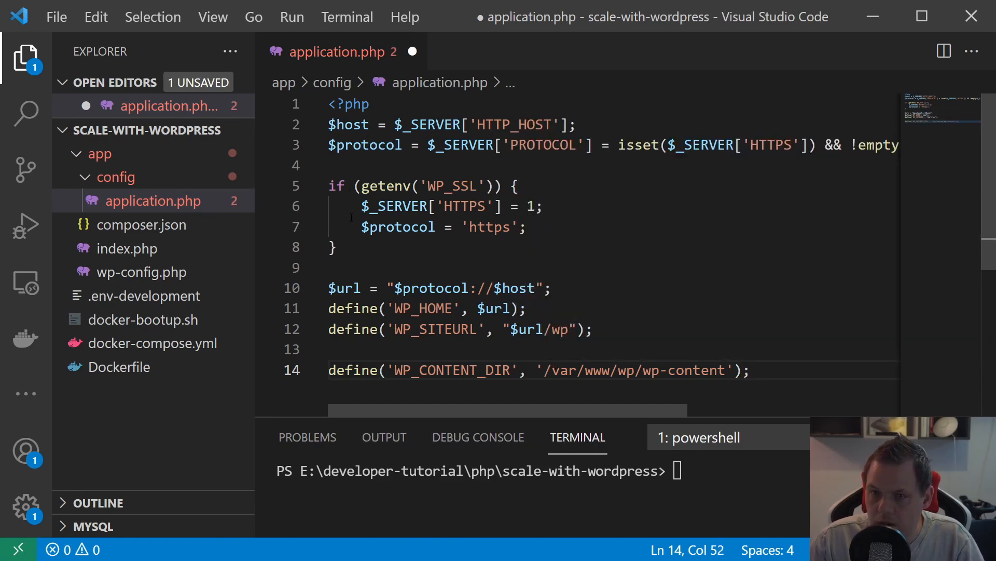
- Add $full_root_path = '/var/www/wp'; near the top and trim the content path to /wp-content
{"action": "key", "text": "Enter"}
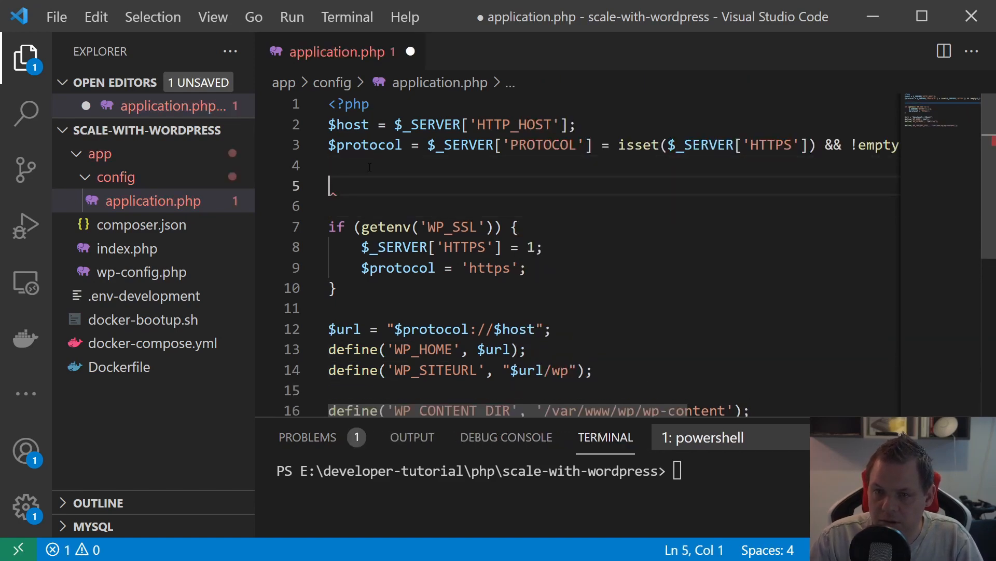
{"action": "type", "text": "$w"}
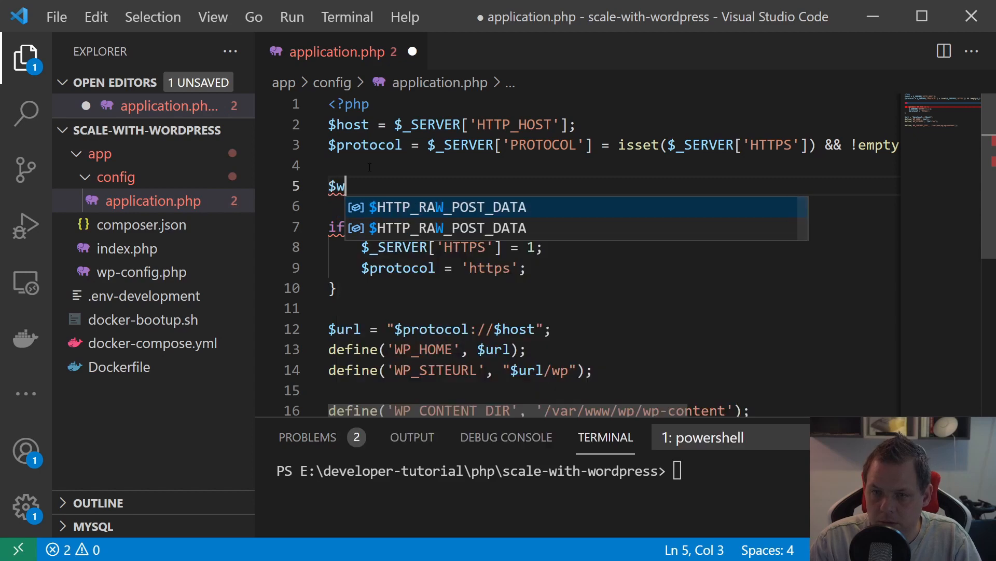
{"action": "type", "text": "r"}
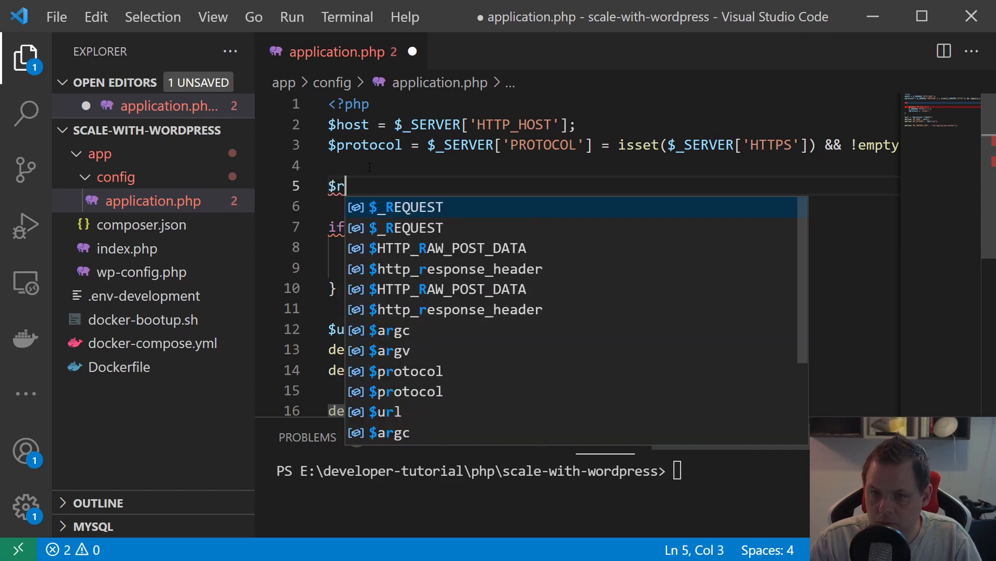
{"action": "type", "text": "full_root_path"}
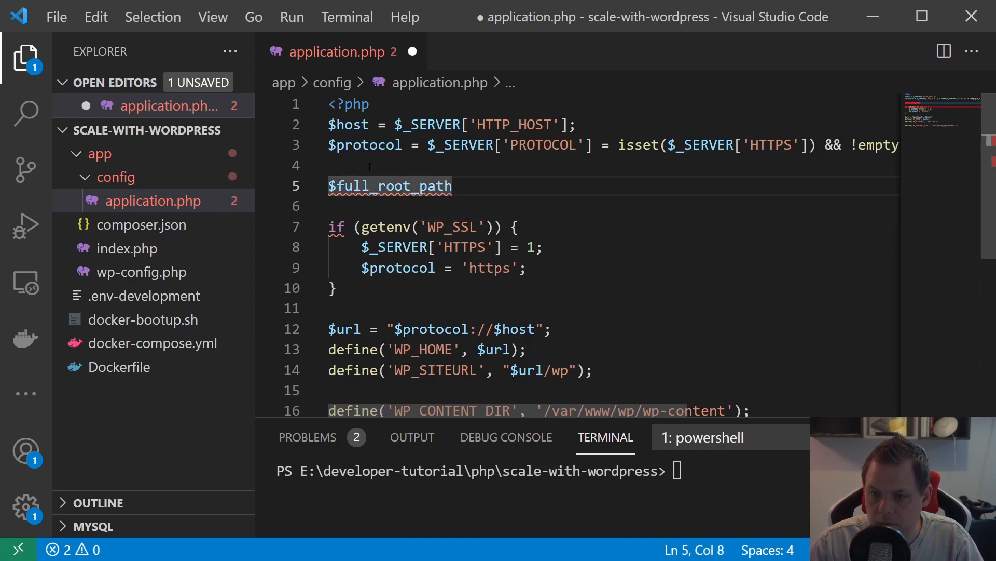
{"action": "type", "text": "="}
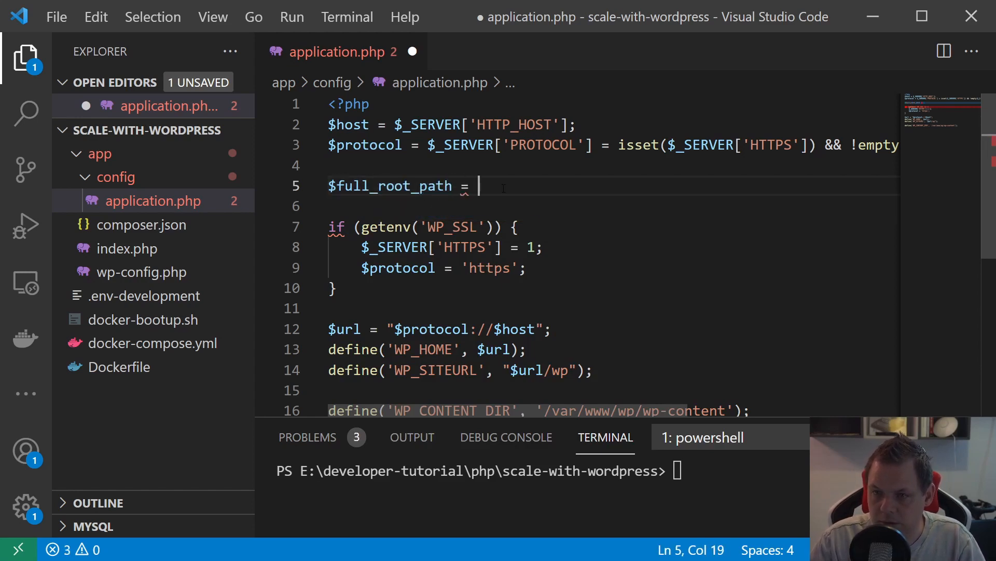
{"action": "type", "text": "''"}
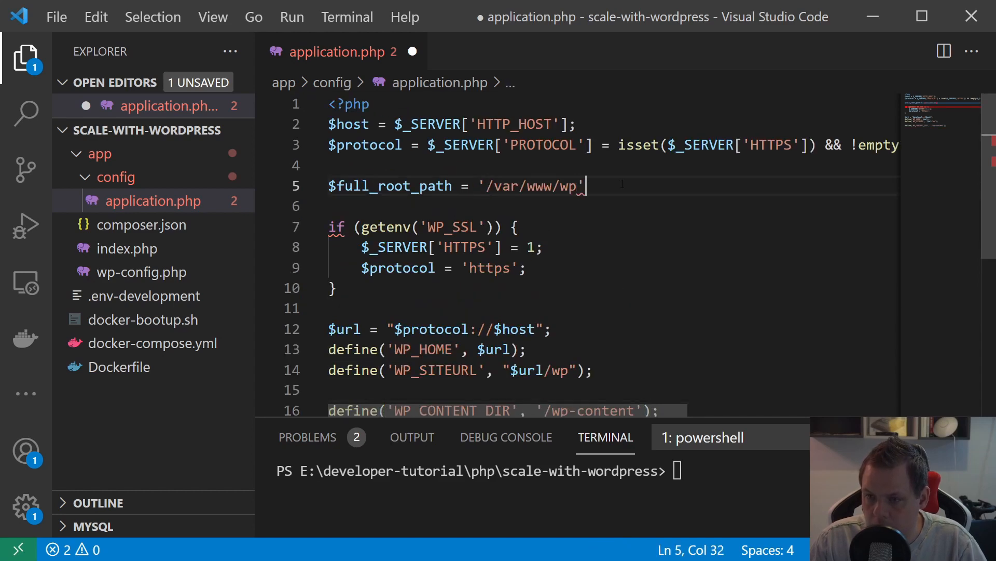
{"action": "type", "text": ";"}
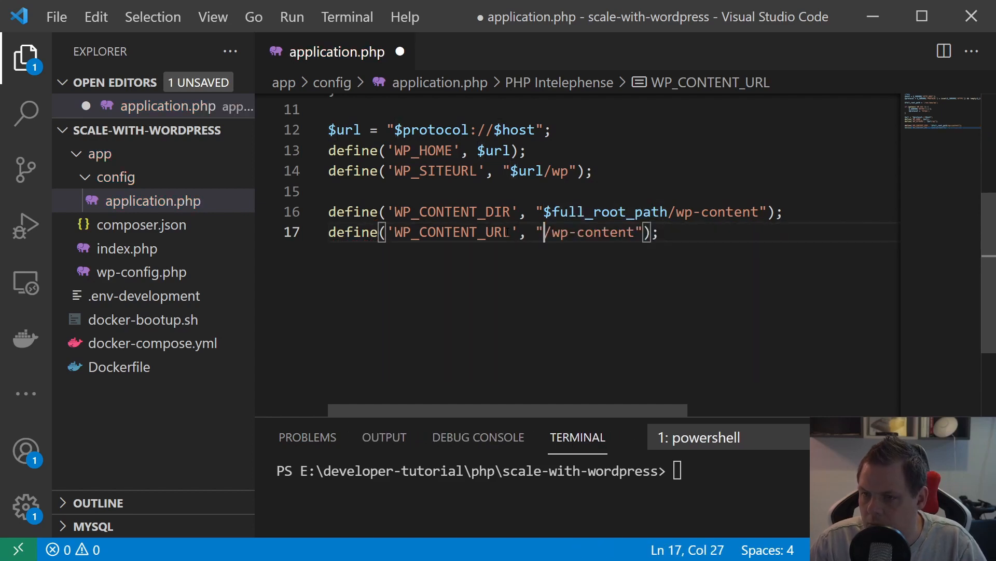
- Prefix the WP_CONTENT_URL value with $url to make it "$url/wp-content"
{"action": "type", "text": "$"}
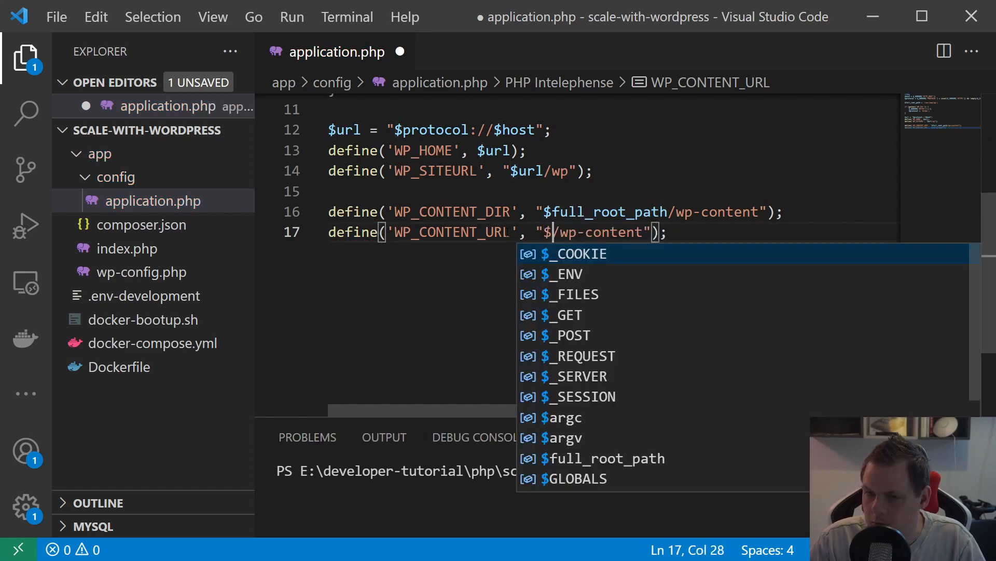
{"action": "type", "text": "url"}
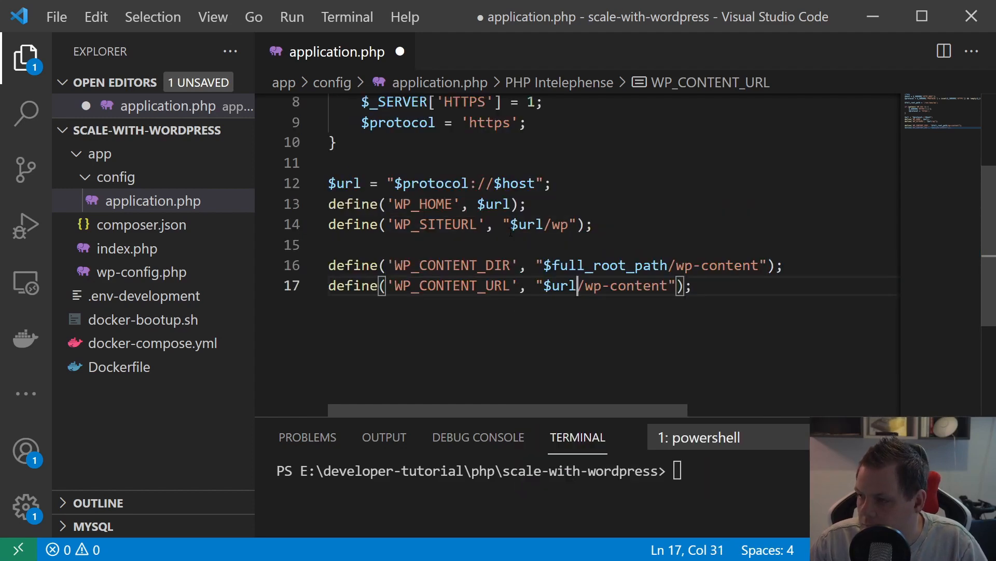
{"action": "mouse_move", "coordinate": [525, 224]}
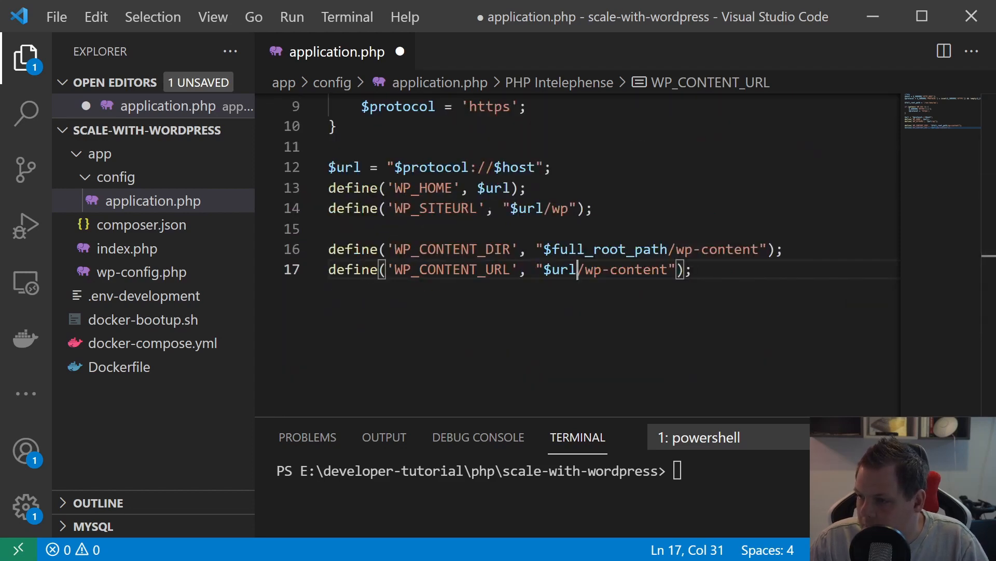
{"action": "key", "text": "Enter"}
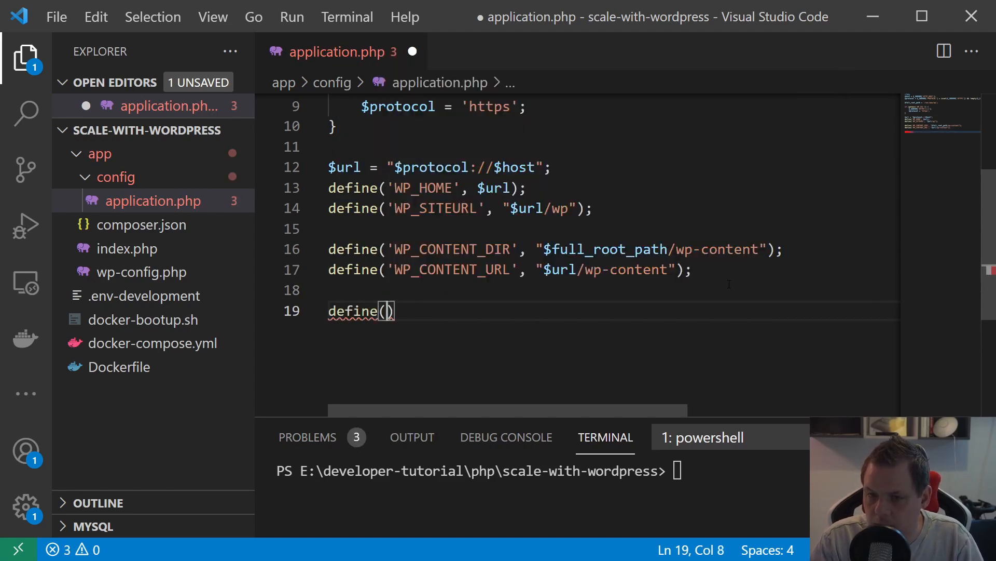
- Define DB_NAME as getenv('DB_NAME') with a closing semicolon
{"action": "type", "text": "'DB_NA;E'"}
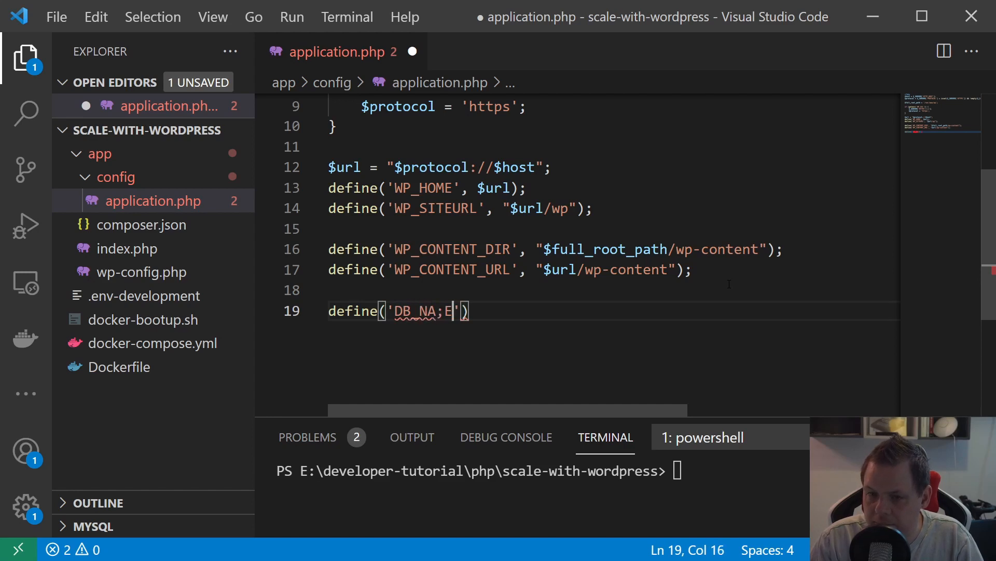
{"action": "type", "text": "ME',"}
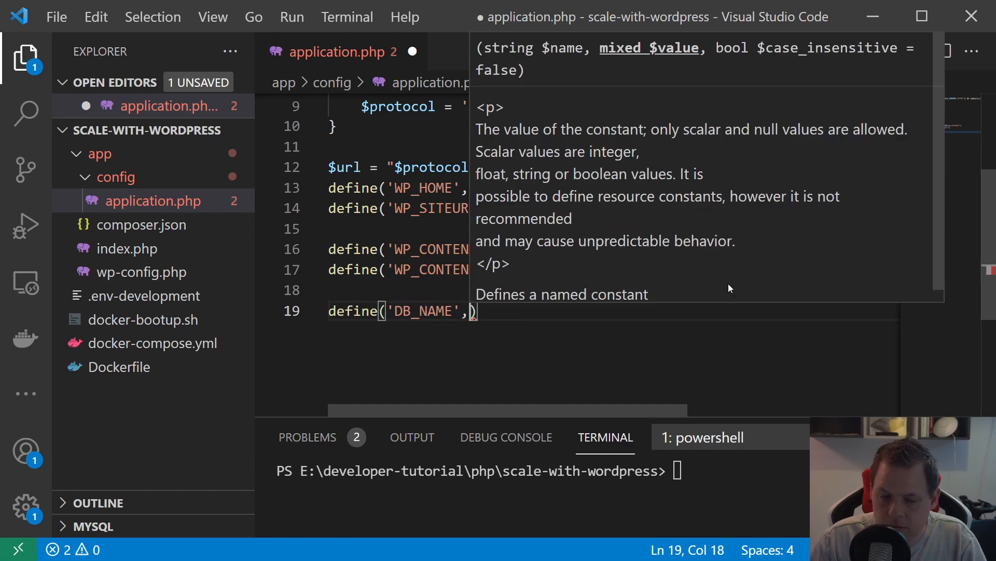
{"action": "type", "text": "getenv('DB_N'"}
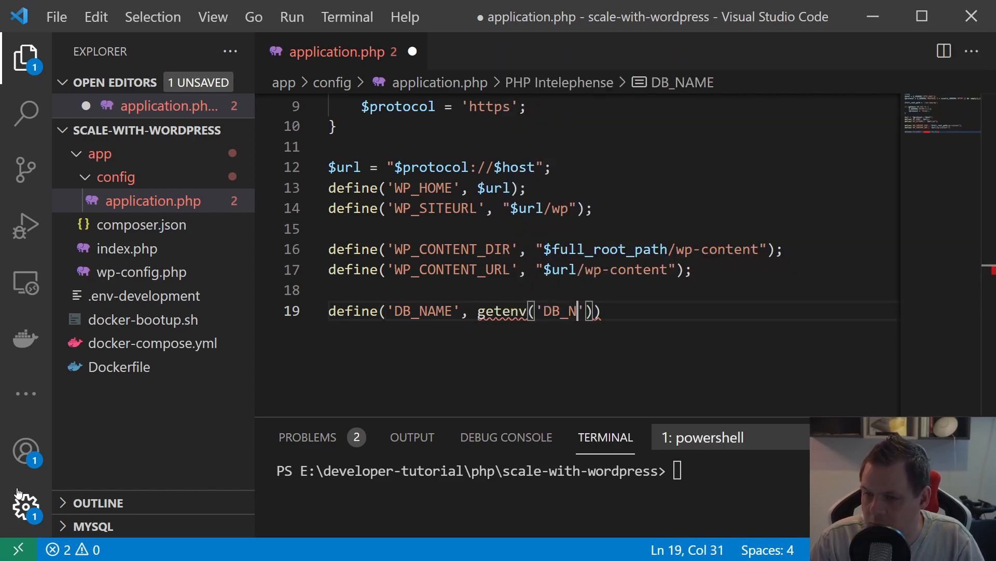
{"action": "type", "text": "AME"}
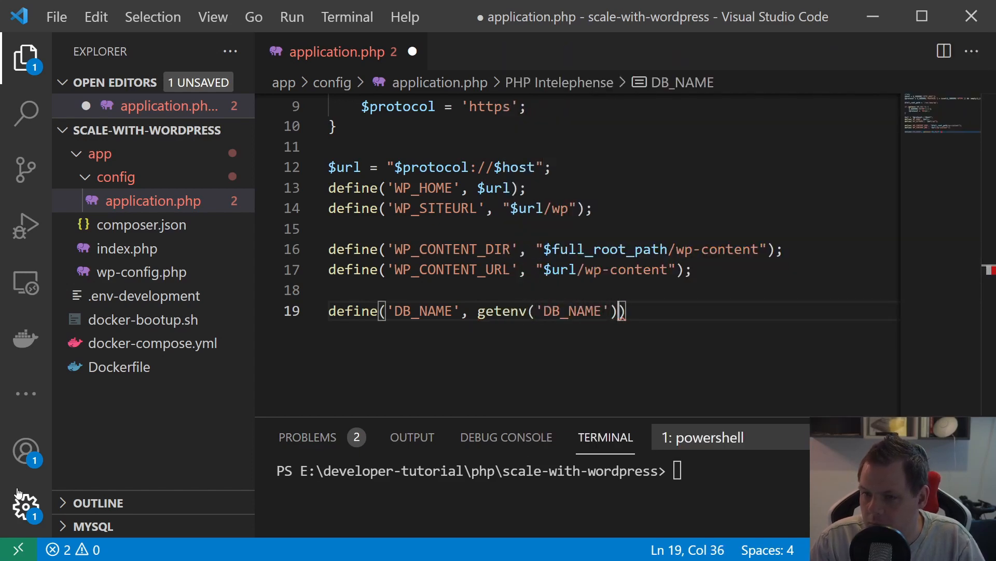
{"action": "type", "text": ";"}
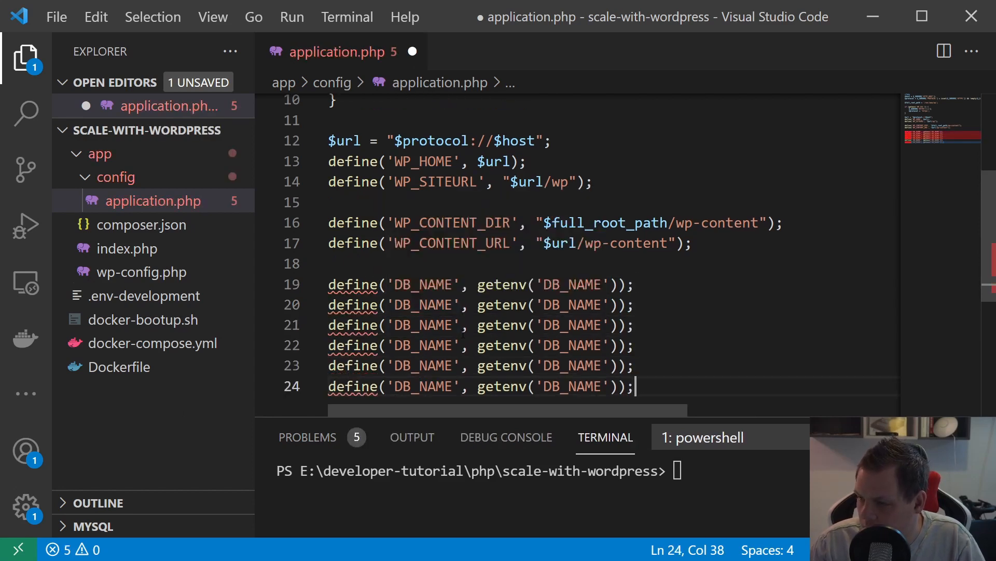
- Rename the duplicated lines to DB_USER, DB_PASSWORD, DB_HOST and DB_CHARSET, with DB_COLLATE set to ''
{"action": "left_click", "coordinate": [426, 304]}
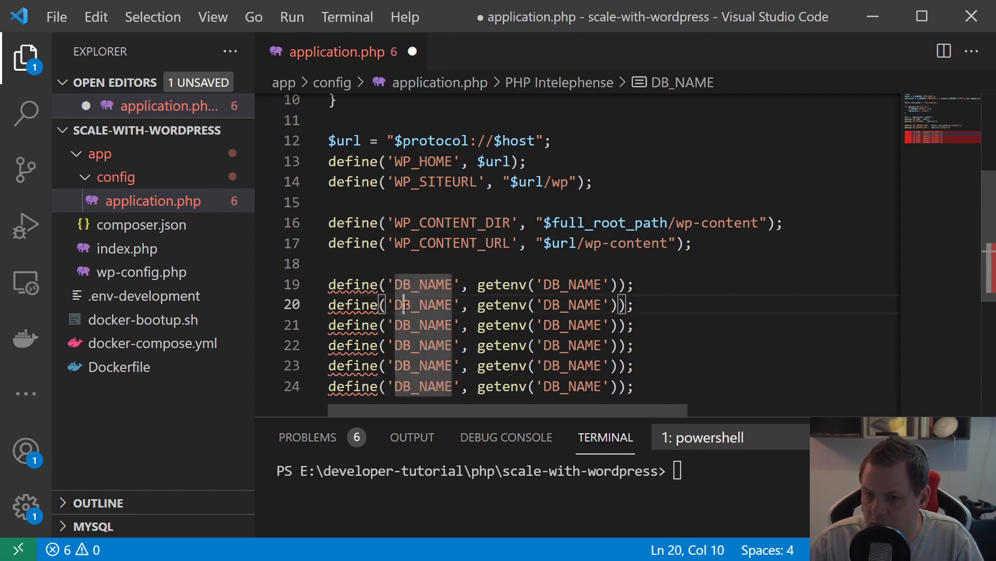
{"action": "type", "text": "DB_USE"}
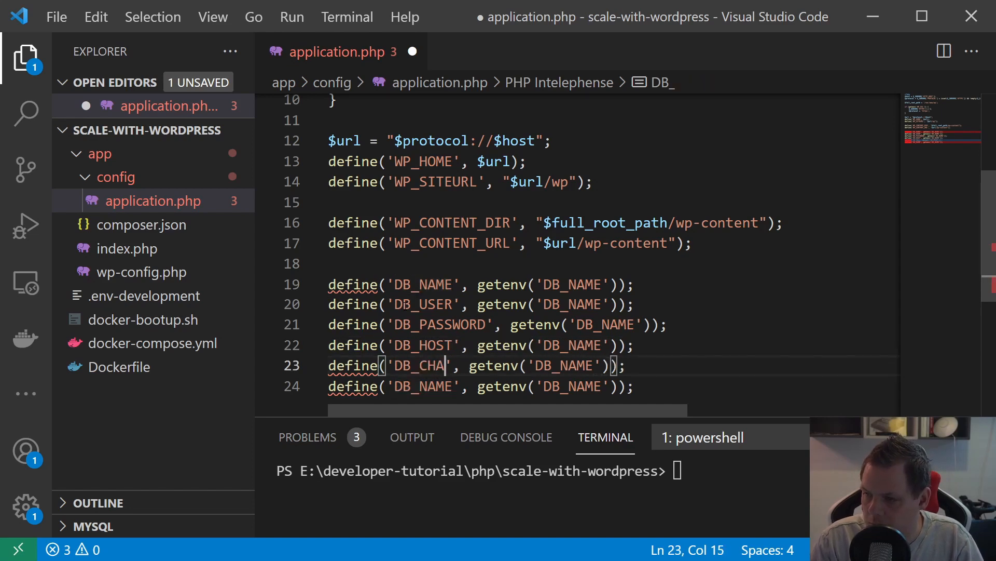
{"action": "type", "text": "RSET"}
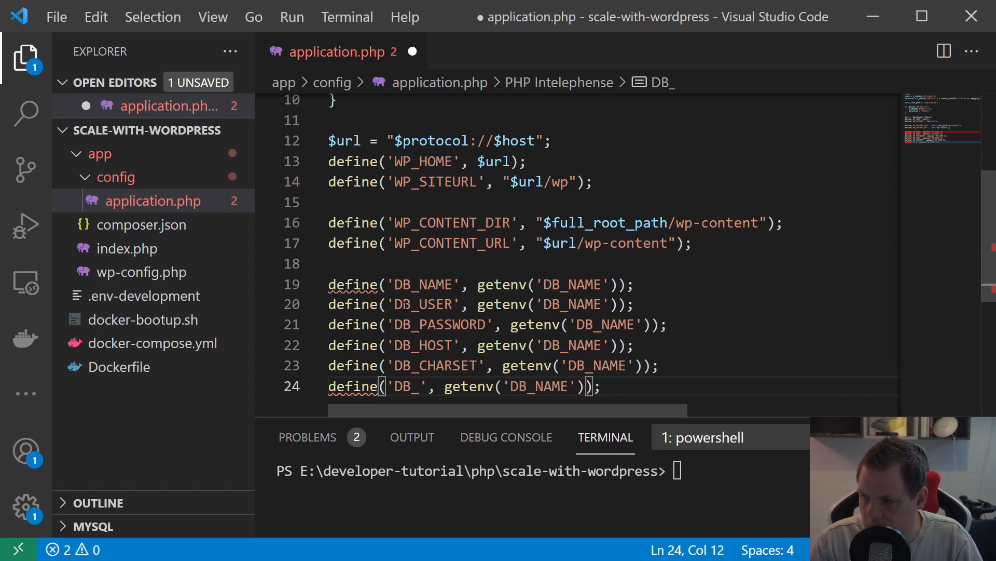
{"action": "type", "text": "COLLATE"}
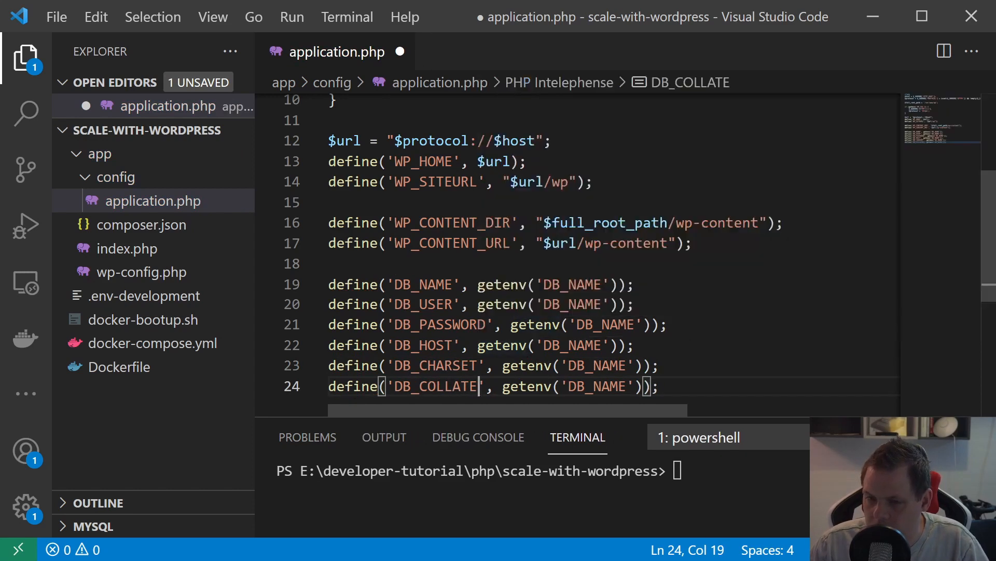
{"action": "double_click", "coordinate": [566, 386]}
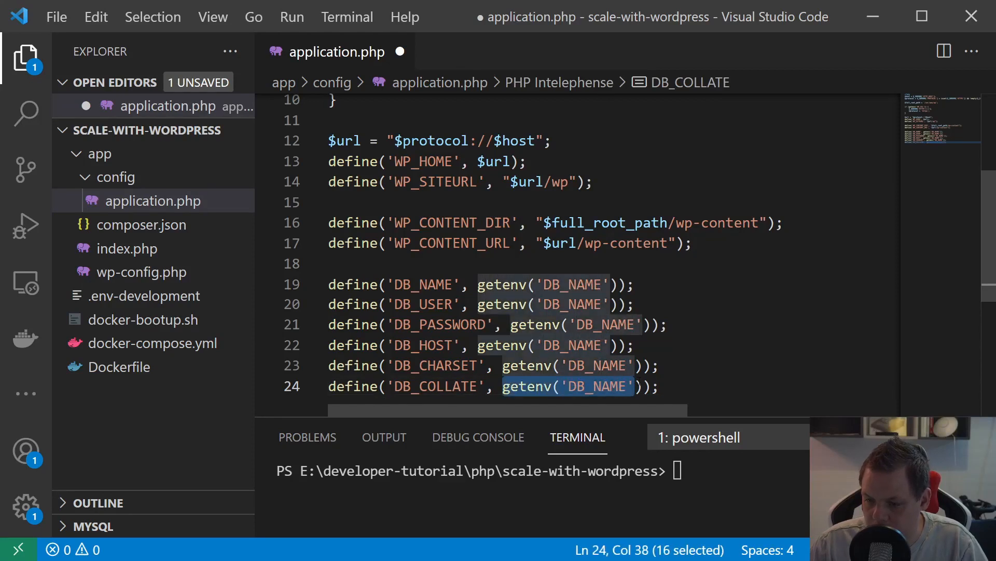
{"action": "type", "text": "''"}
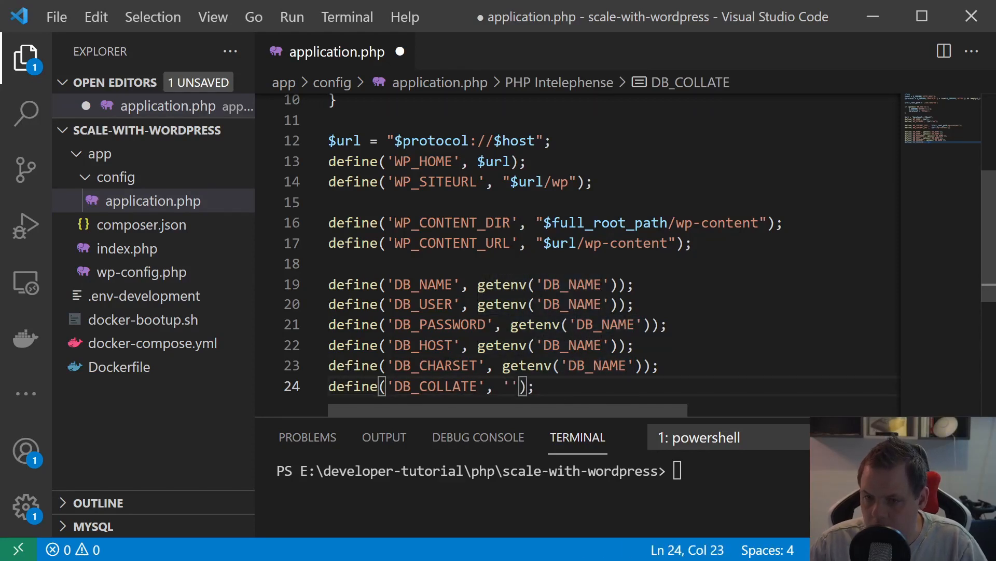
{"action": "double_click", "coordinate": [423, 345]}
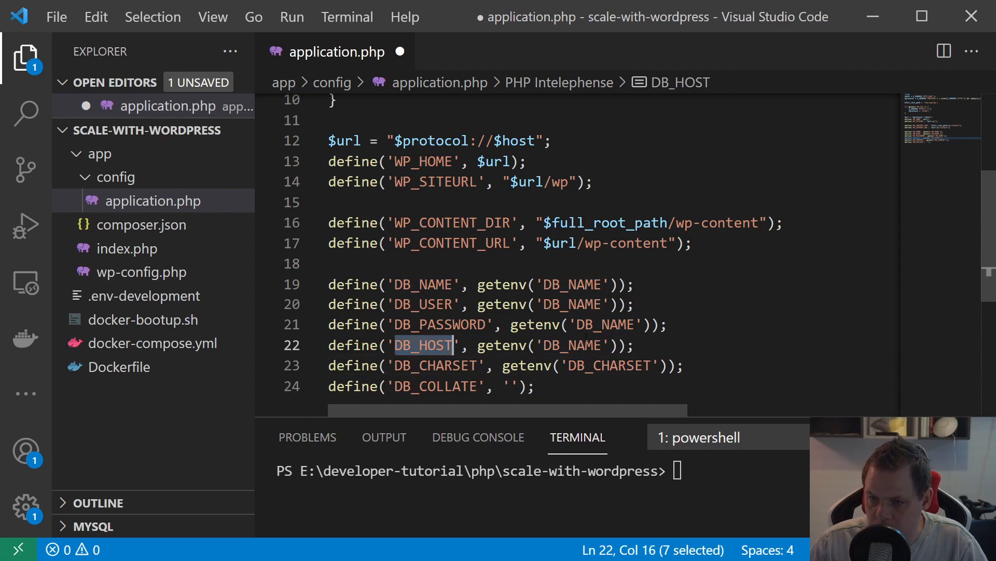
{"action": "type", "text": "DB_PASSWORD"}
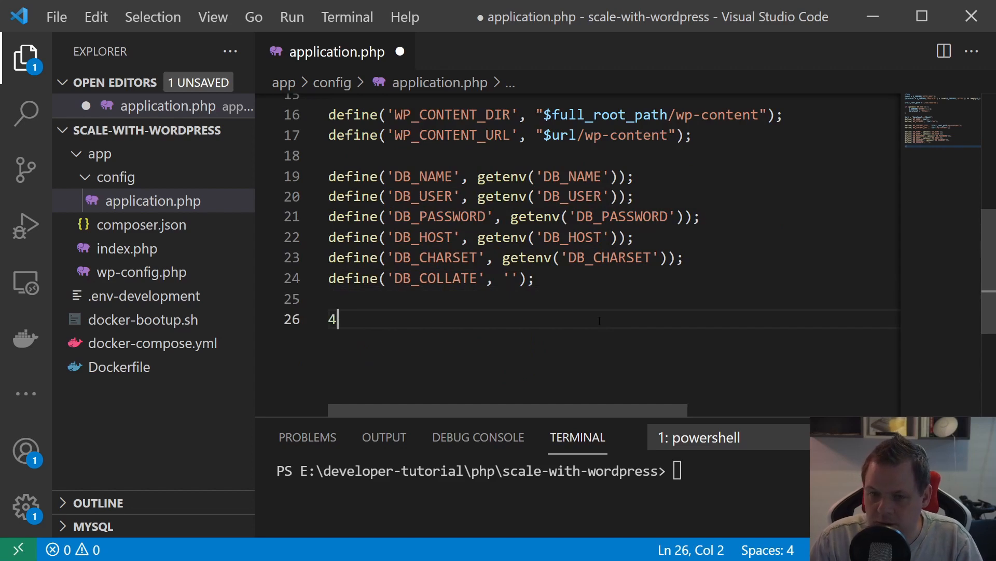
- Add $table_prefix = 'wp_'; at the end of application.php and save the file
{"action": "type", "text": "$ta"}
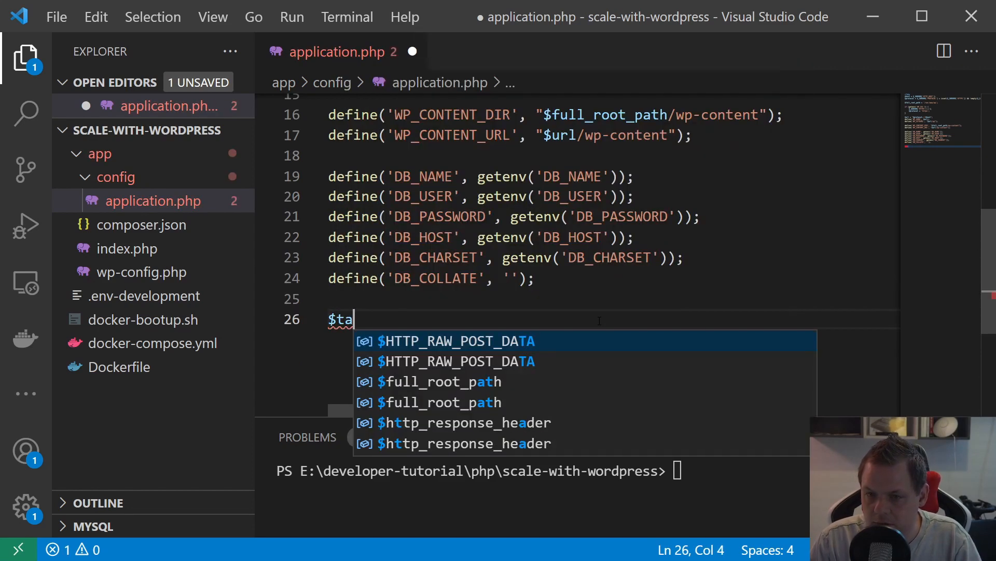
{"action": "type", "text": "ble"}
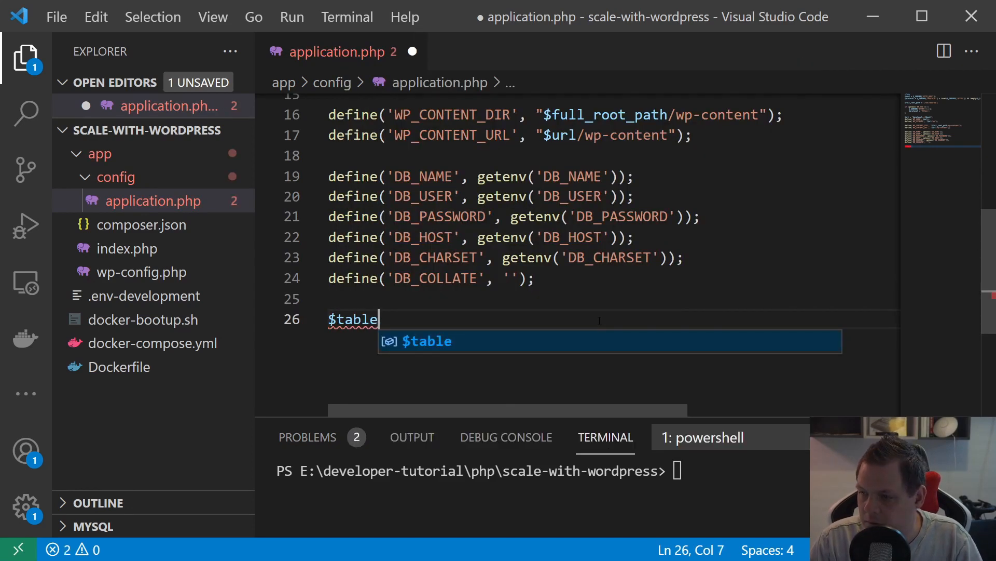
{"action": "type", "text": "_pre"}
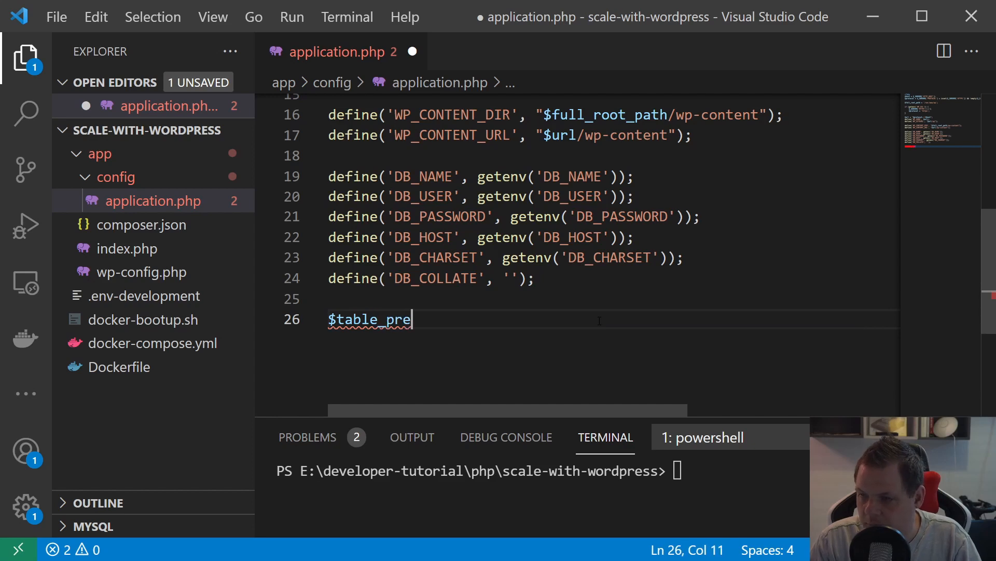
{"action": "type", "text": "fix = '"}
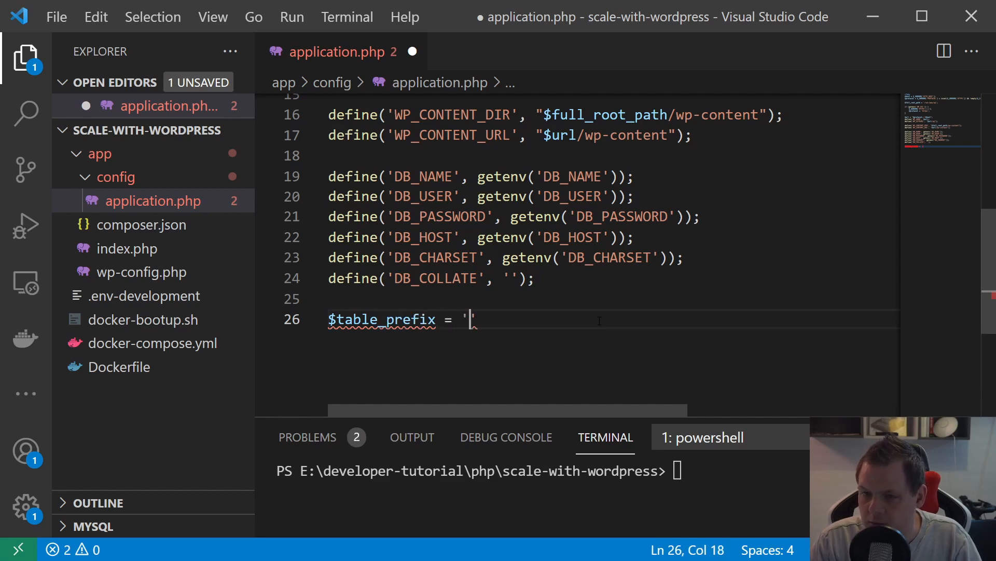
{"action": "type", "text": "wp"}
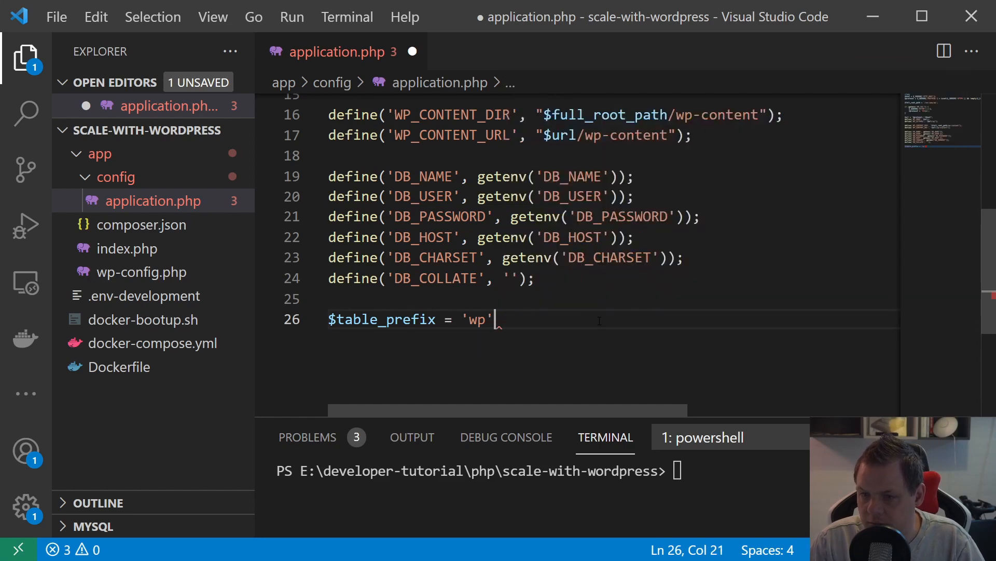
{"action": "type", "text": "_;"}
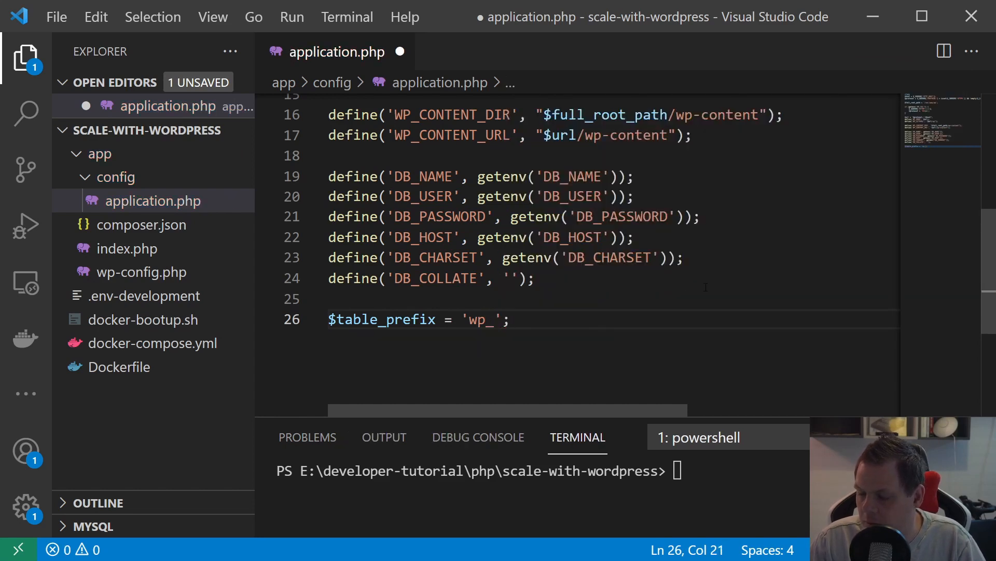
{"action": "key", "text": "ctrl+s"}
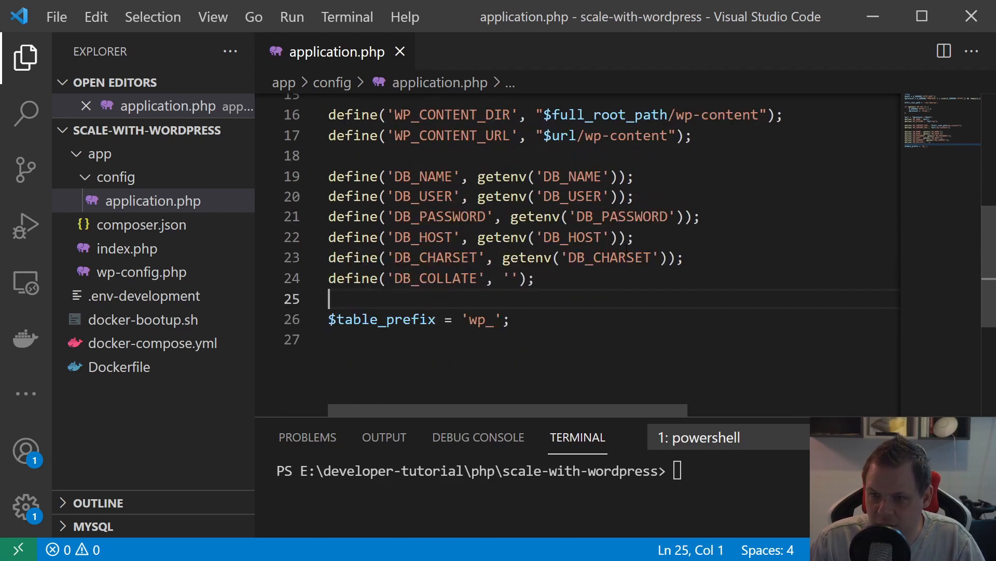
{"action": "scroll", "scroll_direction": "up", "scroll_amount": 3}
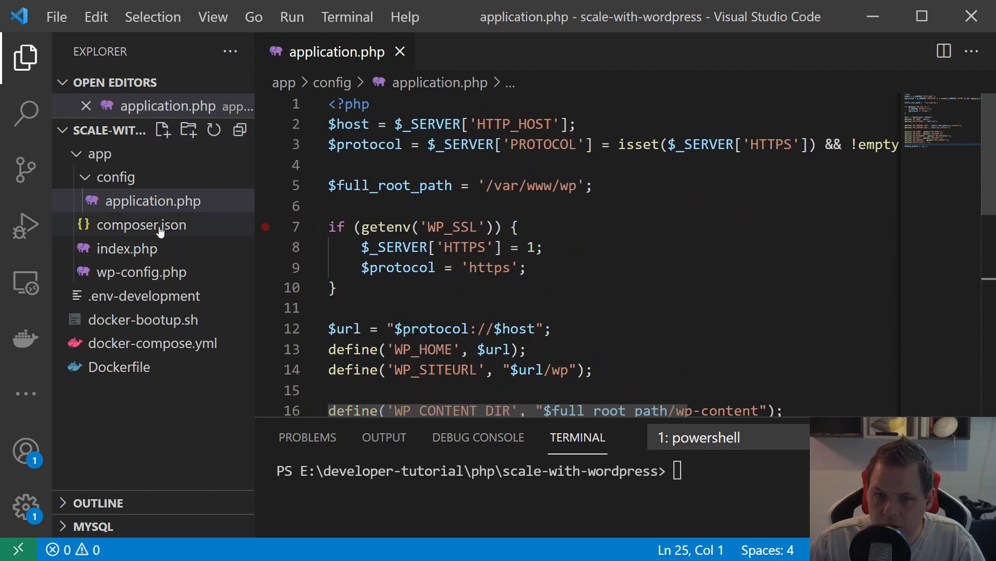
- Replace wp-config.php's defines with require_once(dirname(__FILE__) . 'config/application.php');
{"action": "left_click", "coordinate": [134, 271]}
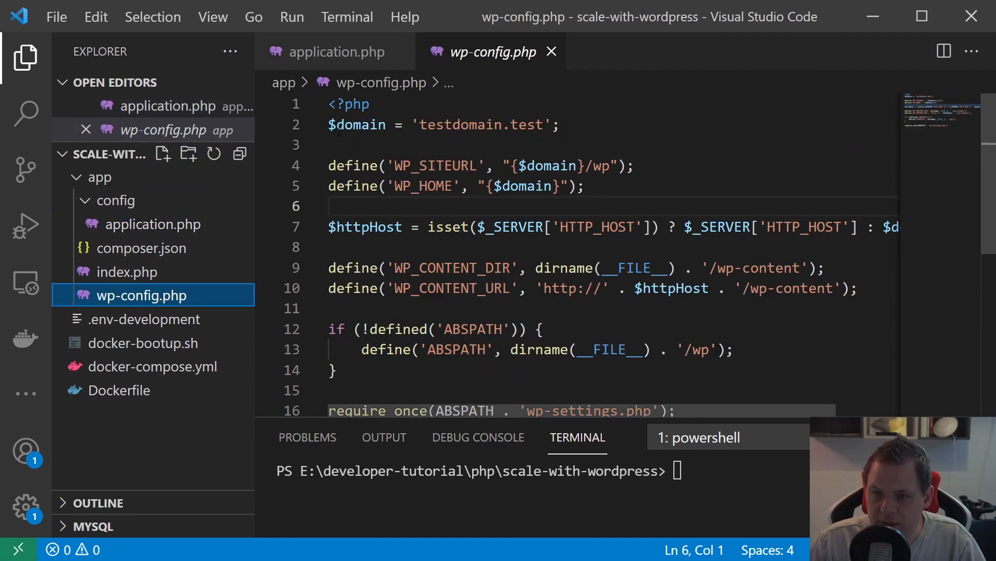
{"action": "scroll", "scroll_direction": "down", "scroll_amount": 3}
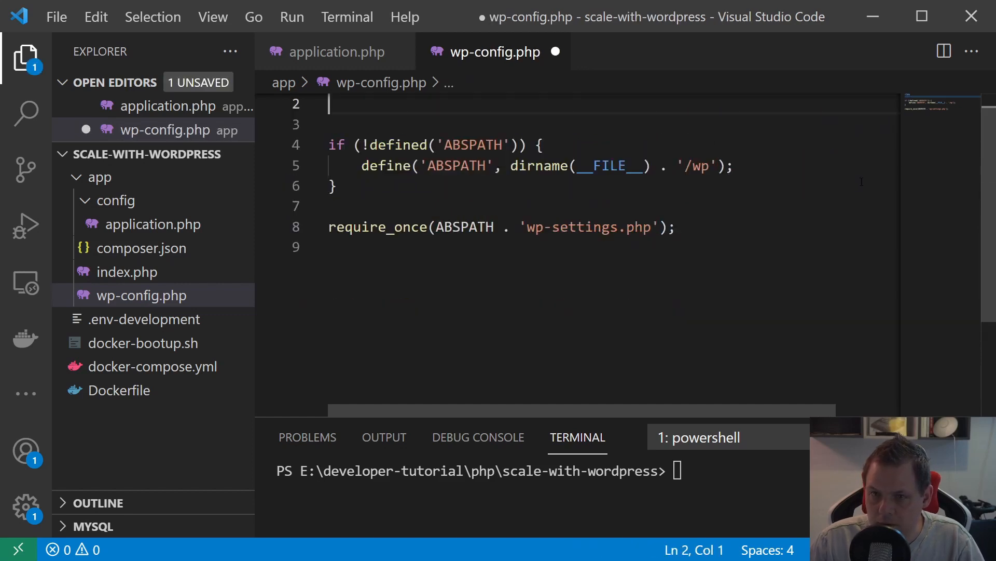
{"action": "type", "text": "require_once('"}
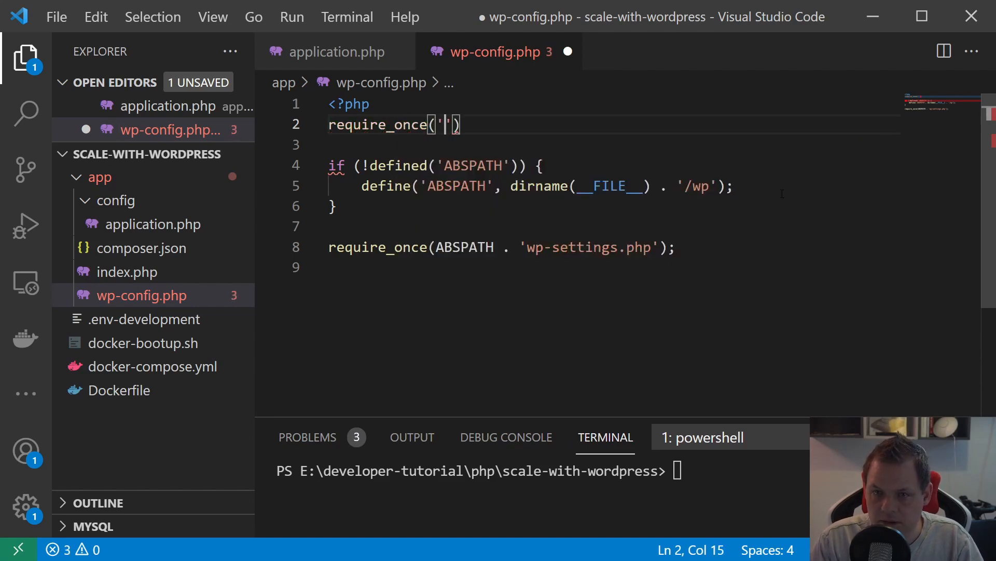
{"action": "type", "text": "config"}
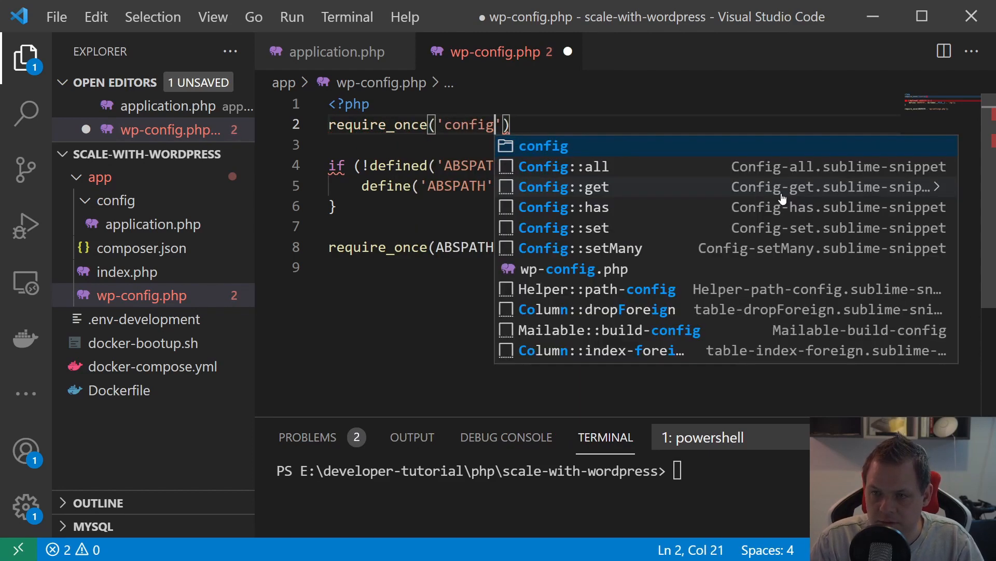
{"action": "type", "text": "/application.php"}
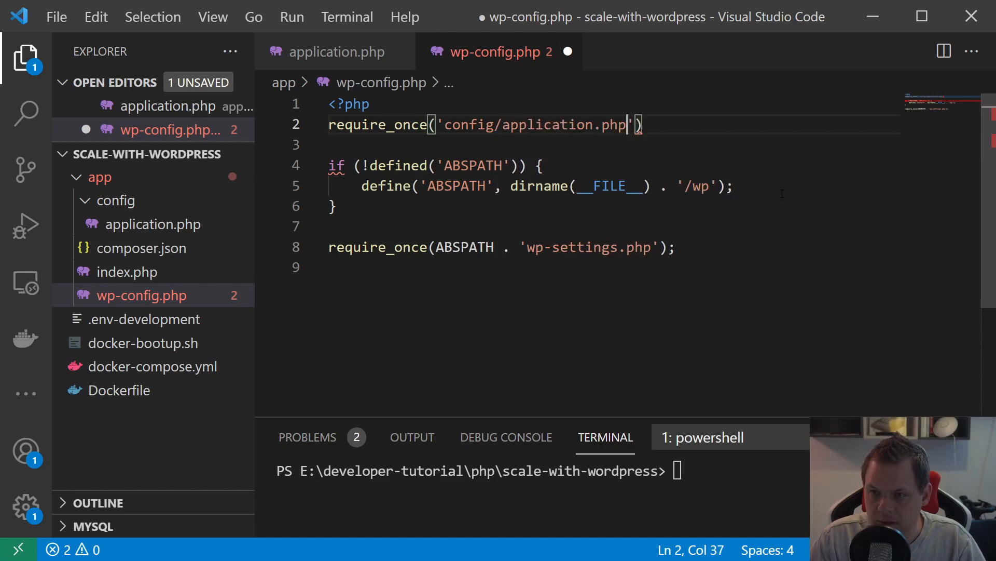
{"action": "type", "text": ");"}
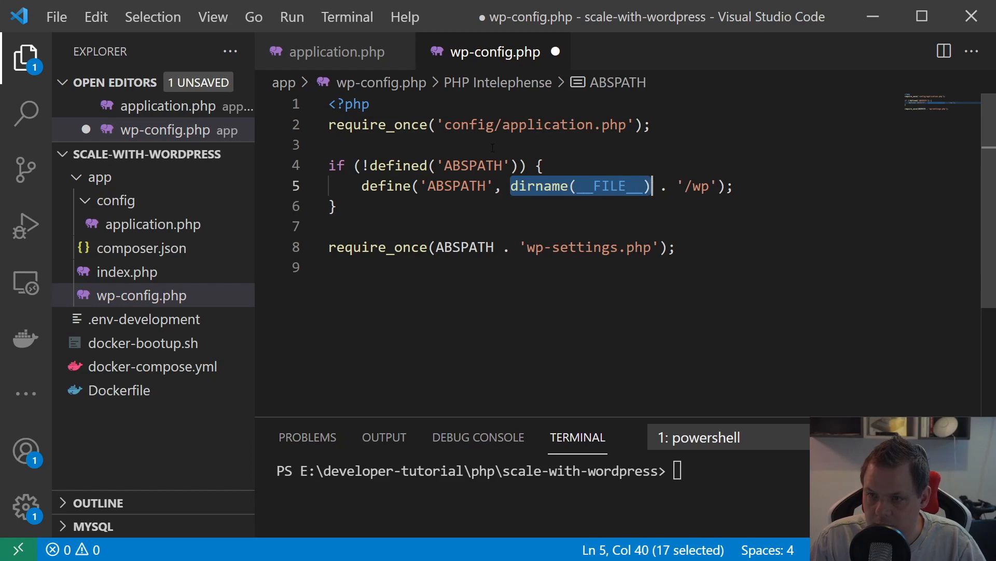
{"action": "type", "text": "dirname(__FILE__) ."}
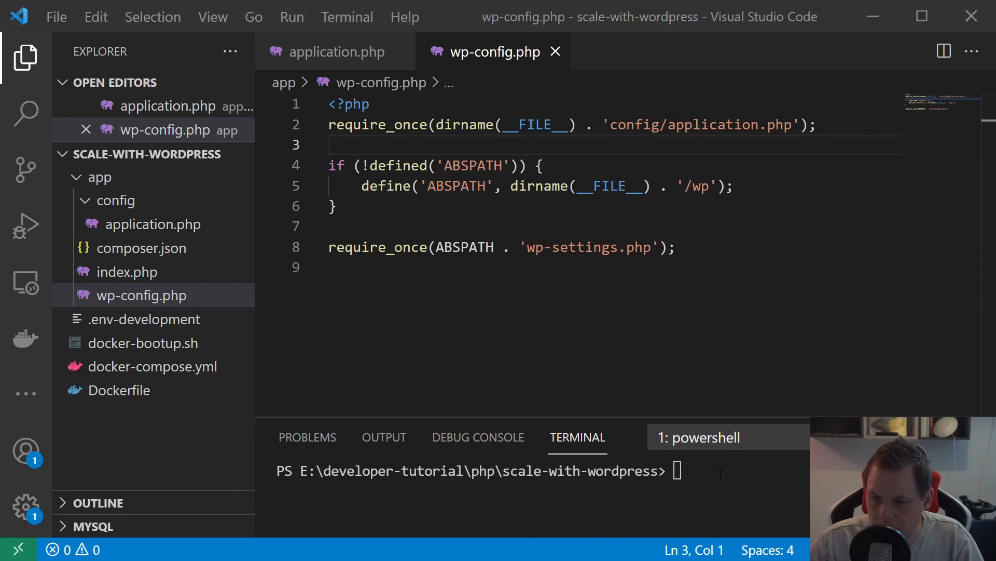
- Run docker-compose up in the integrated terminal to start the containers
{"action": "type", "text": "docker-compos"}
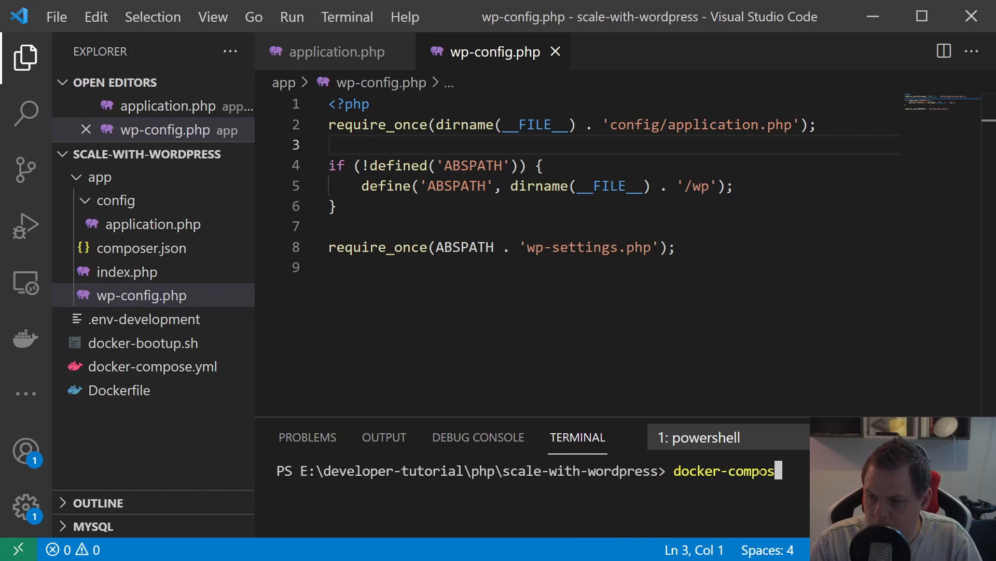
{"action": "key", "text": "Return"}
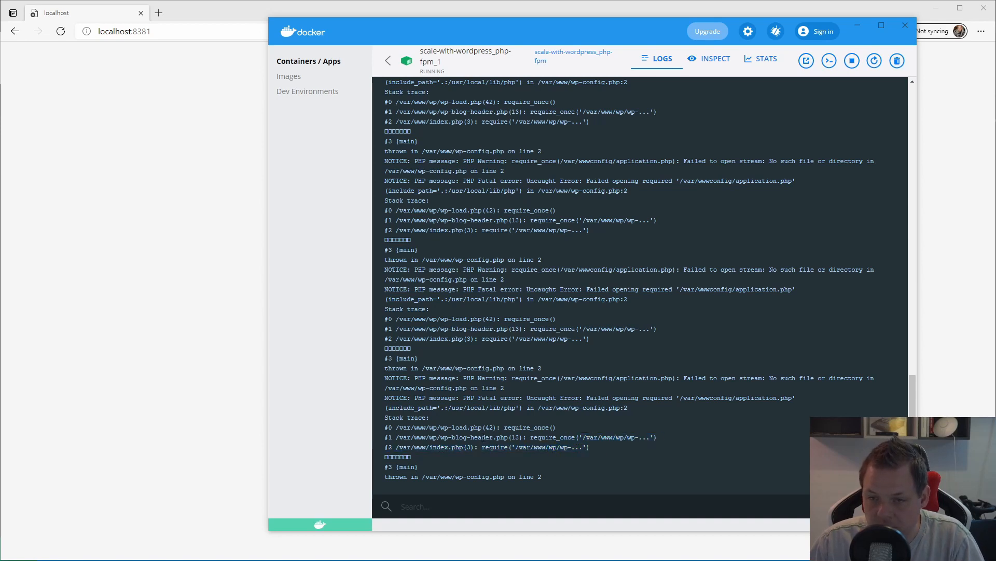
- Inspect the malformed wwwconfig path in php-fpm logs, then remove the php-fpm container
{"action": "double_click", "coordinate": [465, 437]}
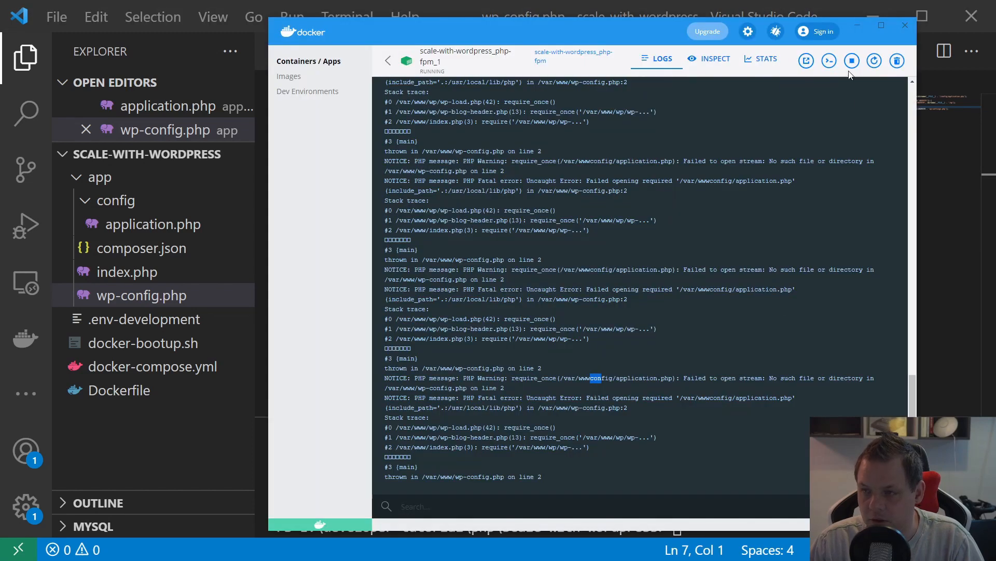
{"action": "left_click", "coordinate": [897, 60]}
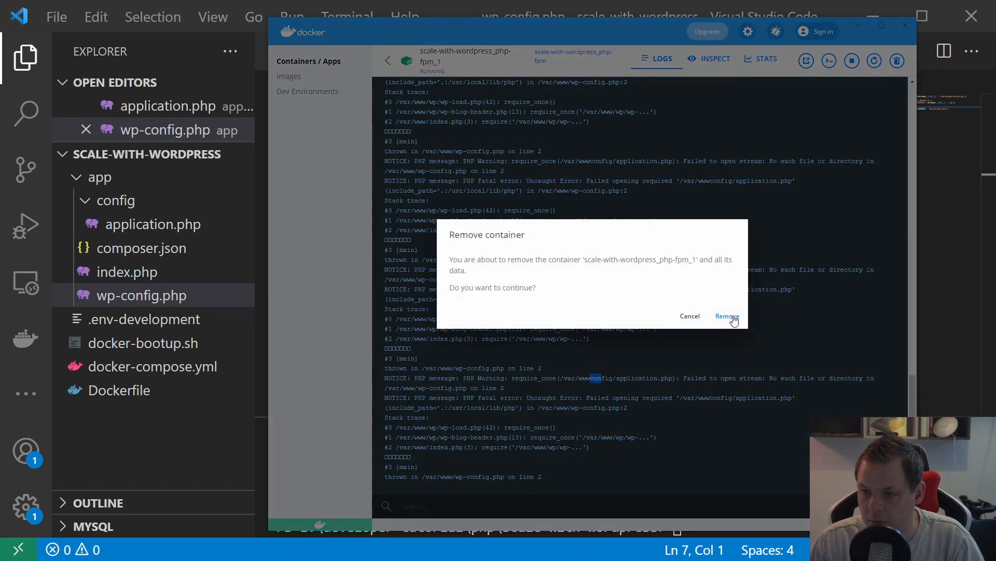
{"action": "left_click", "coordinate": [727, 315]}
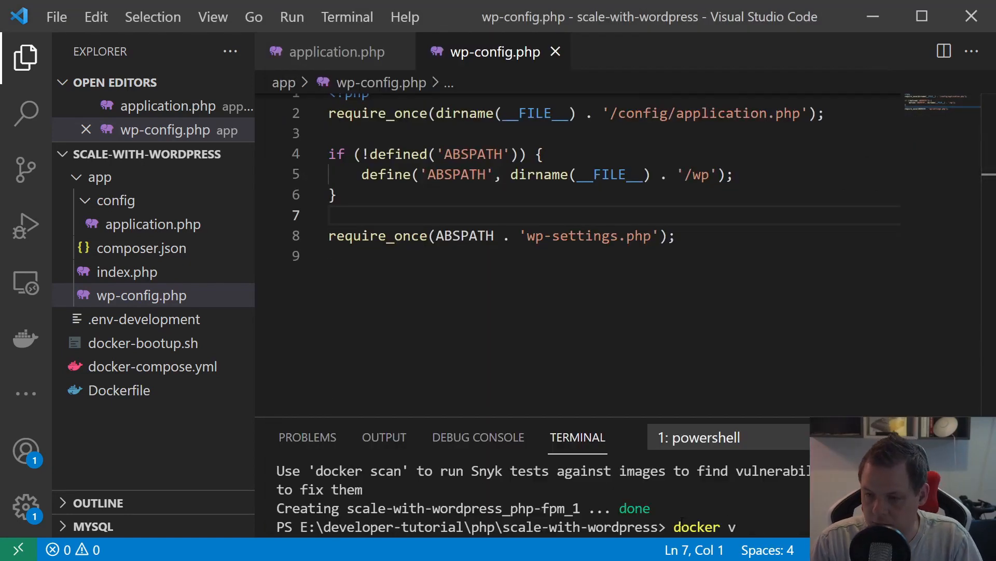
- Type in the terminal while the php-fpm container is recreated
{"action": "type", "text": "olume pr"}
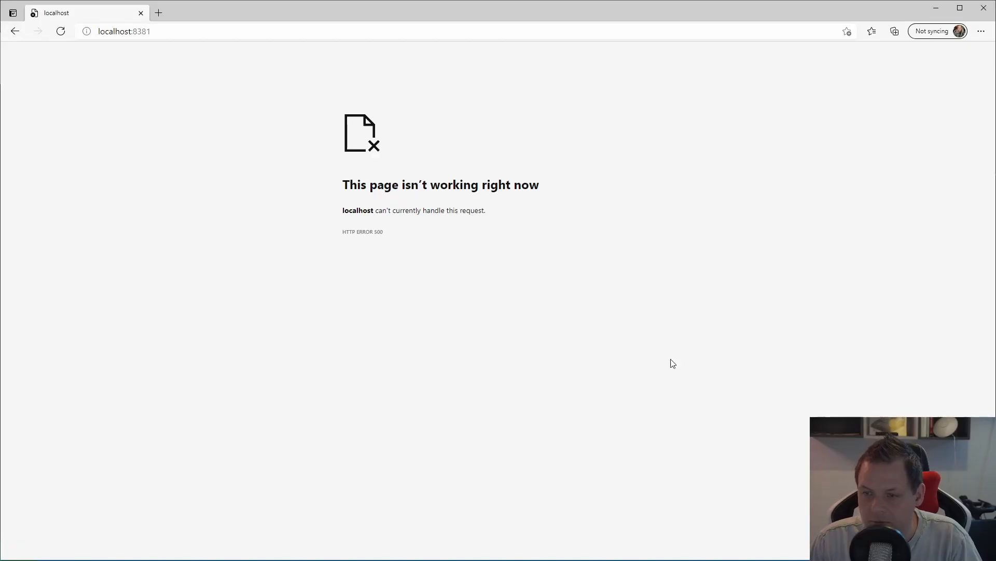
- Reload localhost:8381, which now reports an error establishing a database connection
{"action": "left_click", "coordinate": [60, 30]}
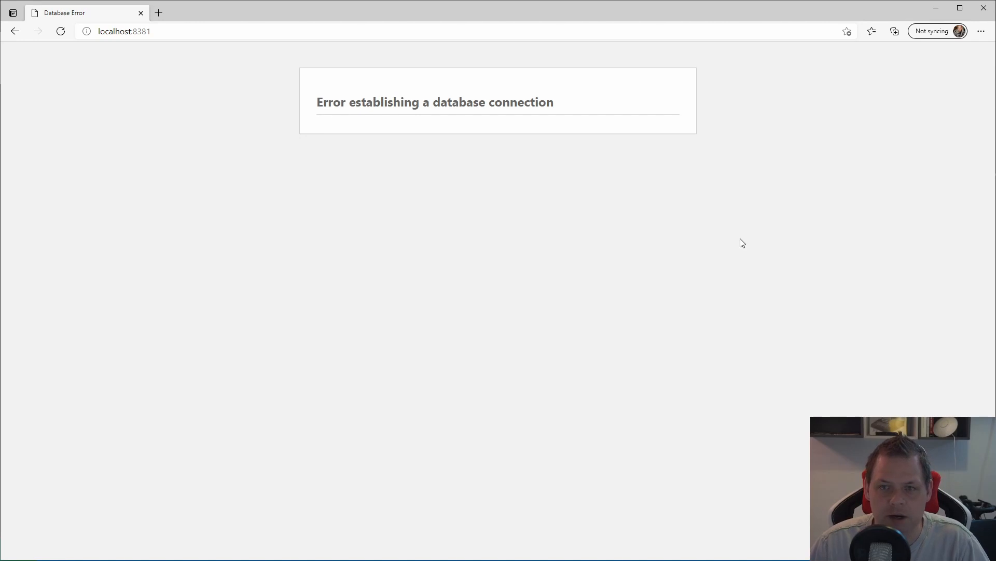
{"action": "mouse_move", "coordinate": [734, 256]}
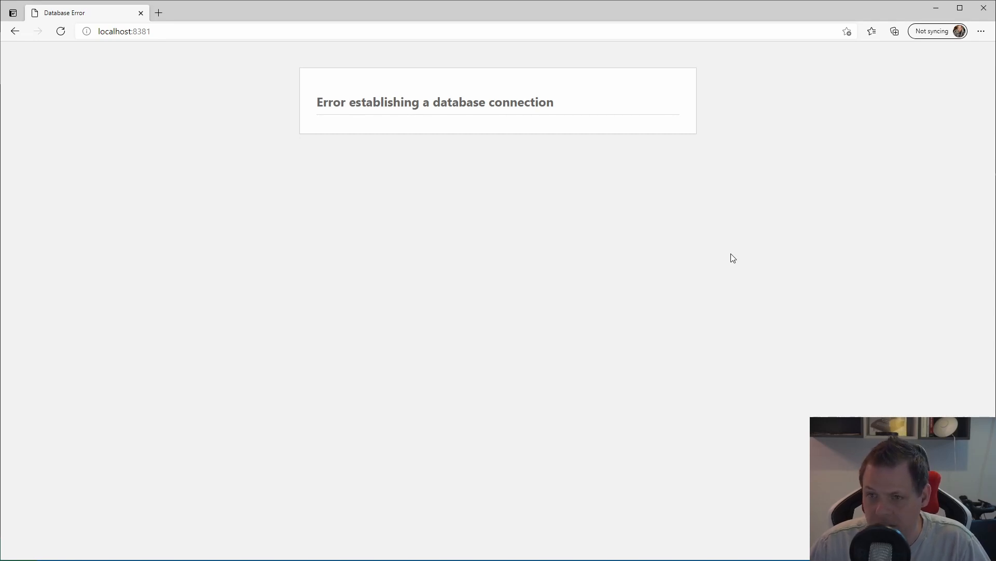
{"action": "mouse_move", "coordinate": [735, 261]}
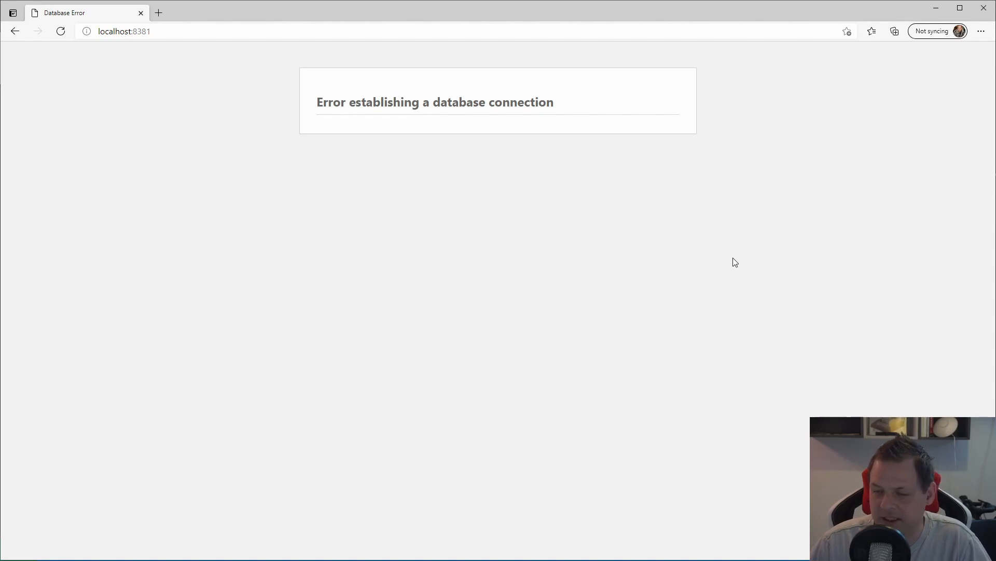
{"action": "mouse_move", "coordinate": [488, 220]}
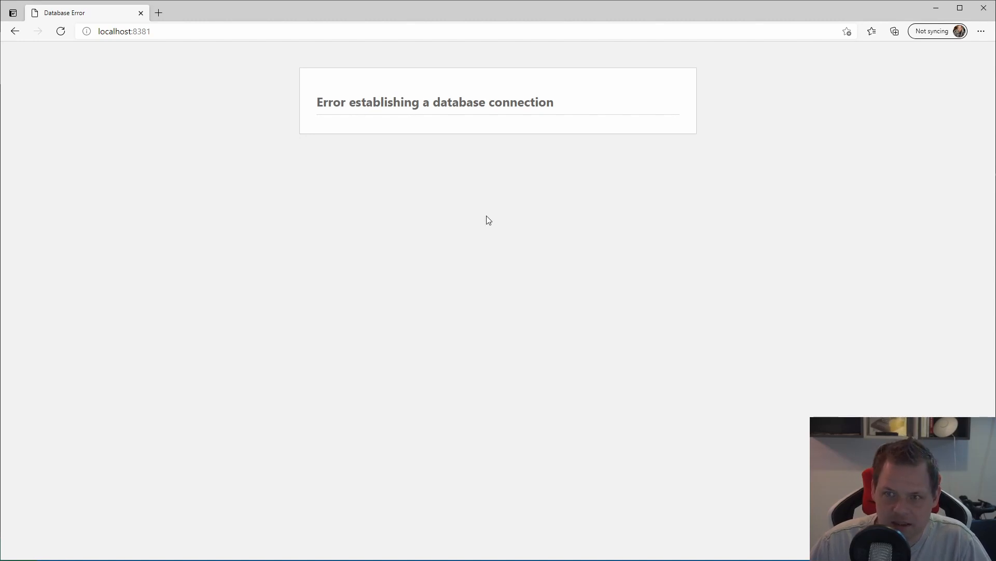
{"action": "mouse_move", "coordinate": [556, 177]}
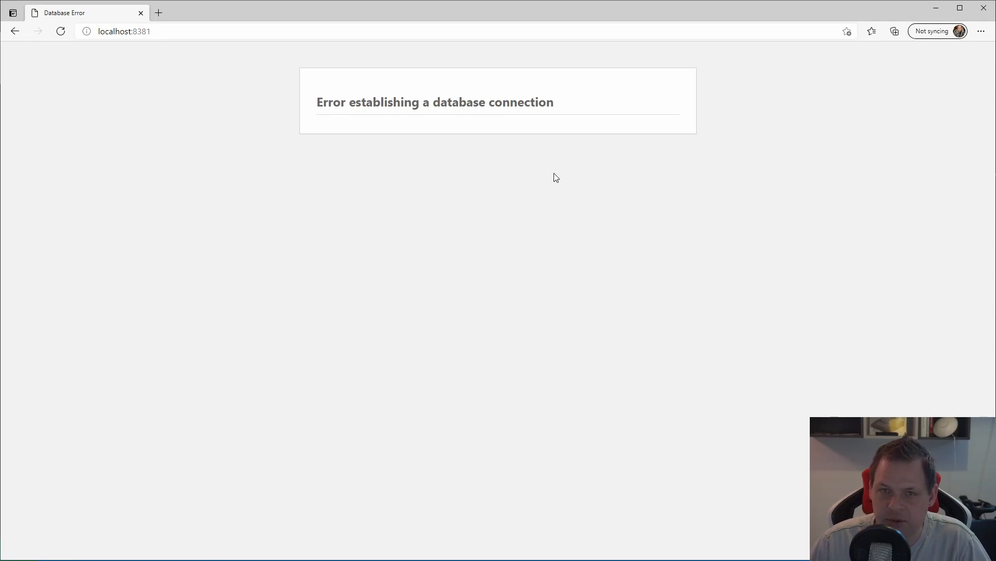
{"action": "mouse_move", "coordinate": [37, 411]}
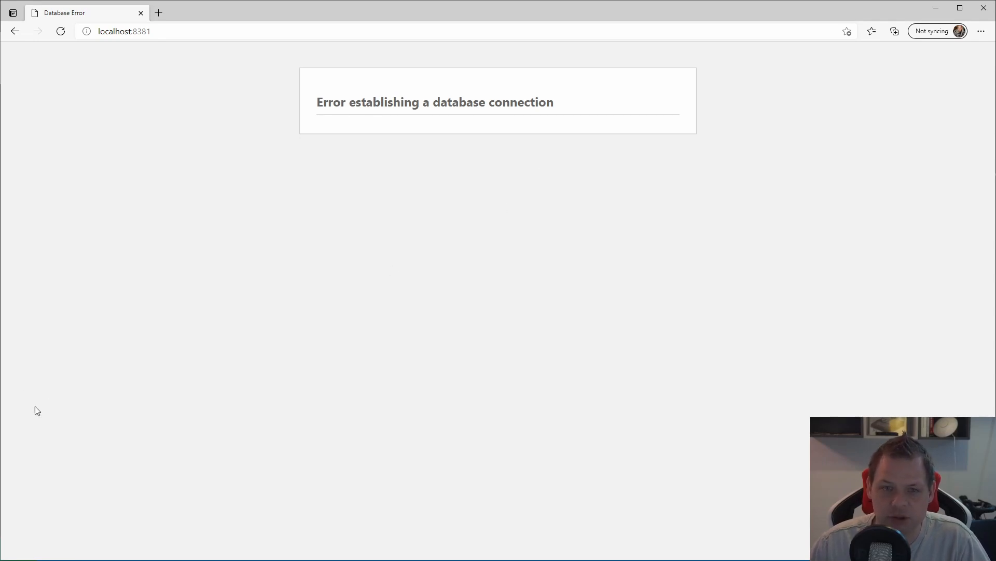